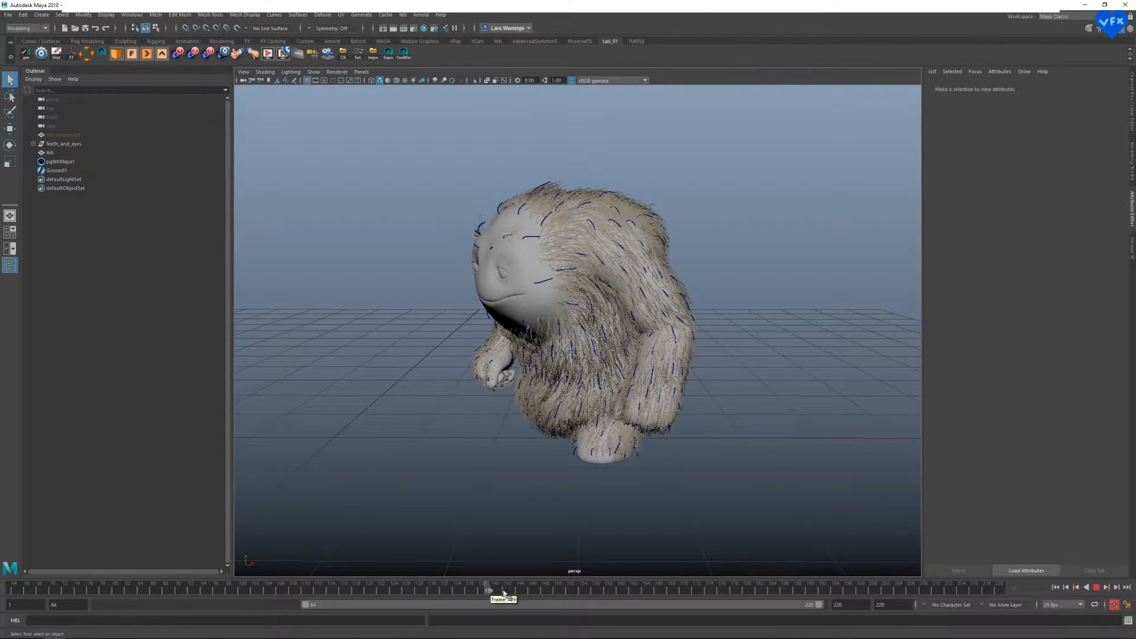
- Play through the monster's animation and preview the scatter and later fur network nodes
left_click_drag(503, 588, 624, 588)
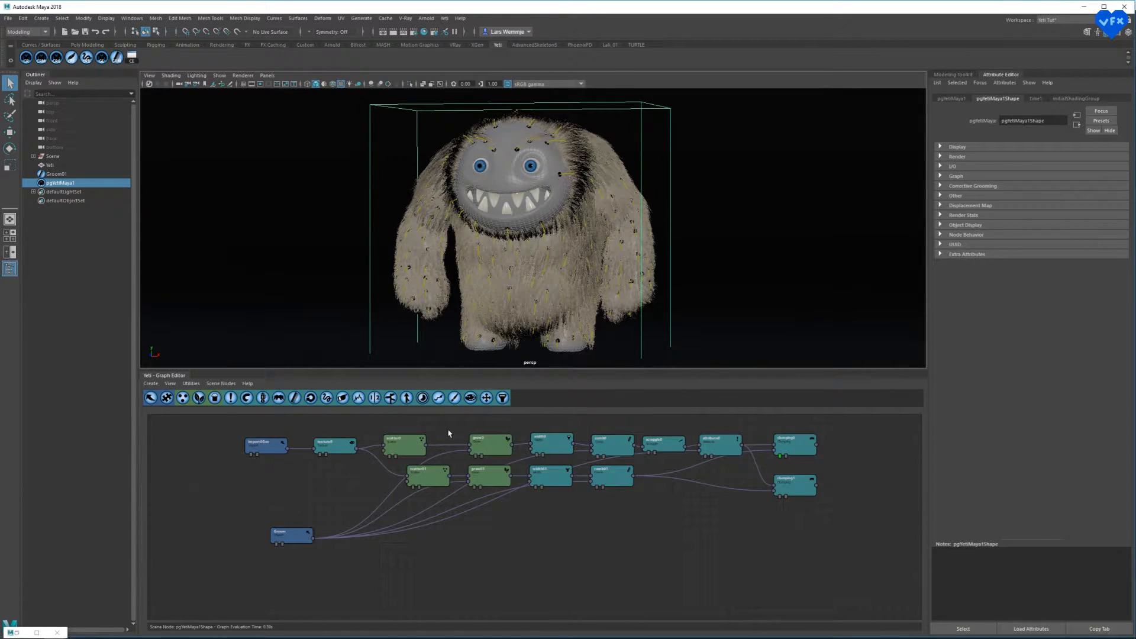
left_click(403, 443)
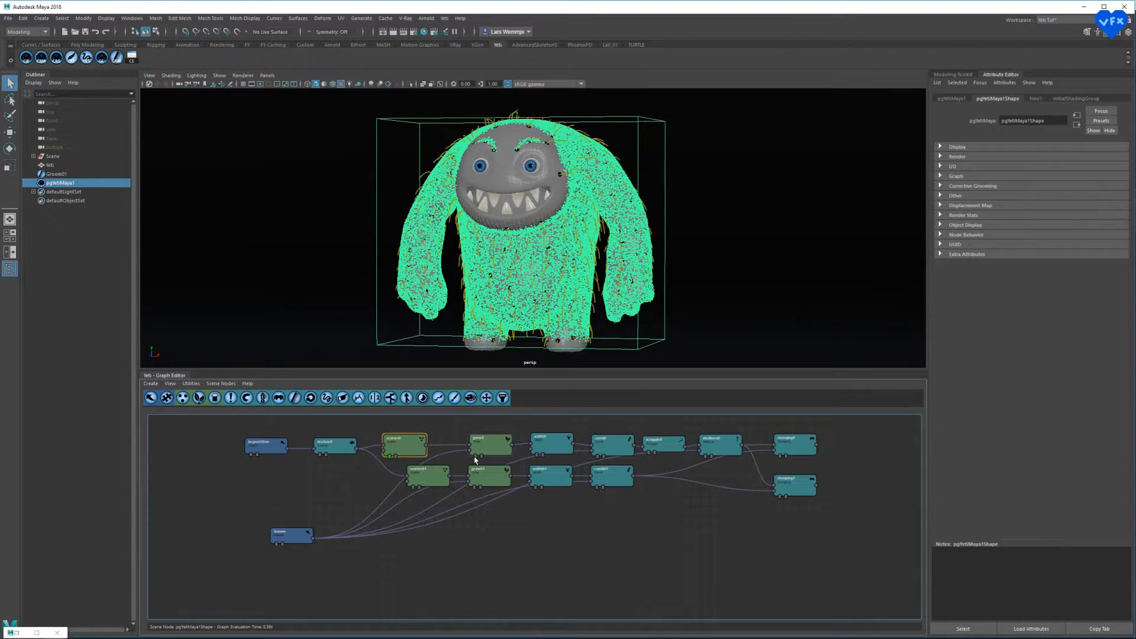
left_click(551, 442)
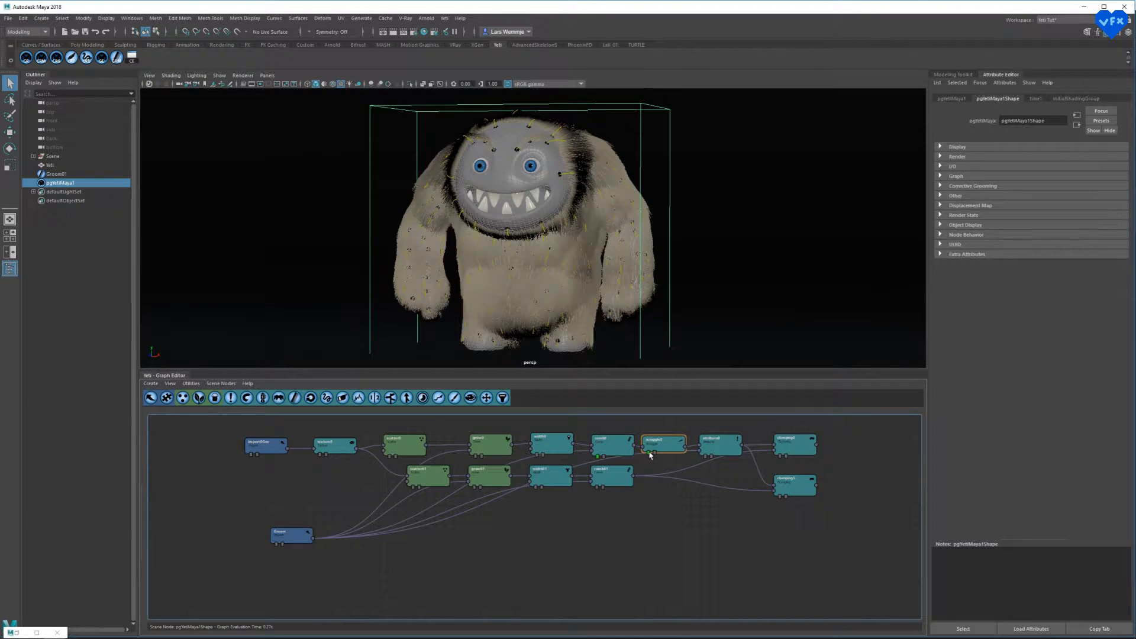
left_click(794, 443)
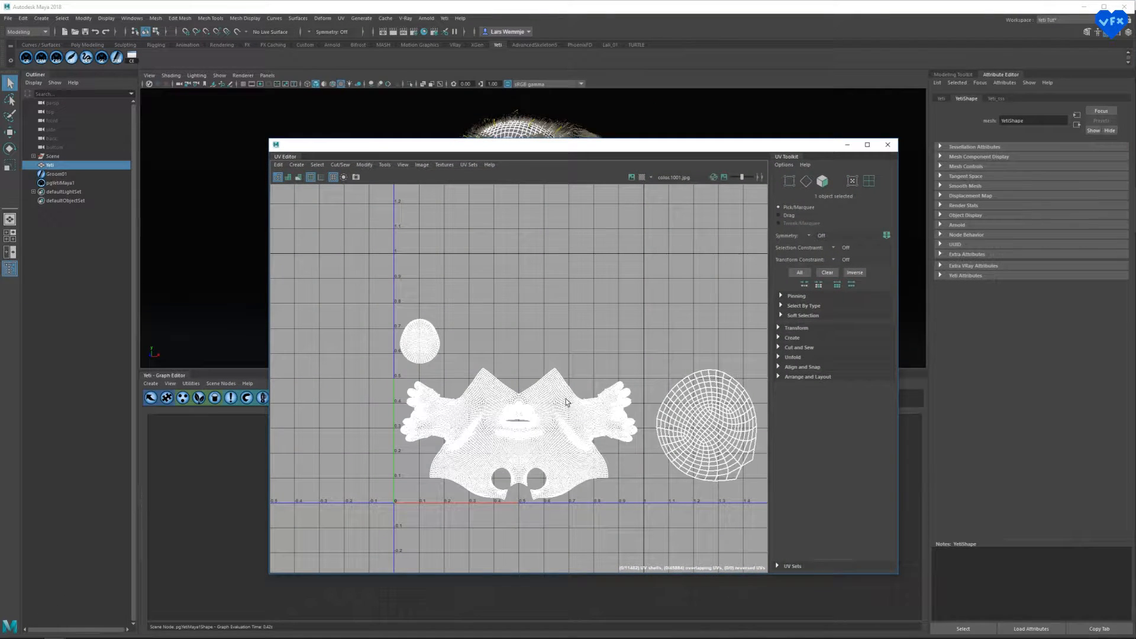
- Close the UV Editor and select the bare, unfurred monster mesh
left_click(887, 145)
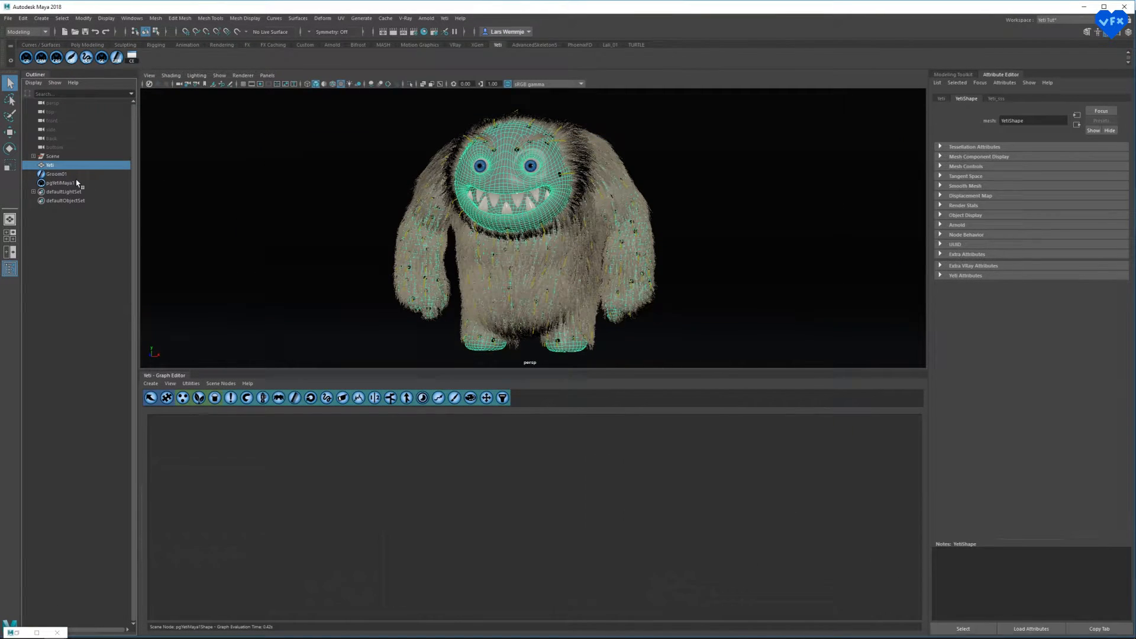
left_click(59, 183)
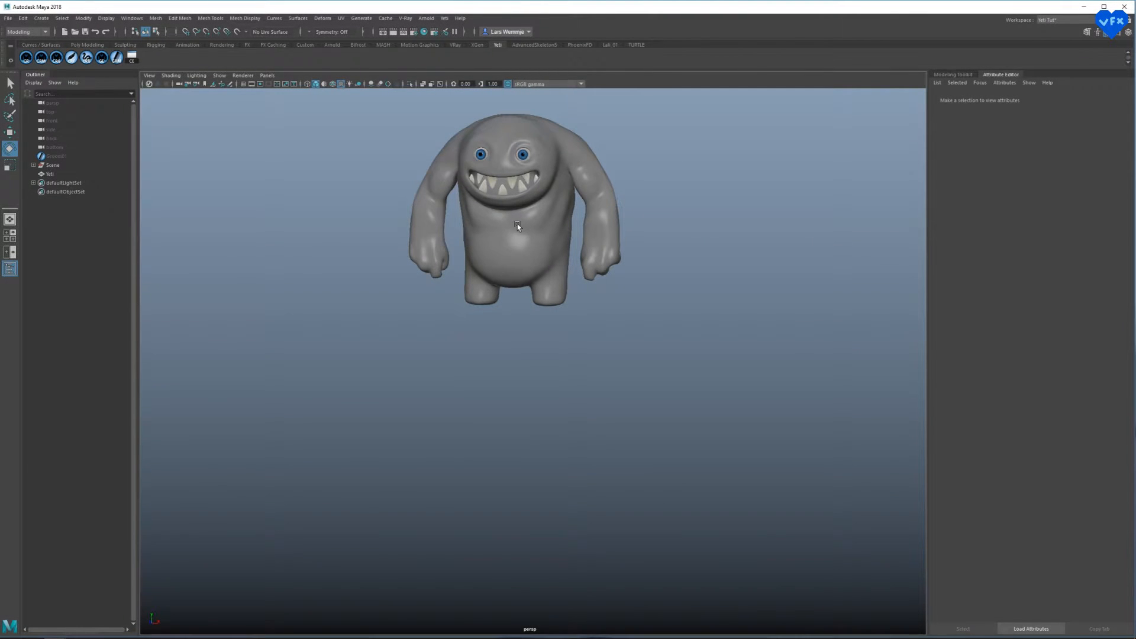
mouse_move(41, 57)
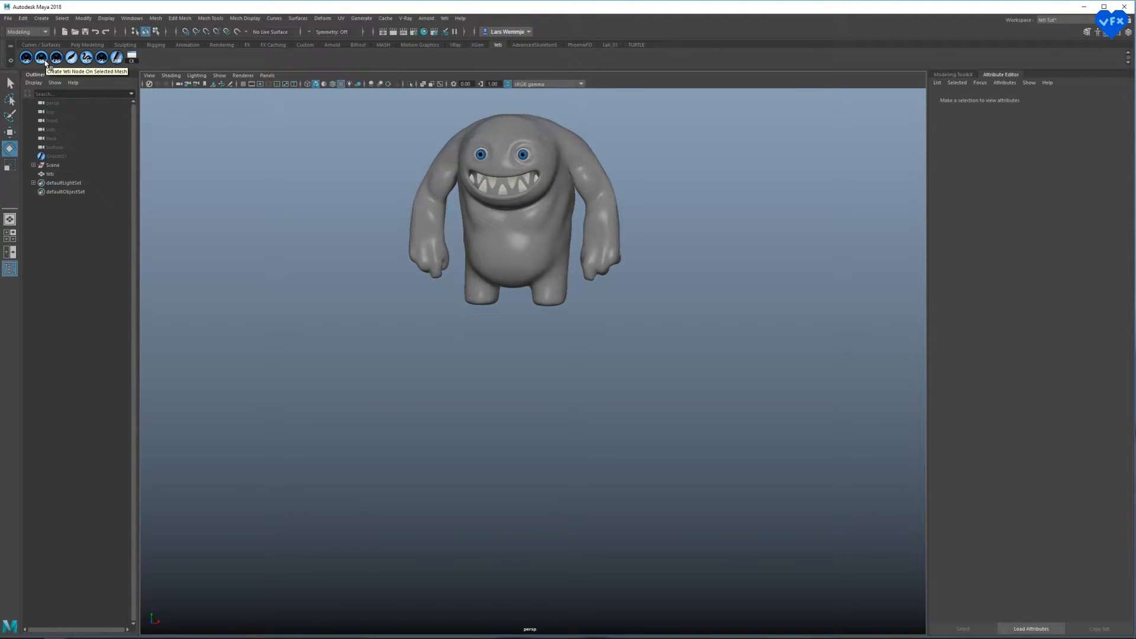
mouse_move(49, 172)
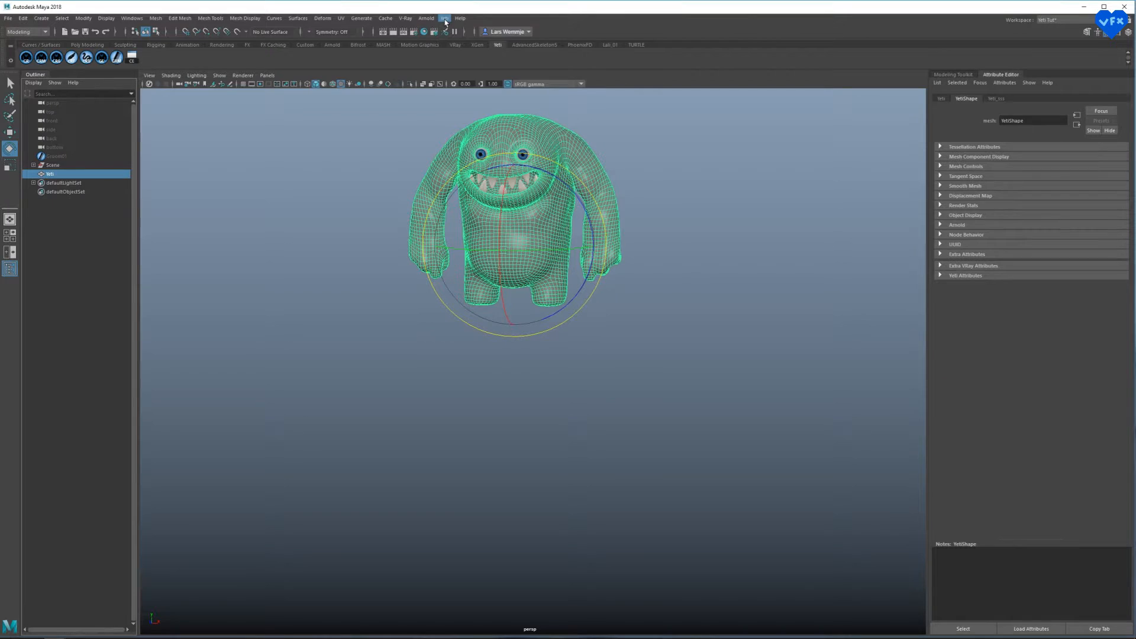
- Create a Yeti node, pgYetiMaya1, on the monster body mesh
left_click(443, 18)
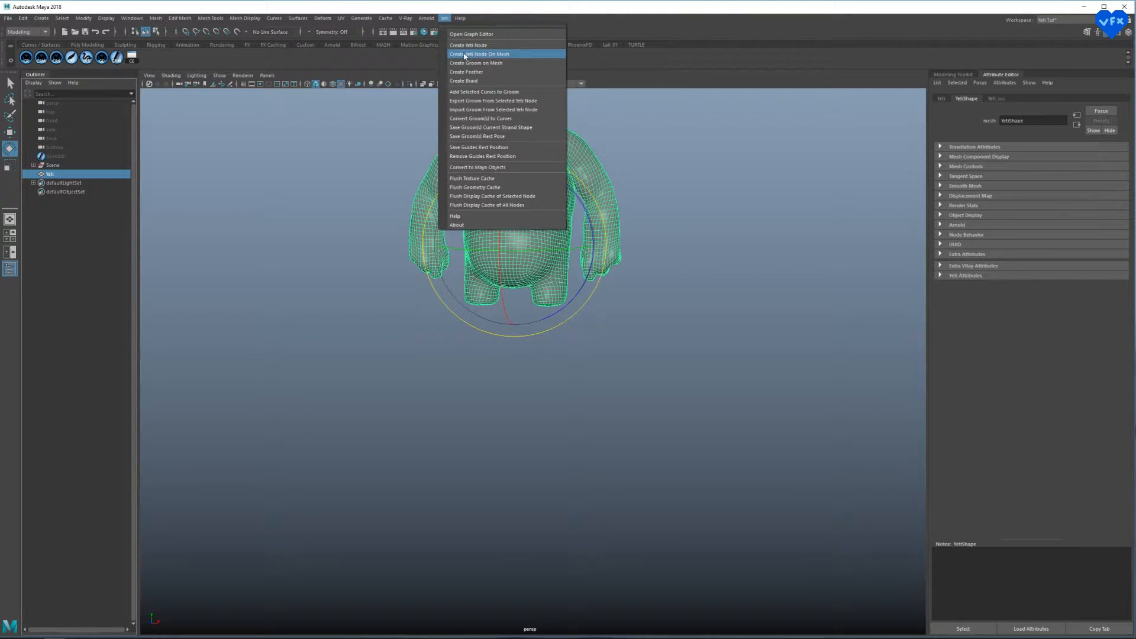
left_click(479, 53)
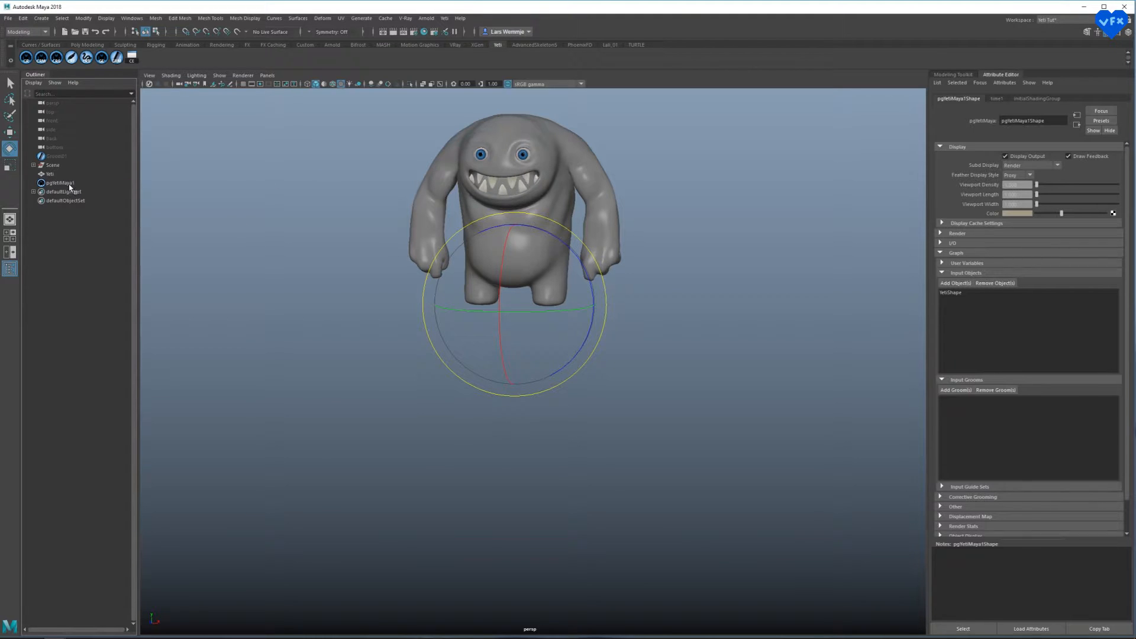
left_click(60, 183)
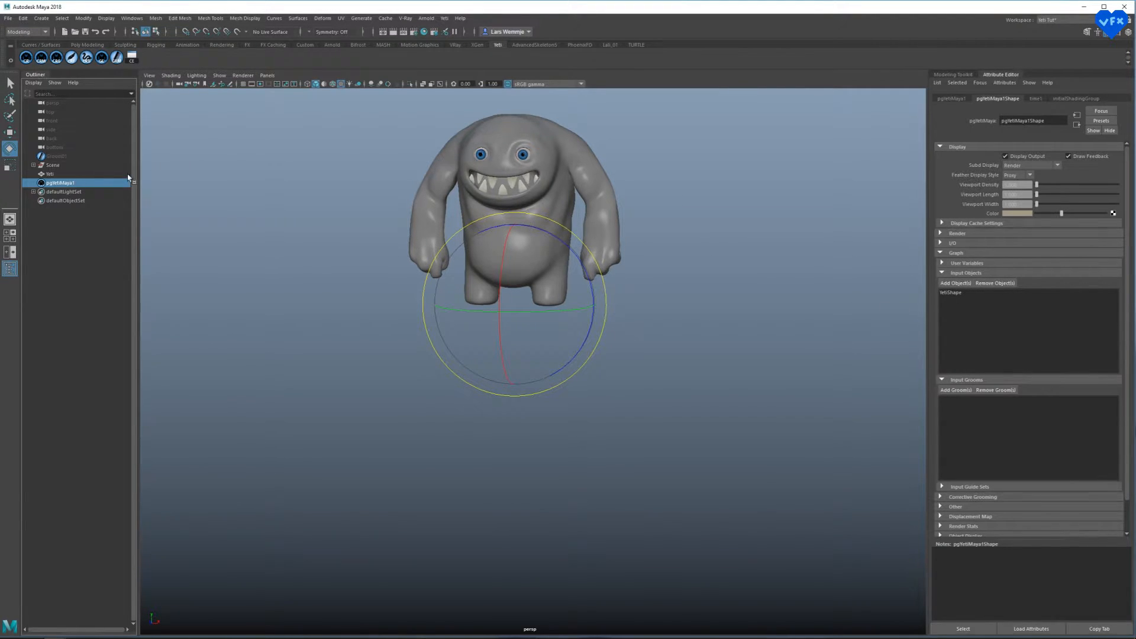
- Create a groom on the reselected monster mesh, then select pgYetiMaya1
left_click(49, 174)
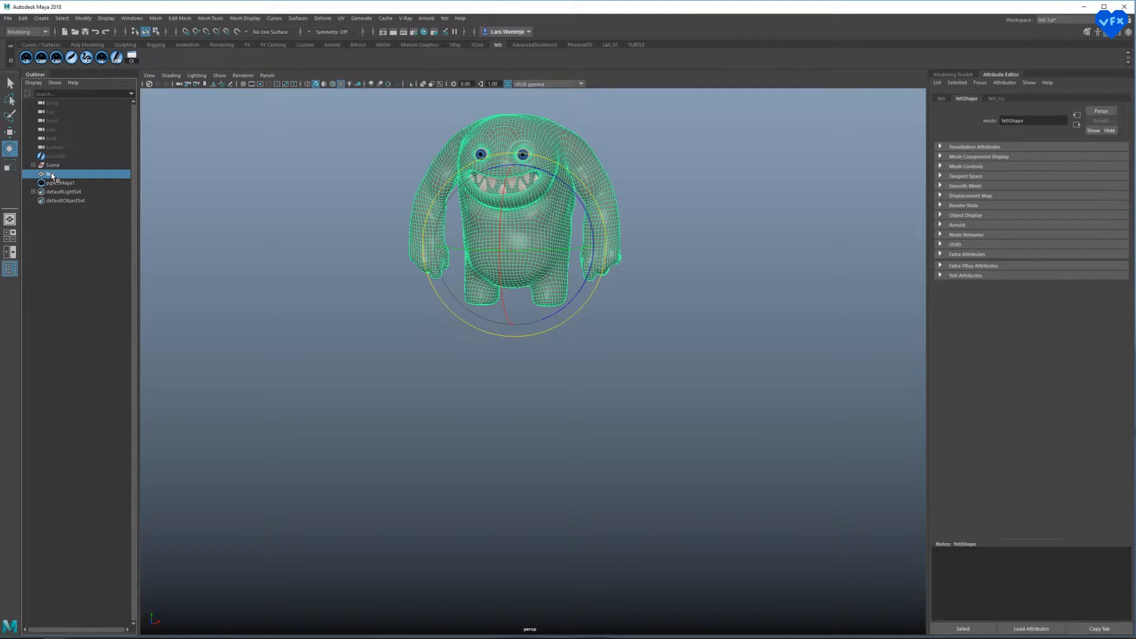
left_click(444, 19)
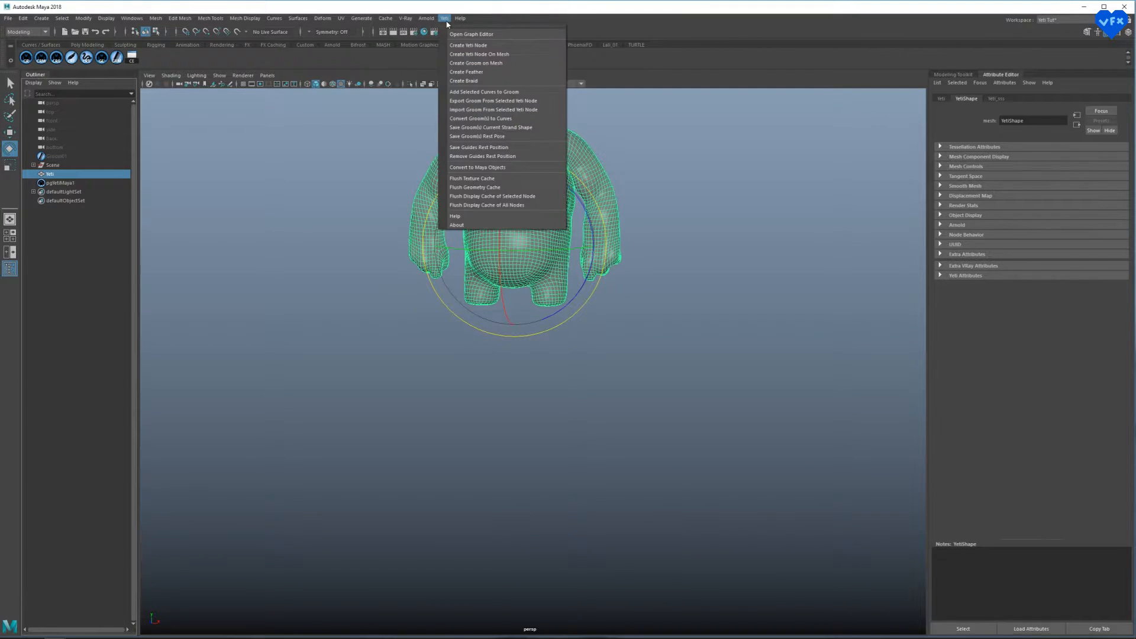
mouse_move(485, 62)
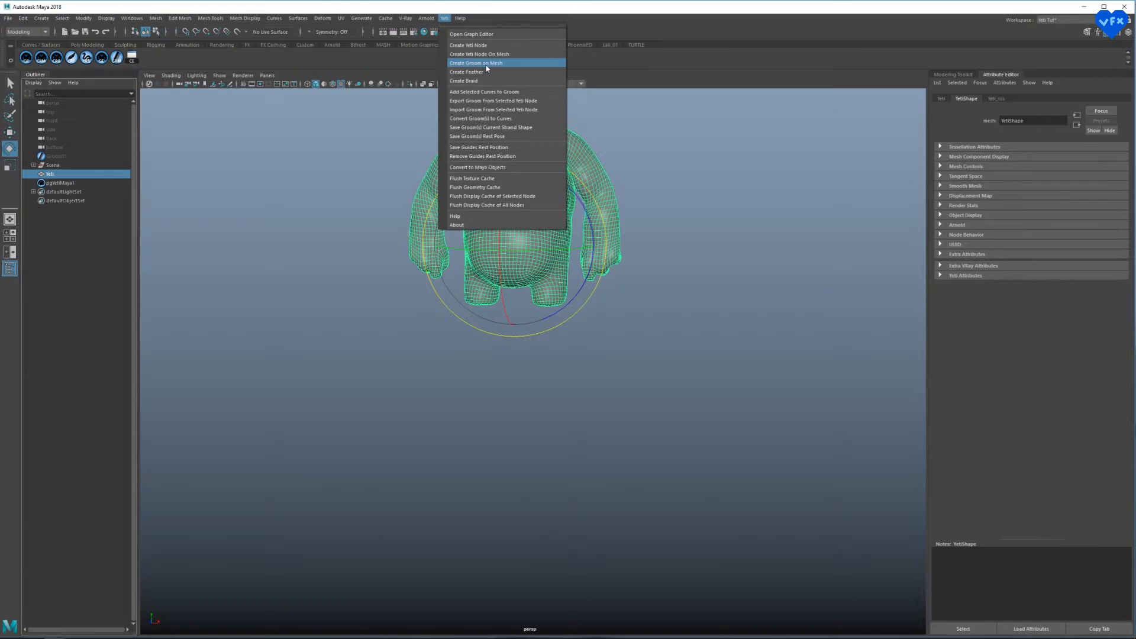
left_click(476, 62)
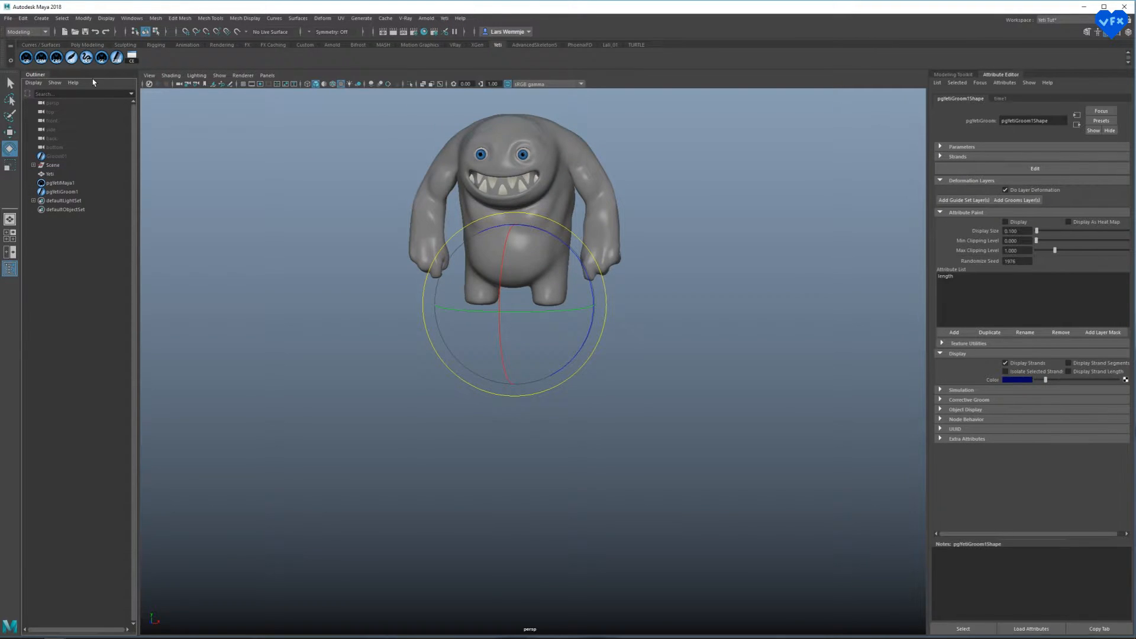
mouse_move(55, 57)
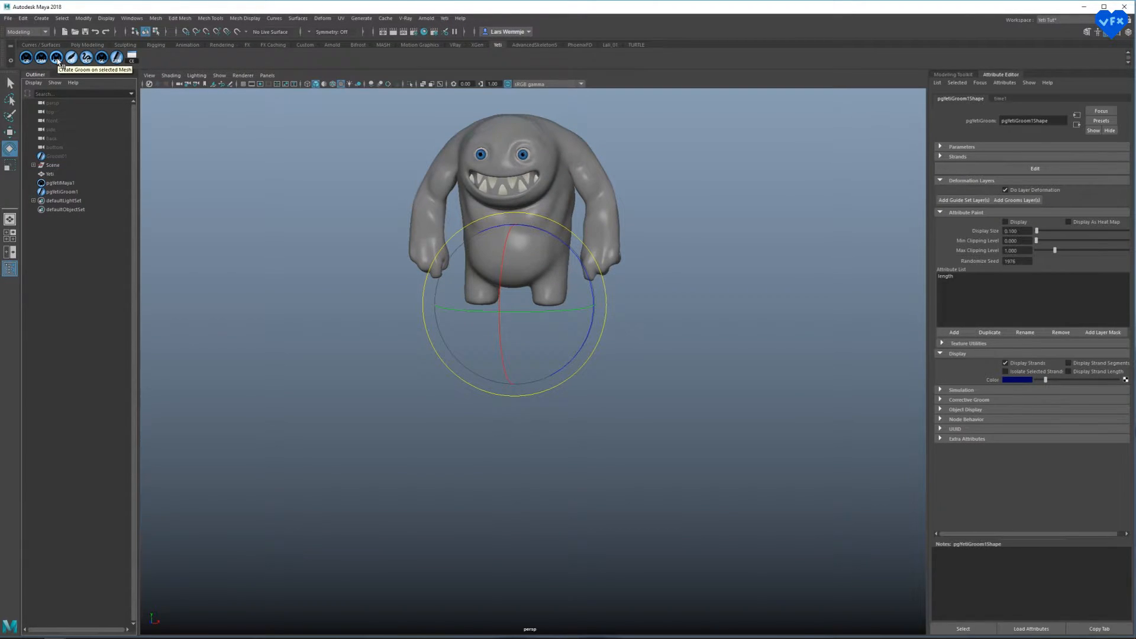
mouse_move(100, 225)
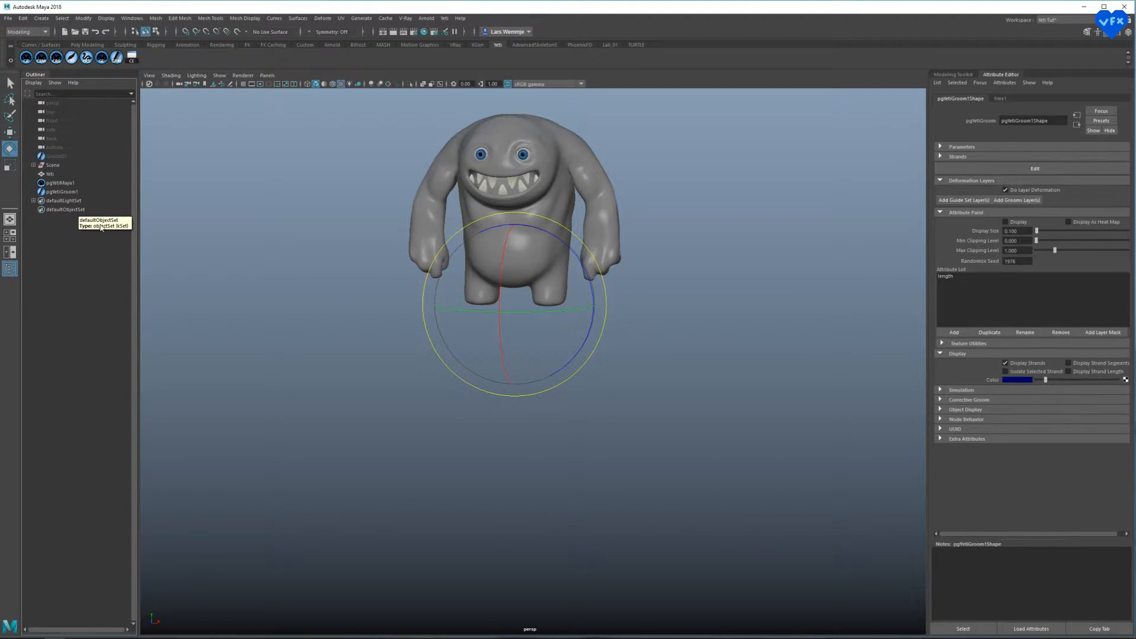
left_click(60, 183)
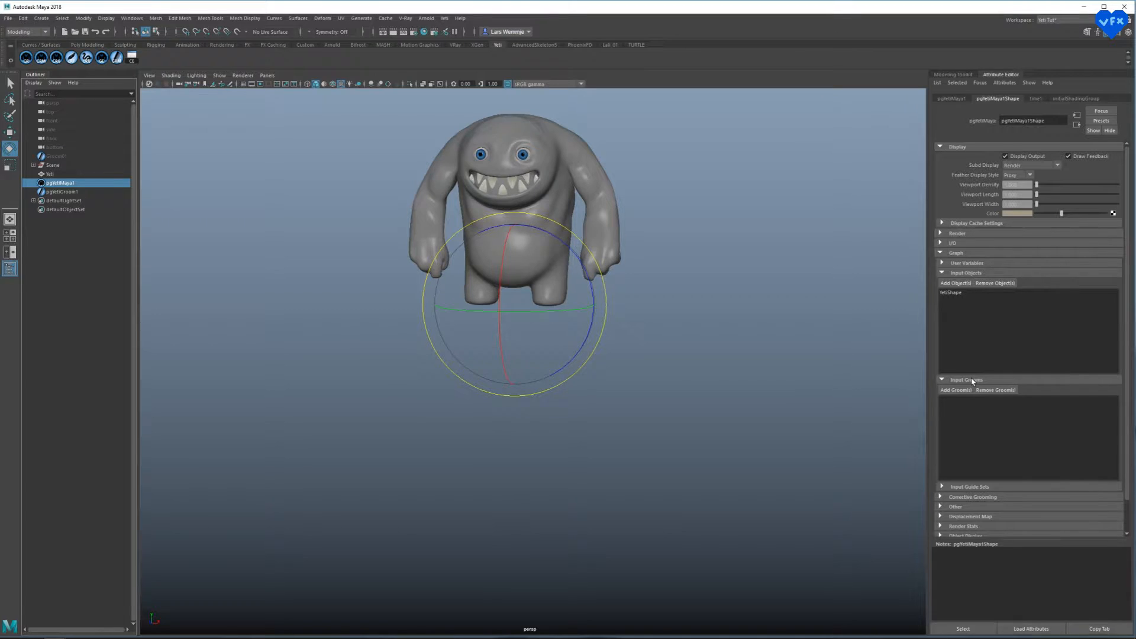
- Register pgYetiGroom1 and Groom01 as input grooms on pgYetiMaya1
left_click(956, 390)
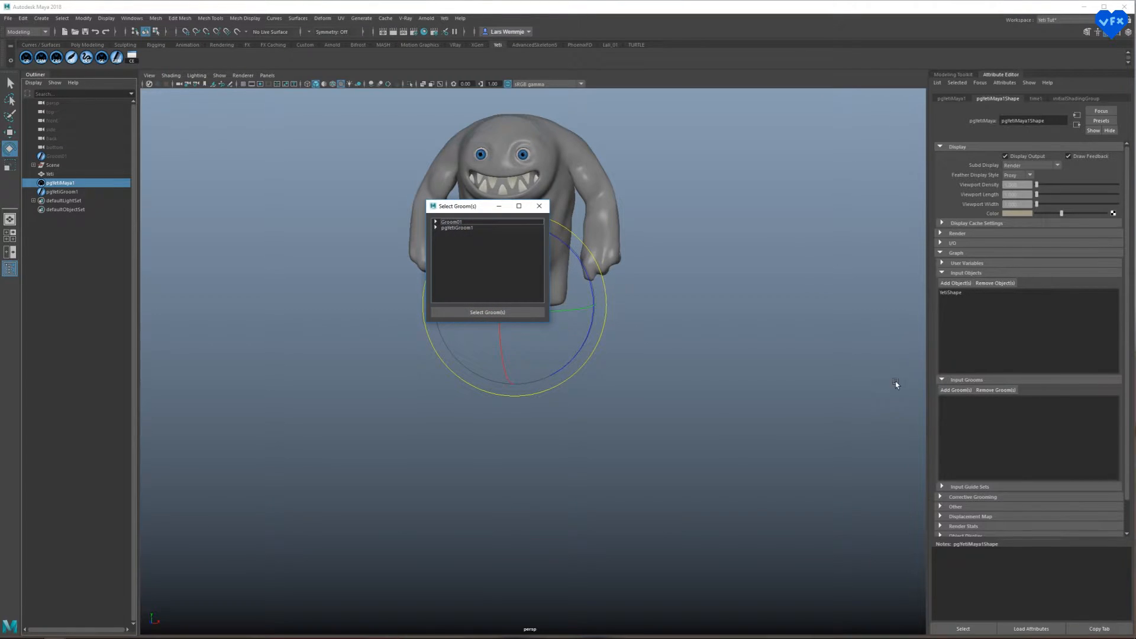
left_click(457, 227)
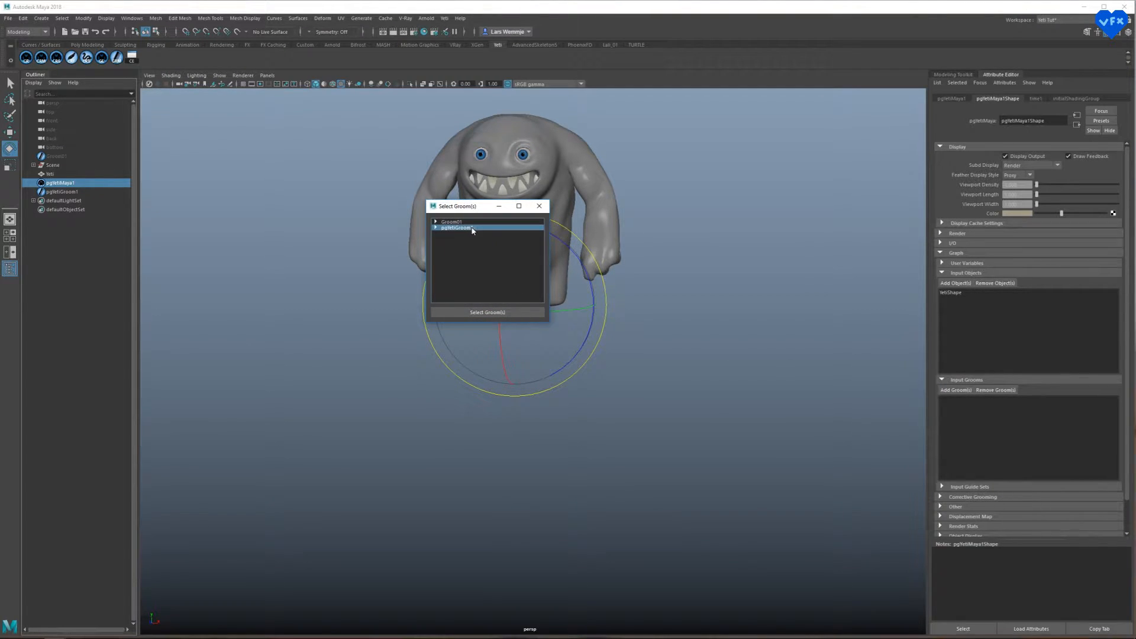
left_click(453, 221)
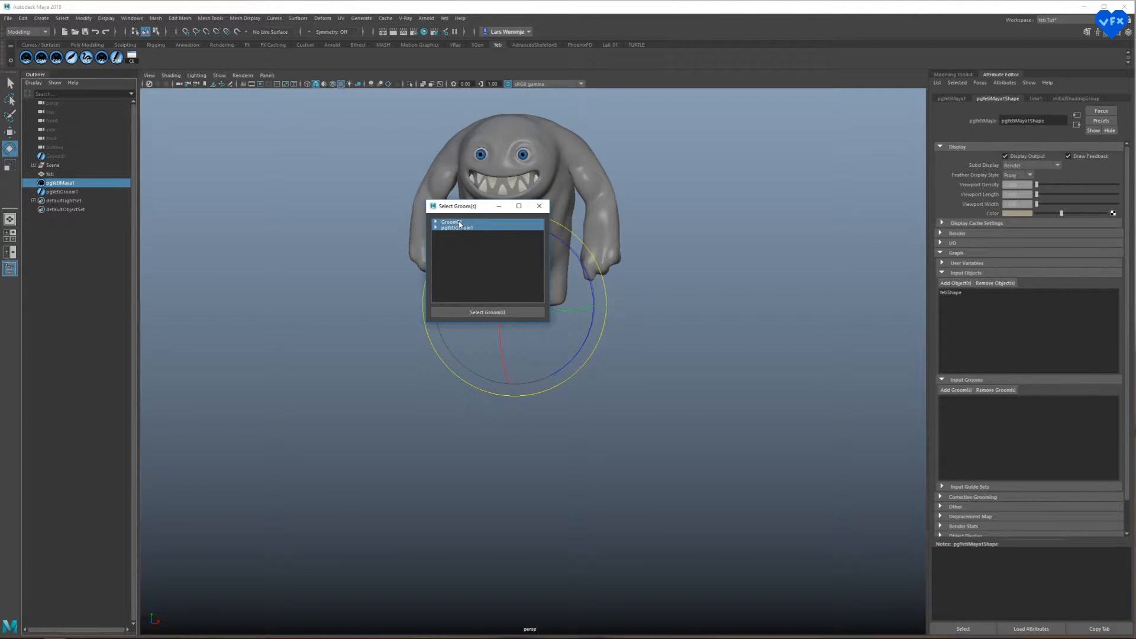
left_click(487, 312)
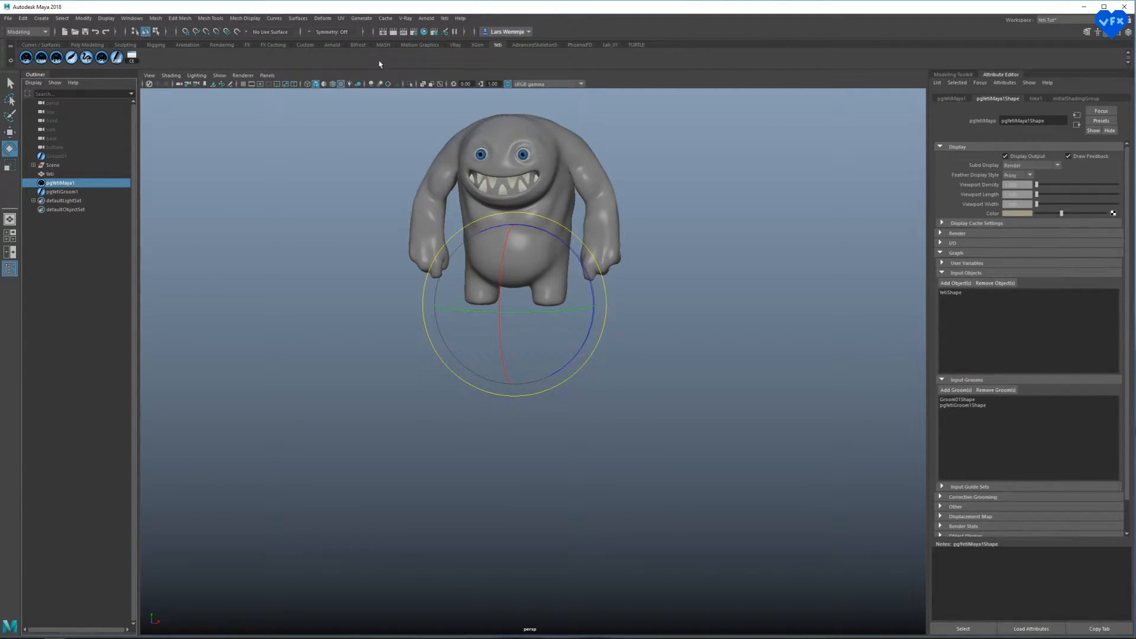
left_click(444, 18)
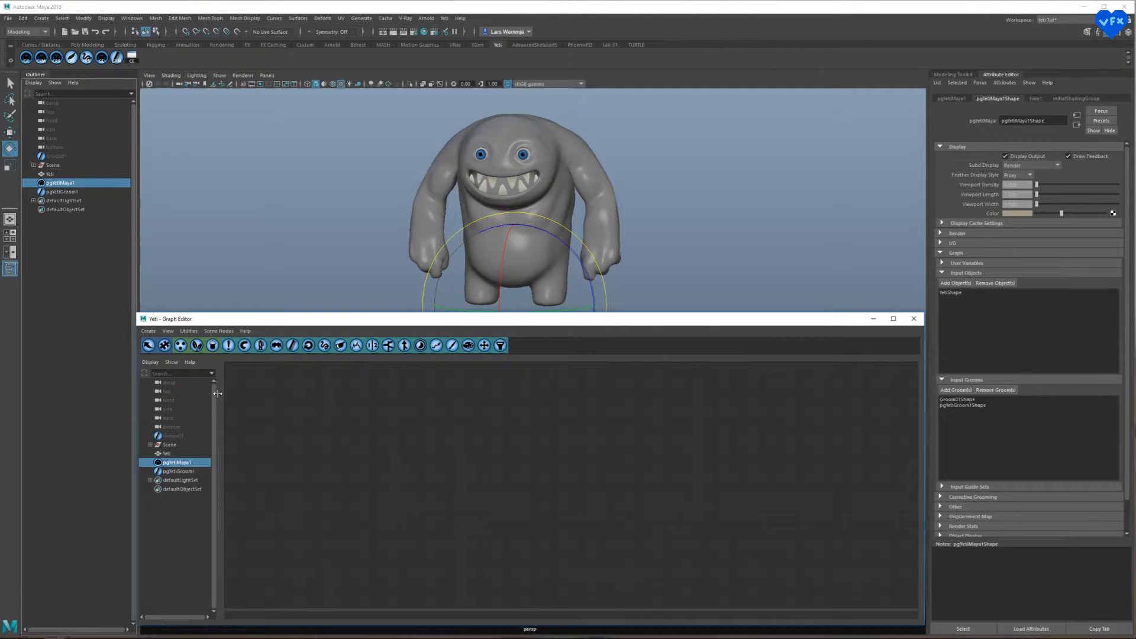
mouse_move(165, 345)
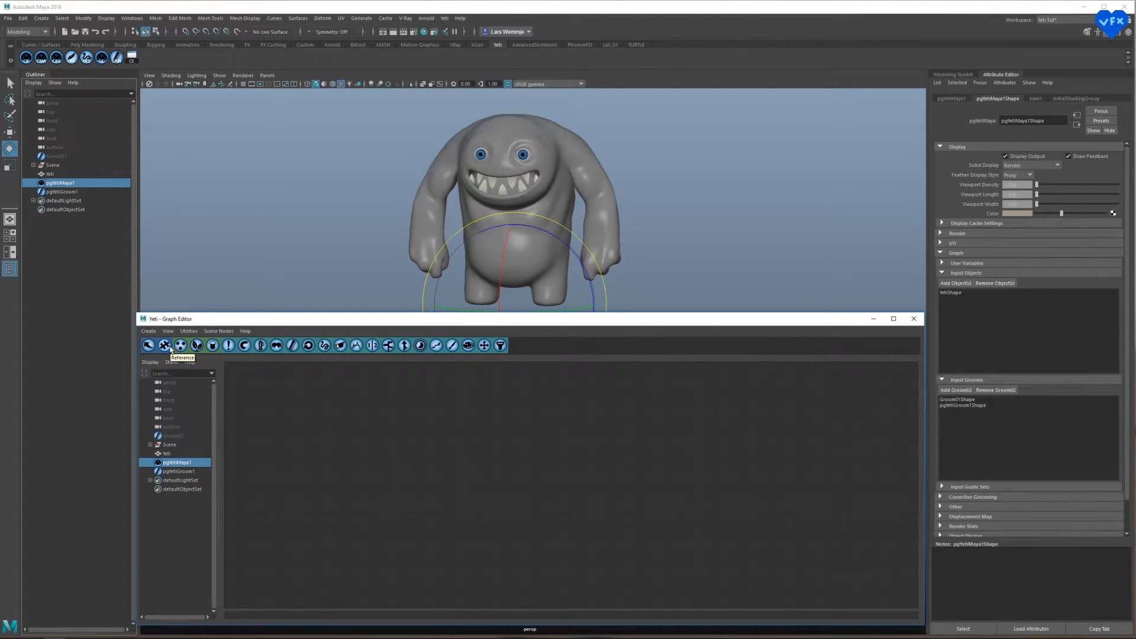
mouse_move(291, 345)
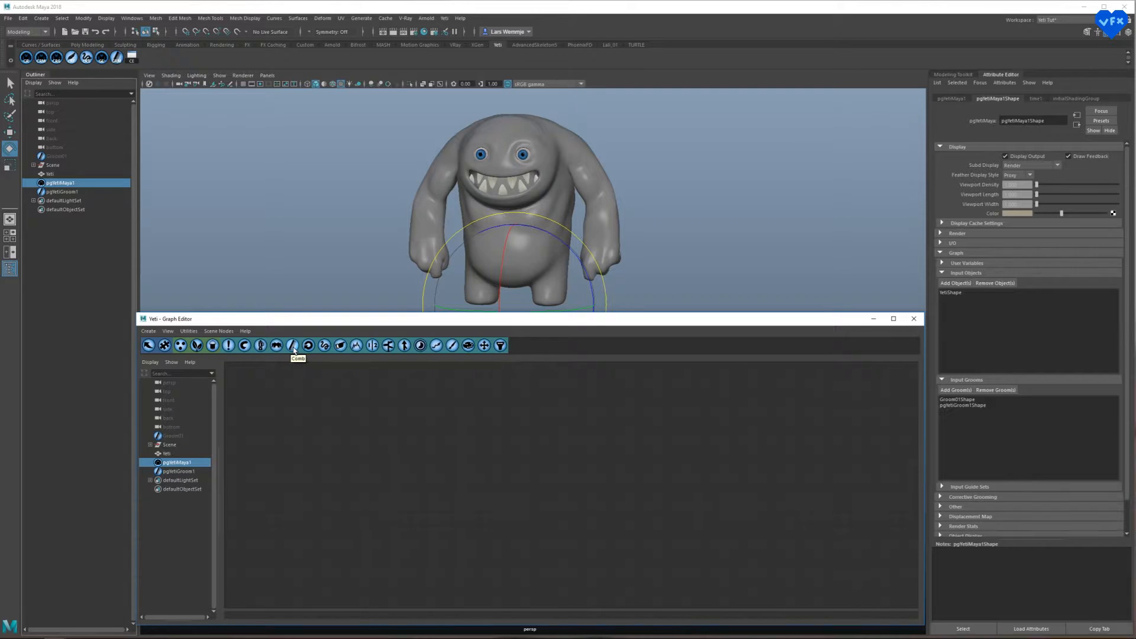
mouse_move(500, 346)
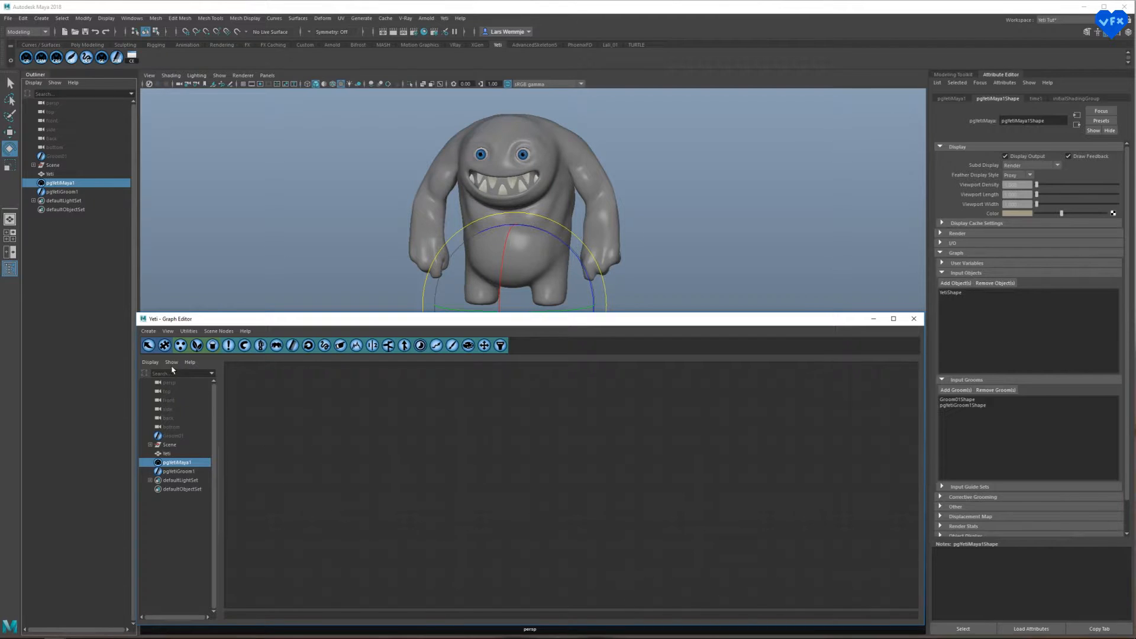
mouse_move(149, 345)
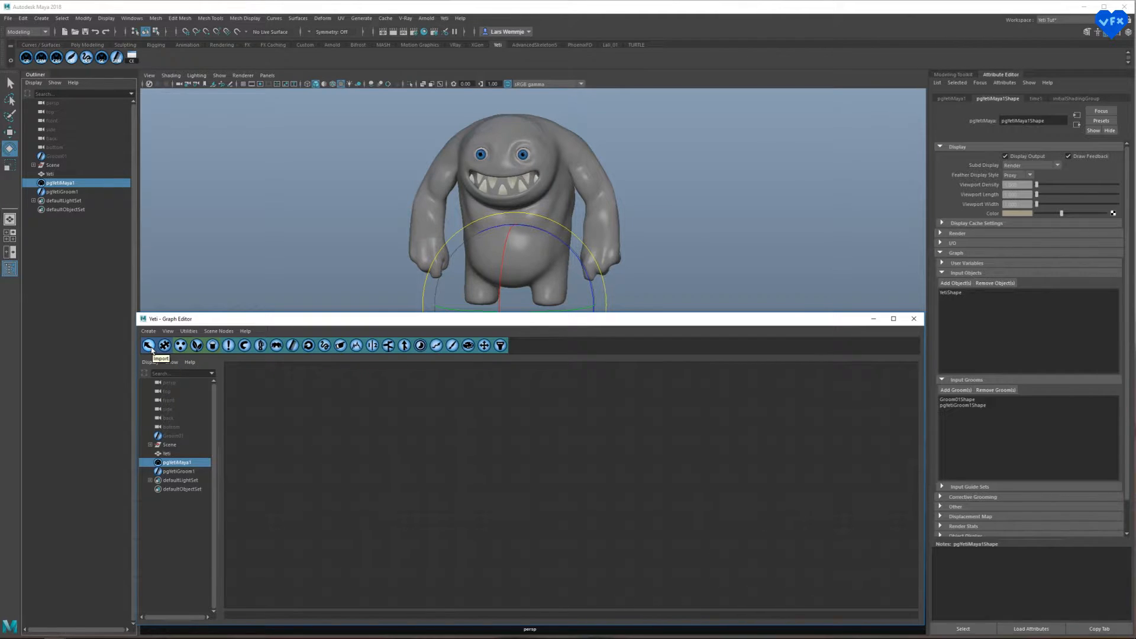
mouse_move(149, 346)
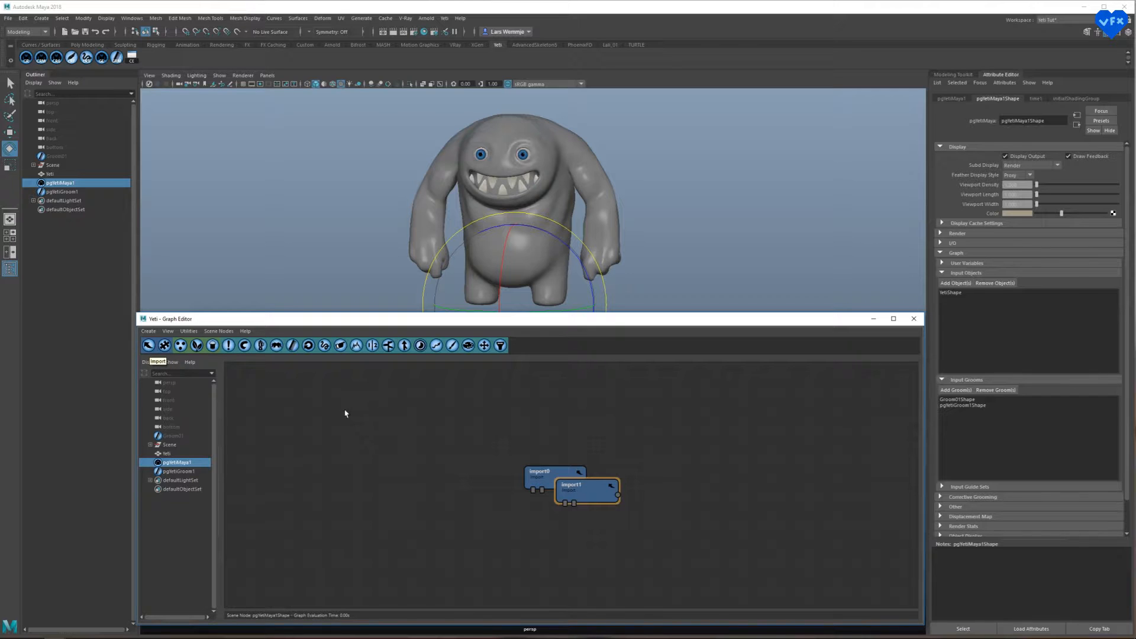
- Set import0 to bring in geometry and import1 to read the pgYetiGroom1Shape groom
left_click_drag(587, 490, 576, 510)
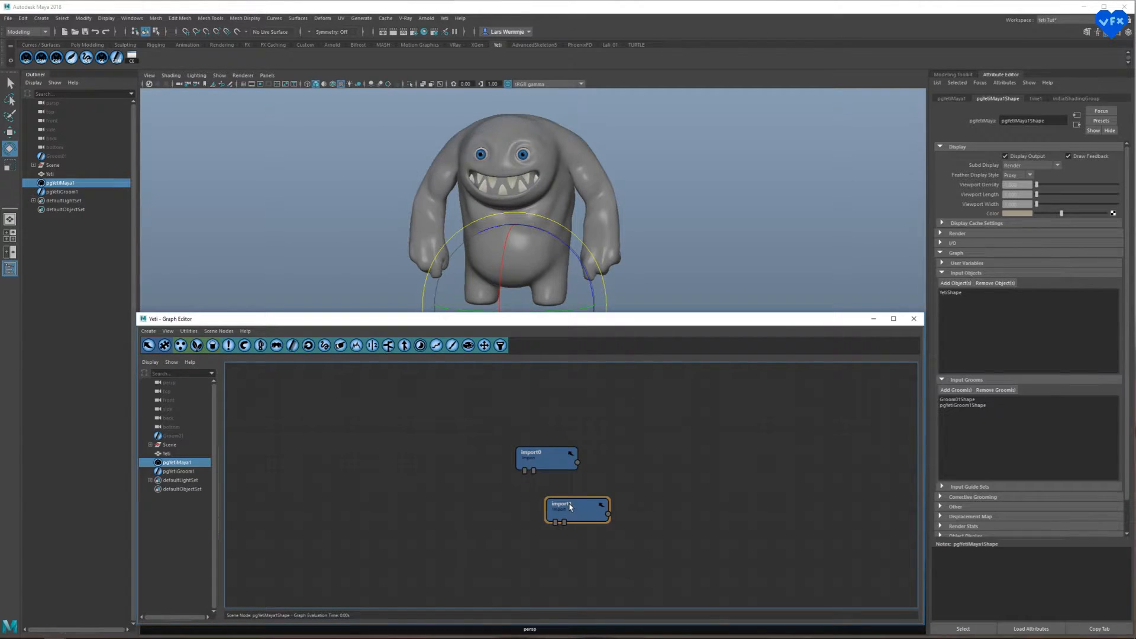
double_click(546, 458)
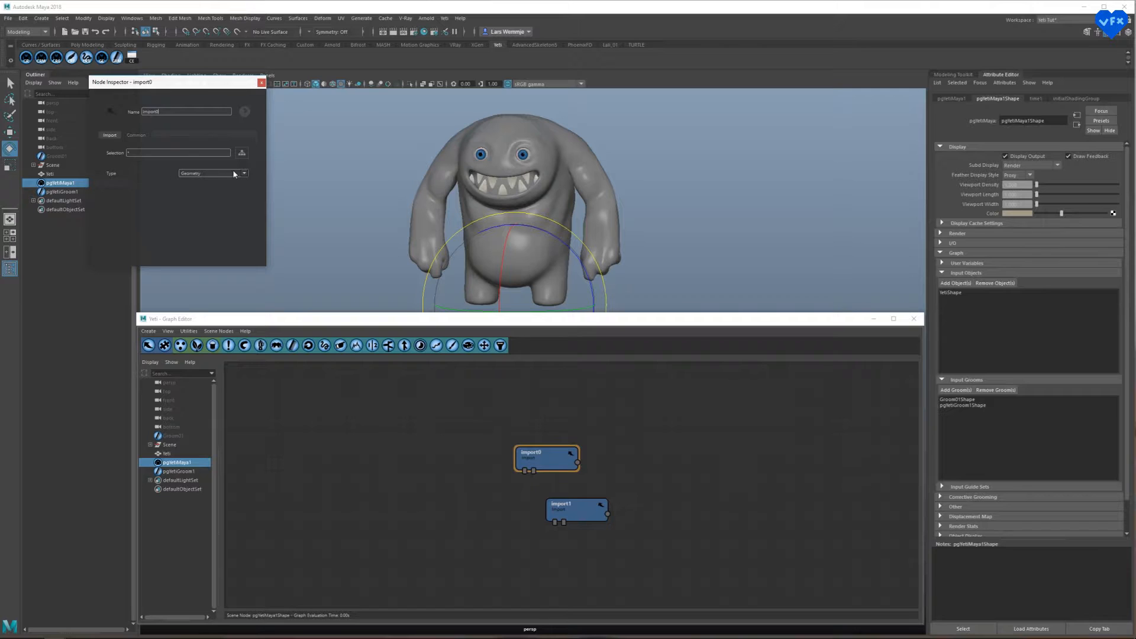
left_click(576, 510)
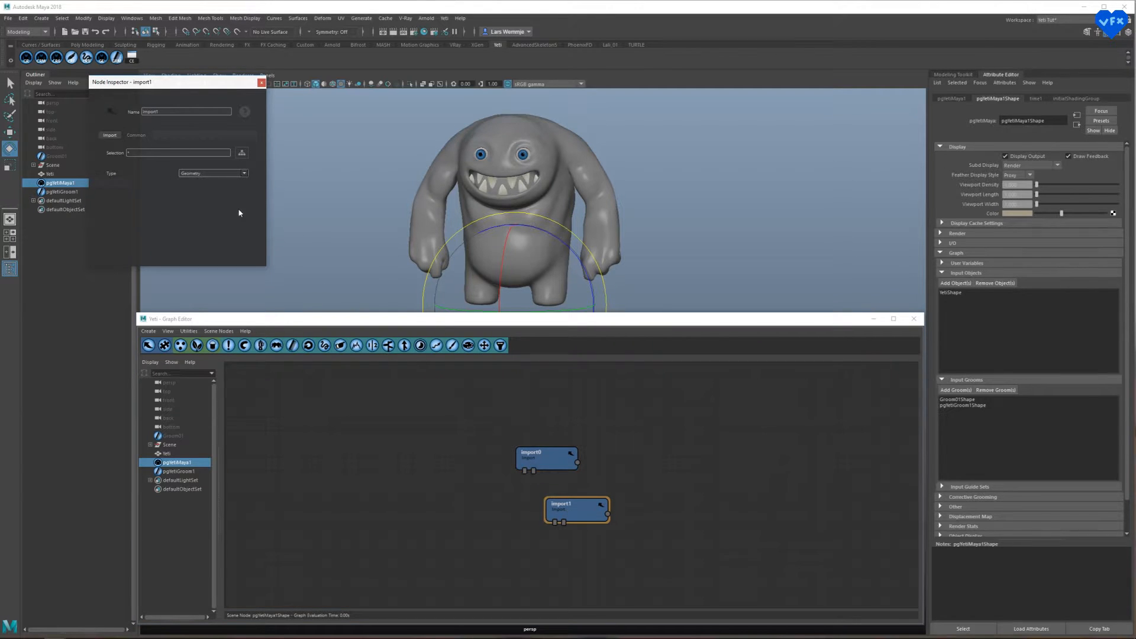
left_click(213, 172)
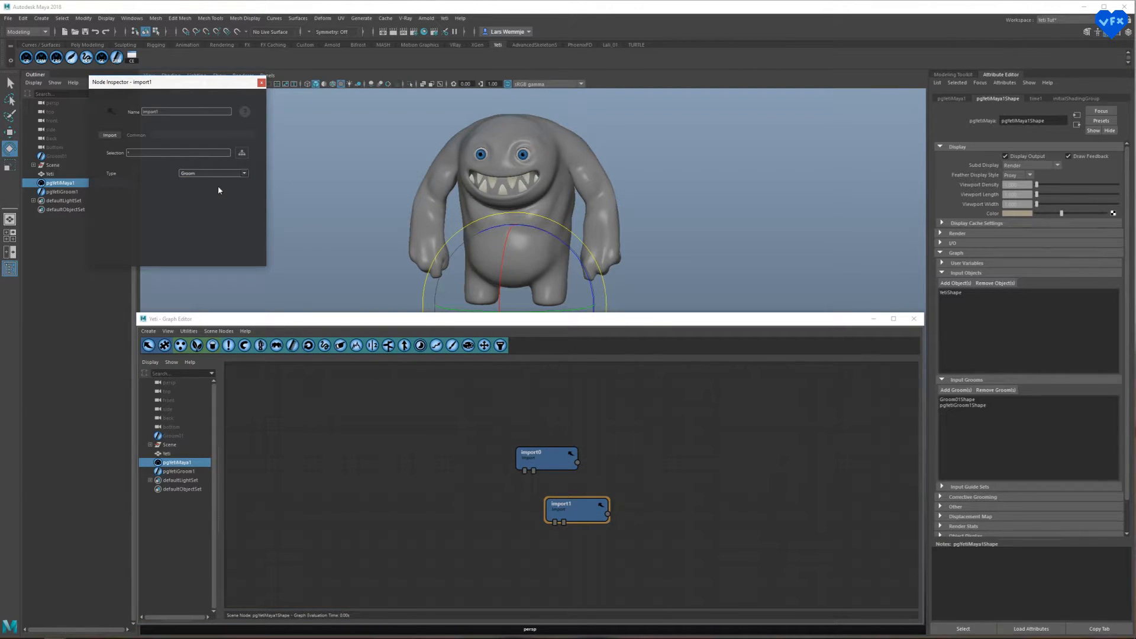
left_click(547, 458)
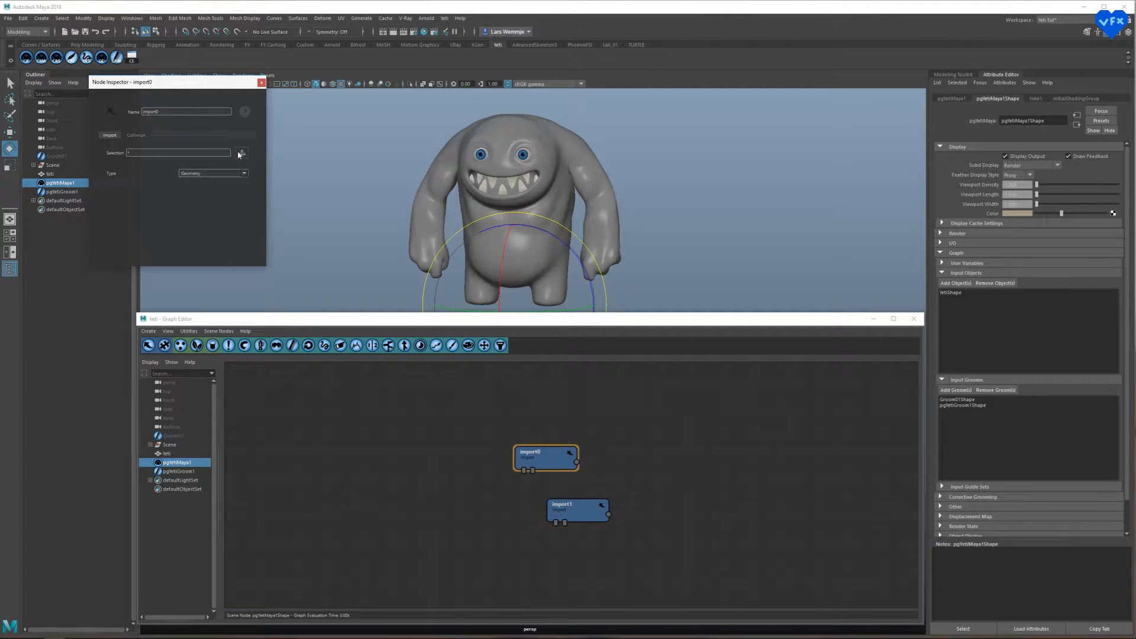
left_click(242, 152)
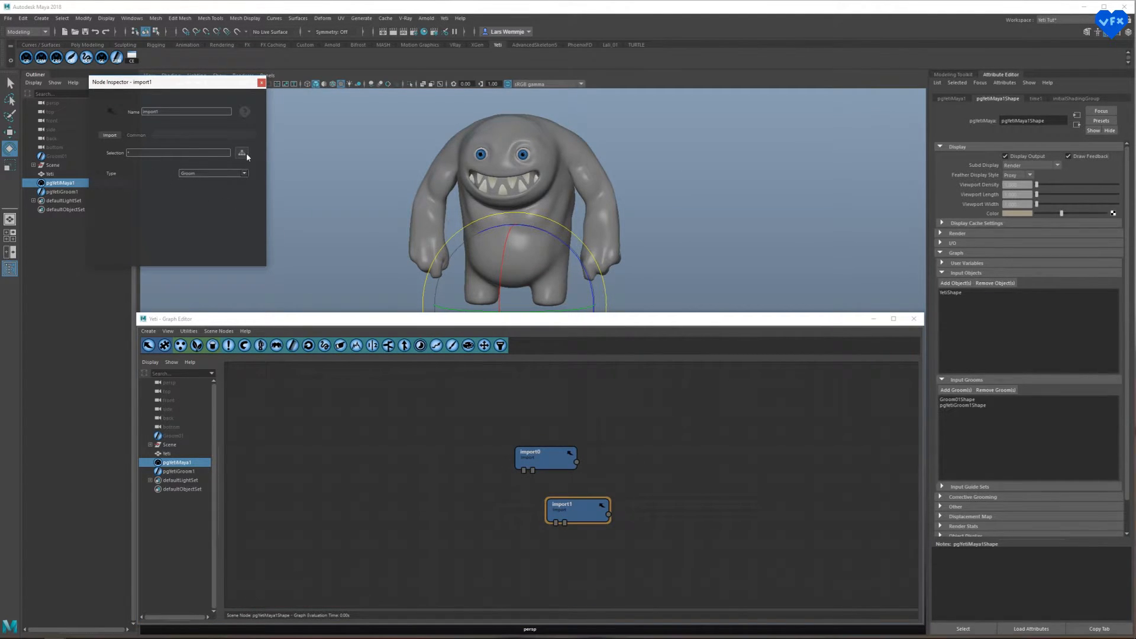
left_click(242, 152)
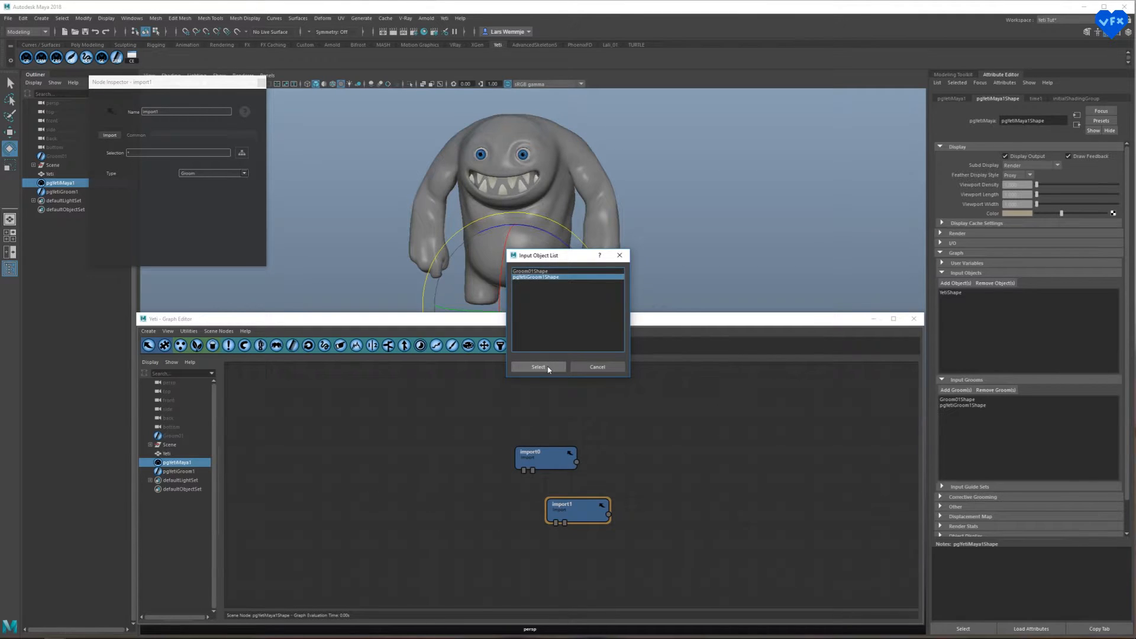
left_click(538, 367)
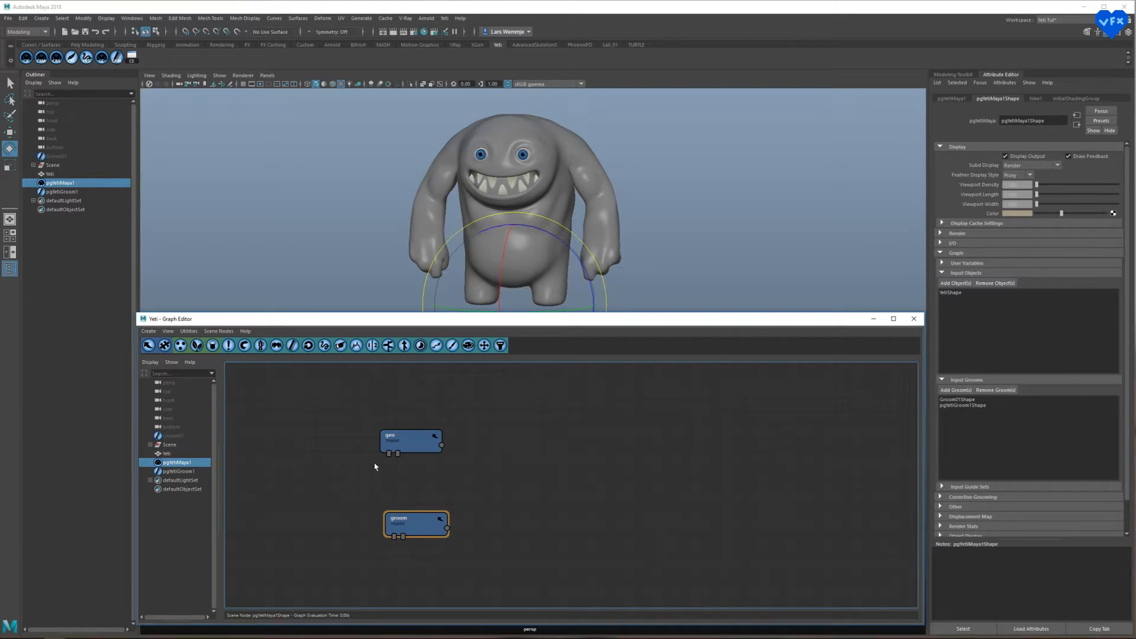
- Add a scatter node next to the selected geo node
left_click(410, 443)
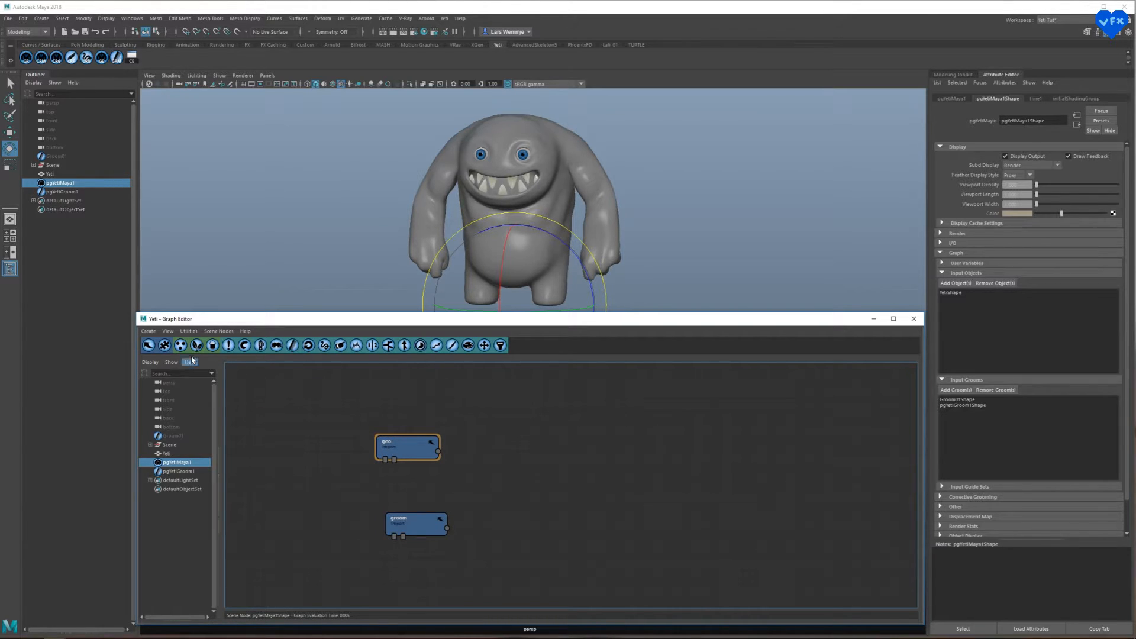
left_click(196, 346)
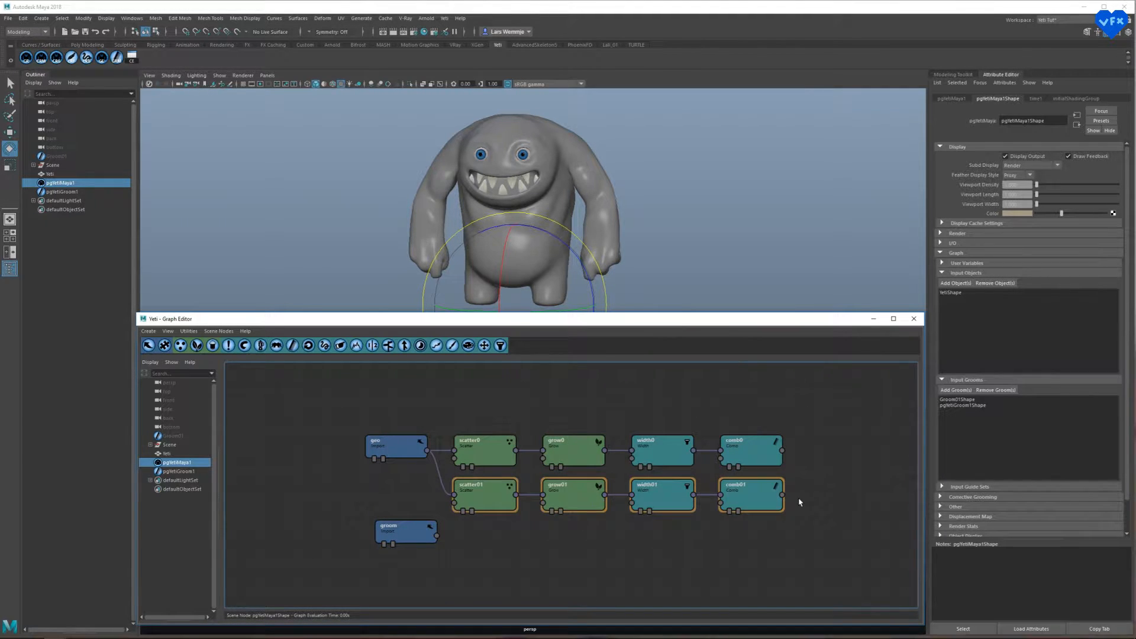
left_click(484, 496)
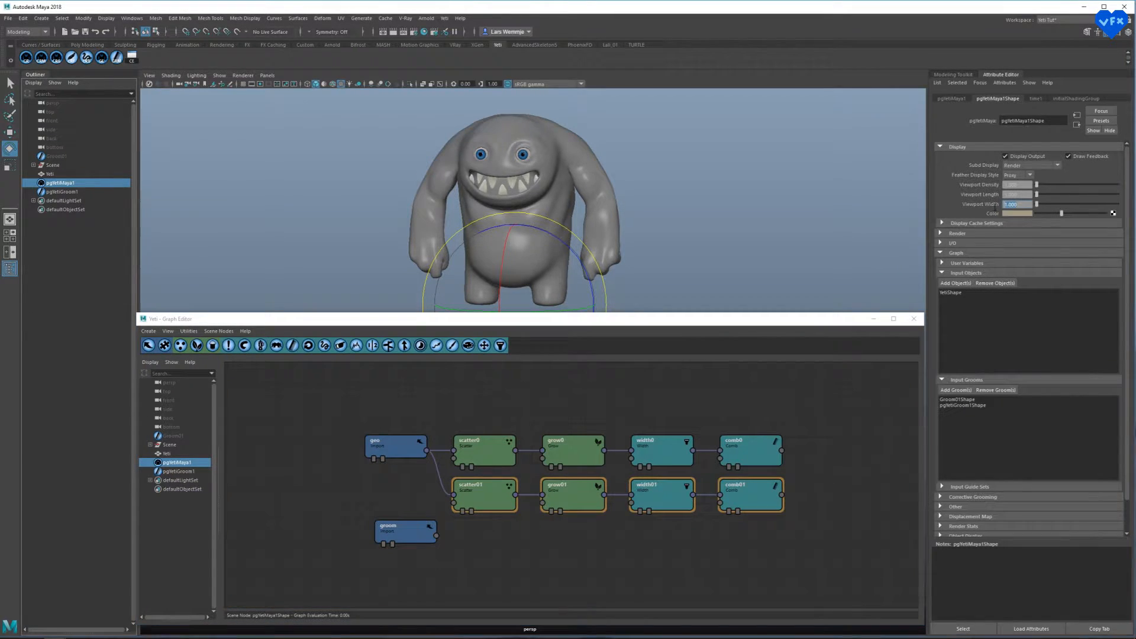
- Enter 4.000 as the Yeti node's Viewport Width
type("4.000")
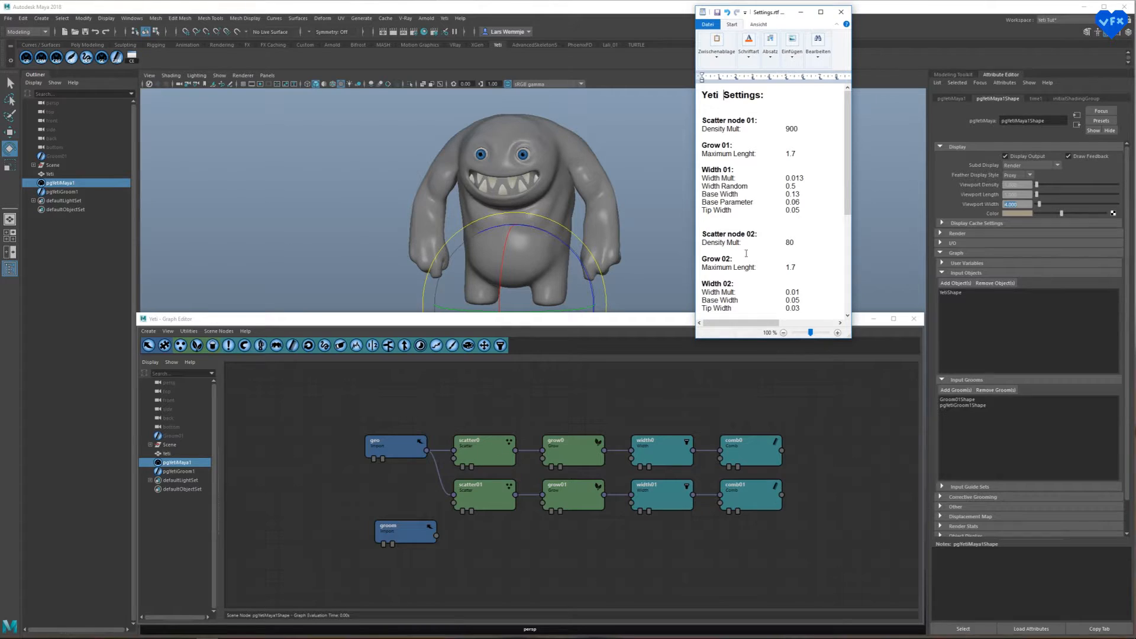
mouse_move(667, 433)
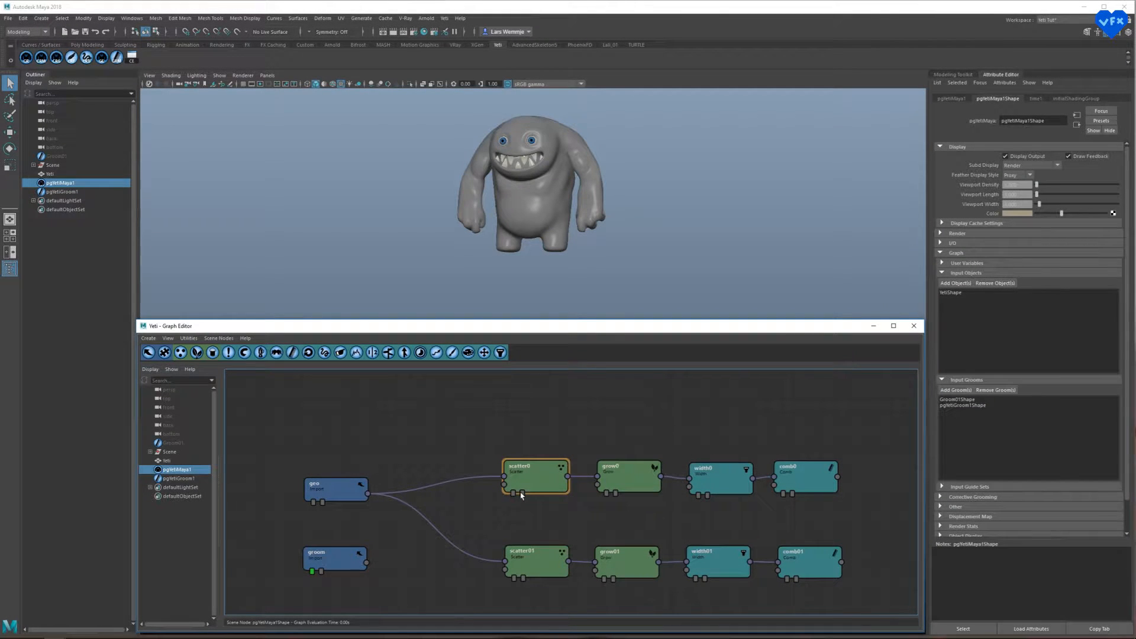
- Preview scatter0 points, grow0 fur and width0 thickness on the monster
left_click(513, 493)
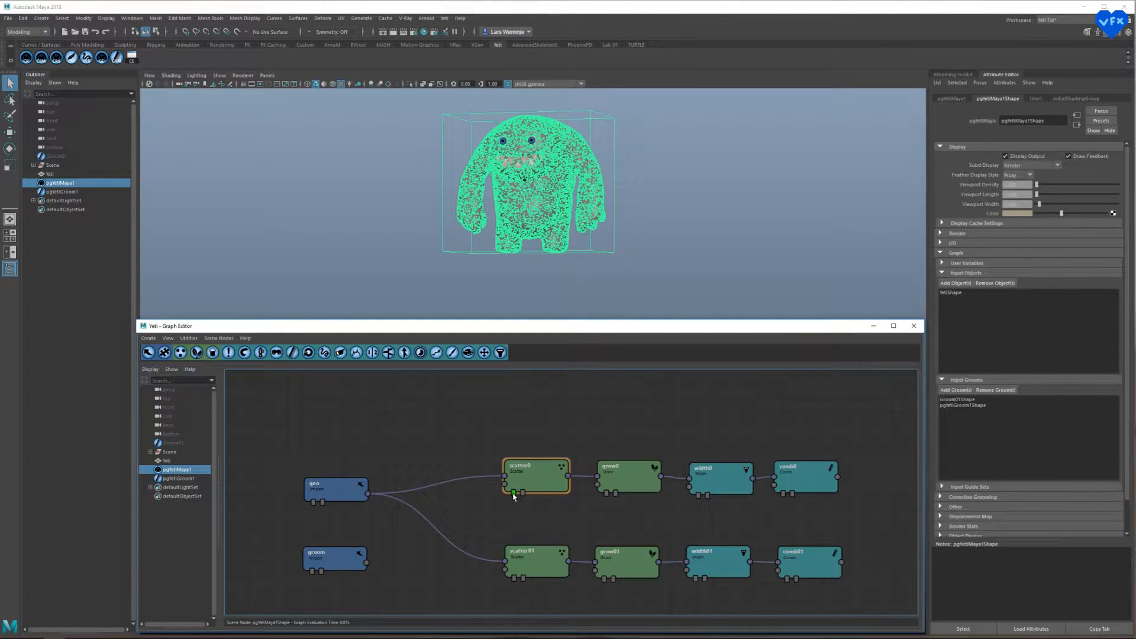
left_click(628, 476)
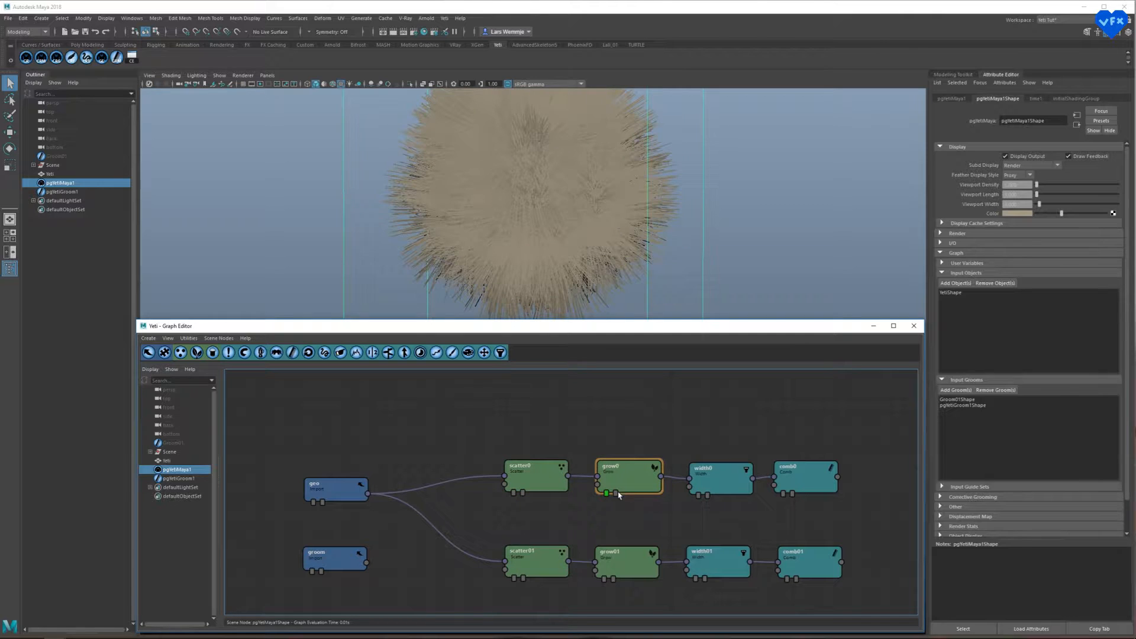
left_click(717, 475)
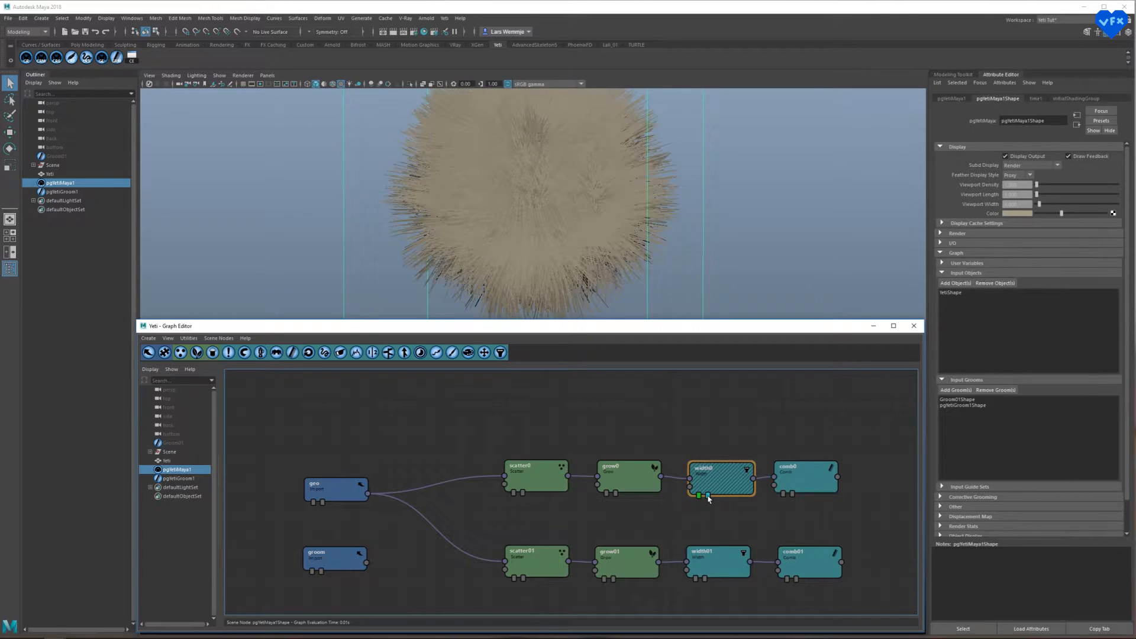
left_click(536, 476)
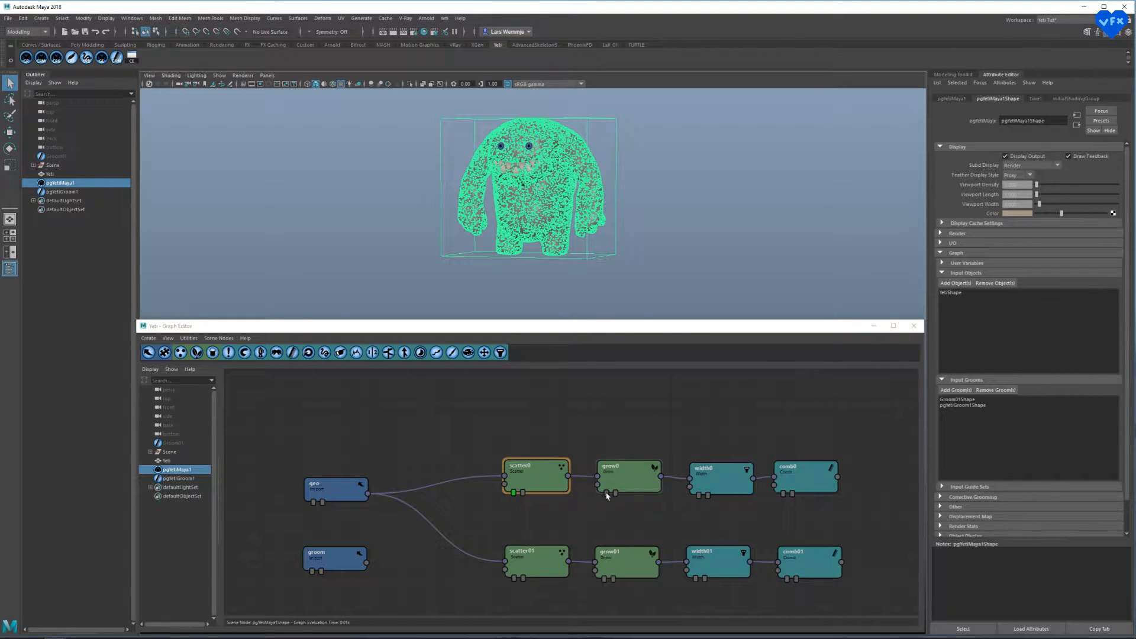
left_click(626, 476)
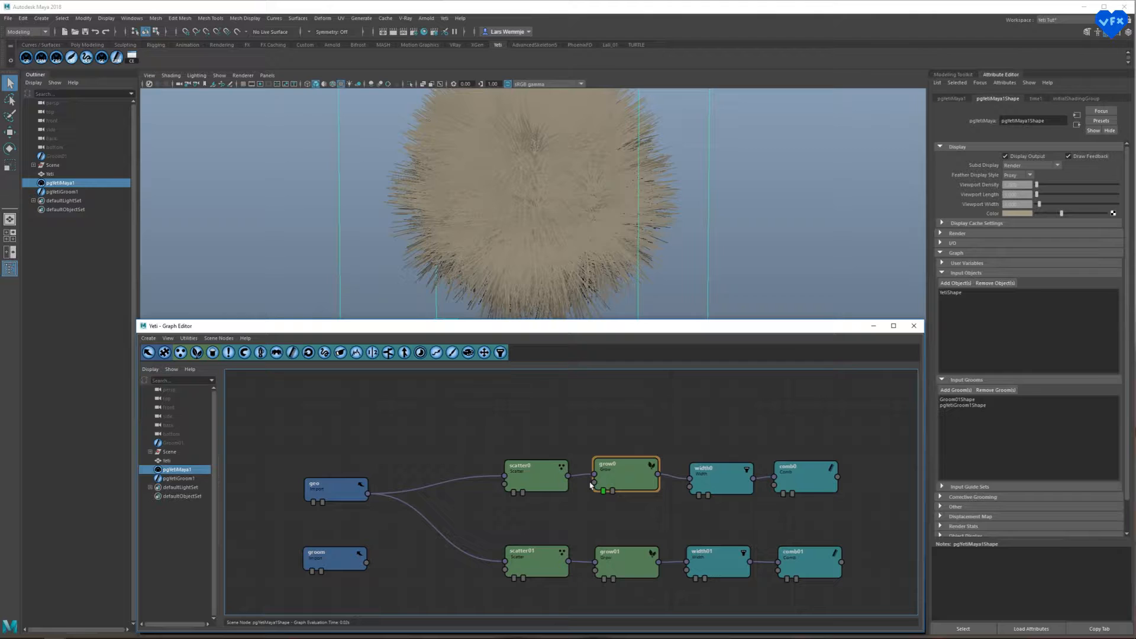
- With the groom import selected, re-preview the width0, grow0 and scatter0 results
left_click(335, 554)
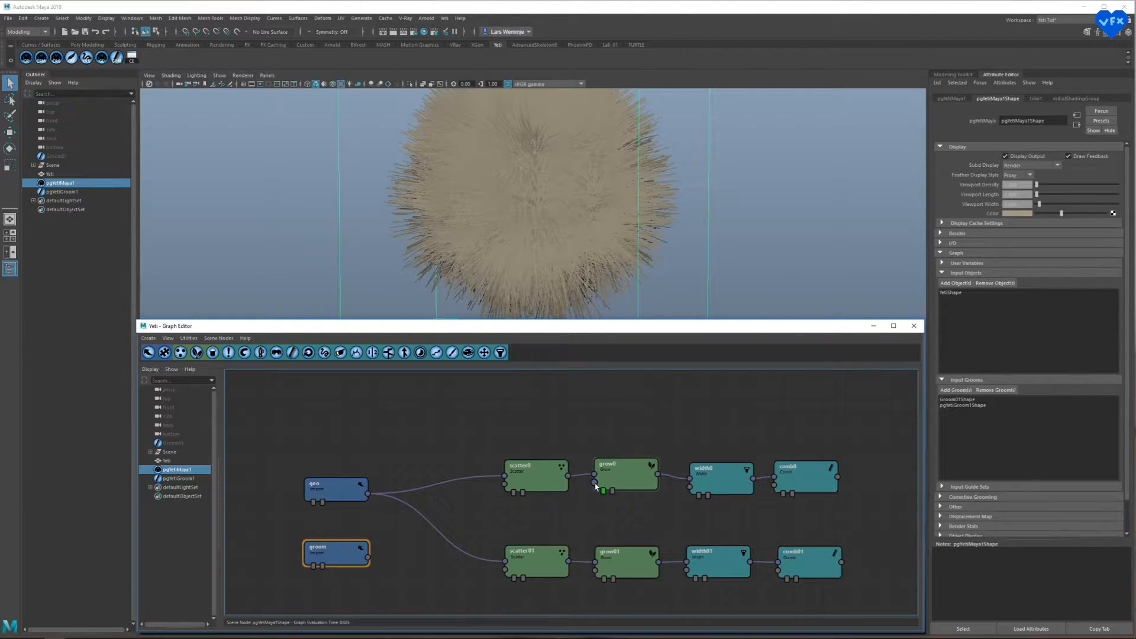
left_click(719, 474)
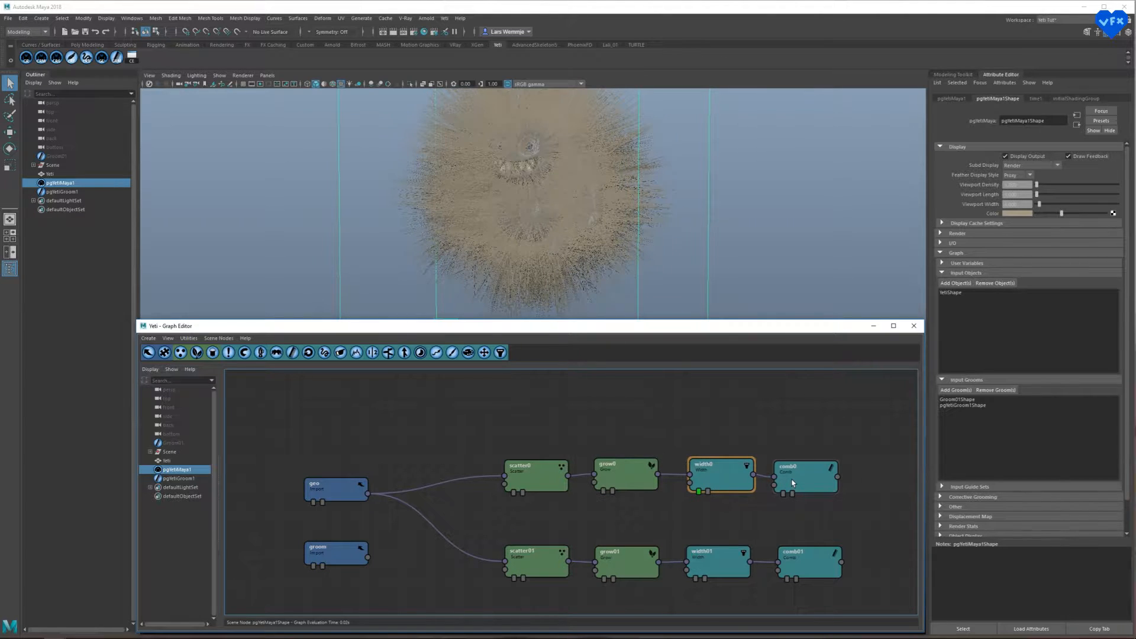
left_click(336, 553)
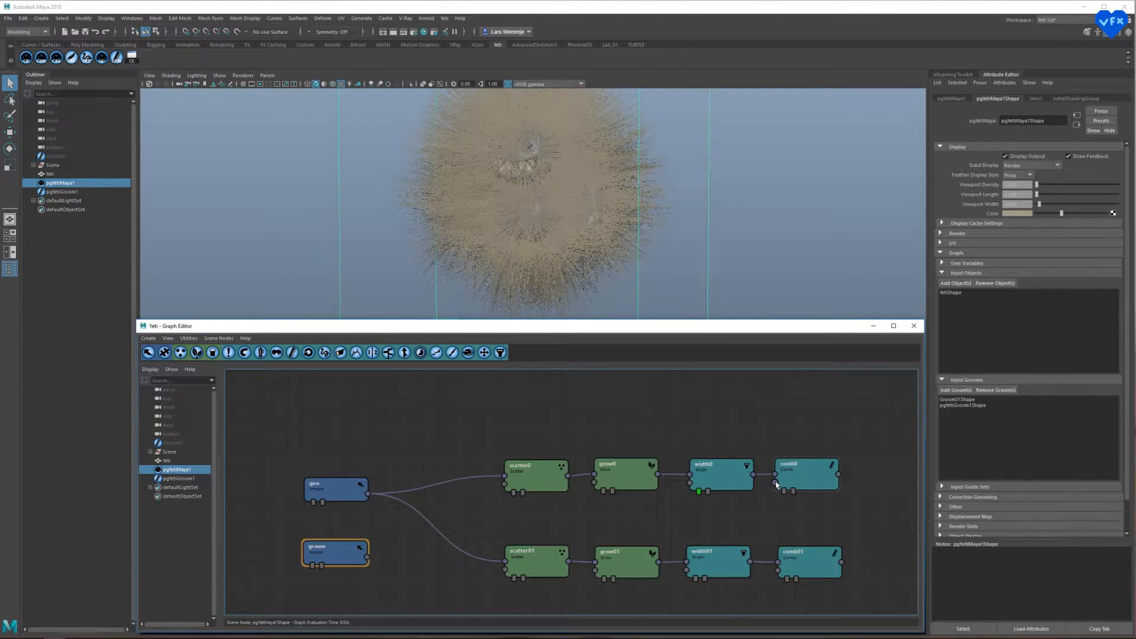
left_click(626, 474)
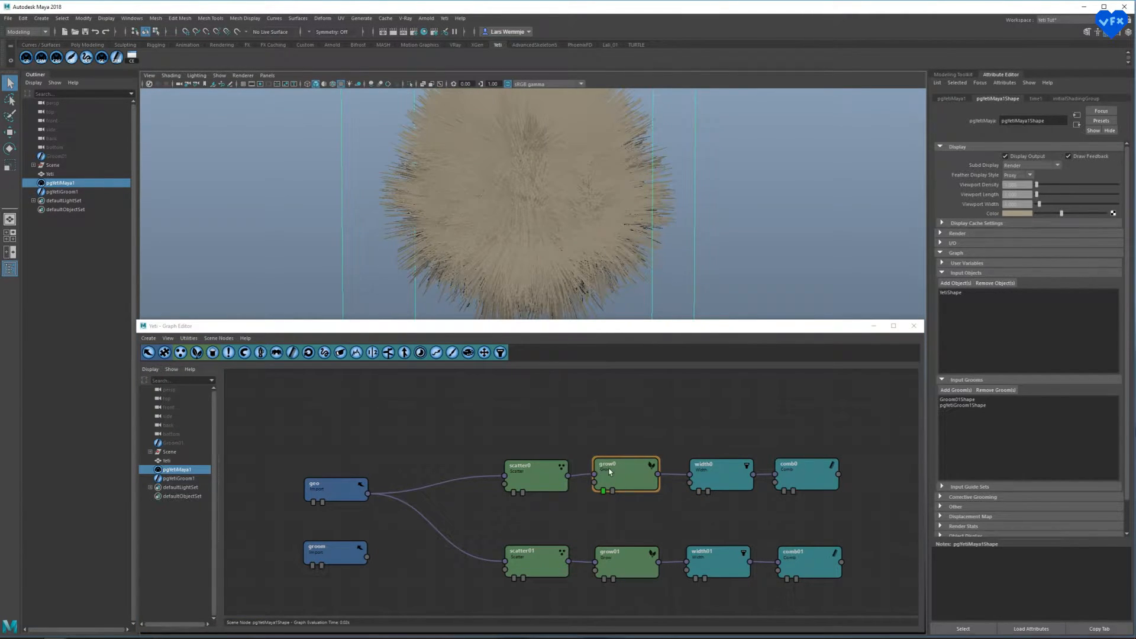
left_click(534, 475)
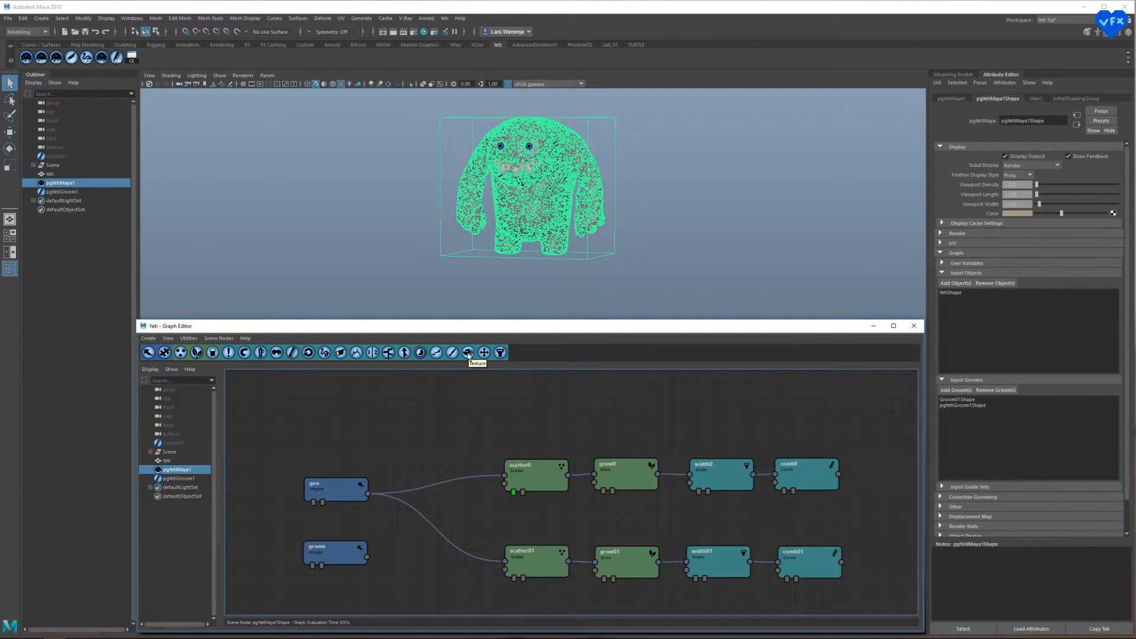
- Add texture0 between geo and the scatter nodes and open its settings
left_click(467, 352)
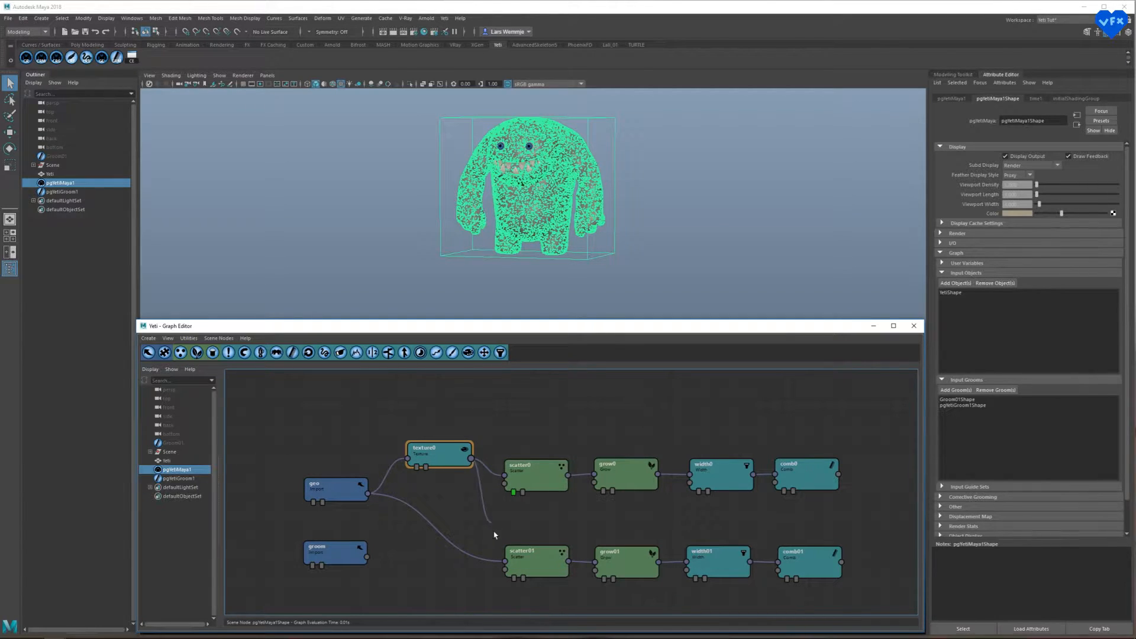
left_click_drag(438, 453, 433, 485)
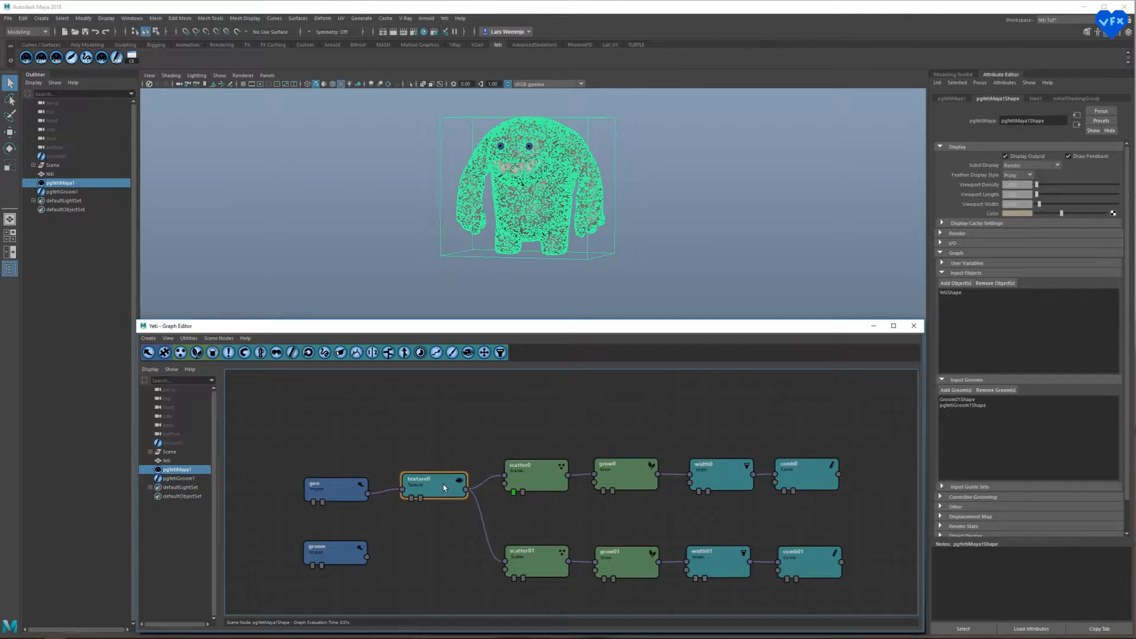
double_click(428, 482)
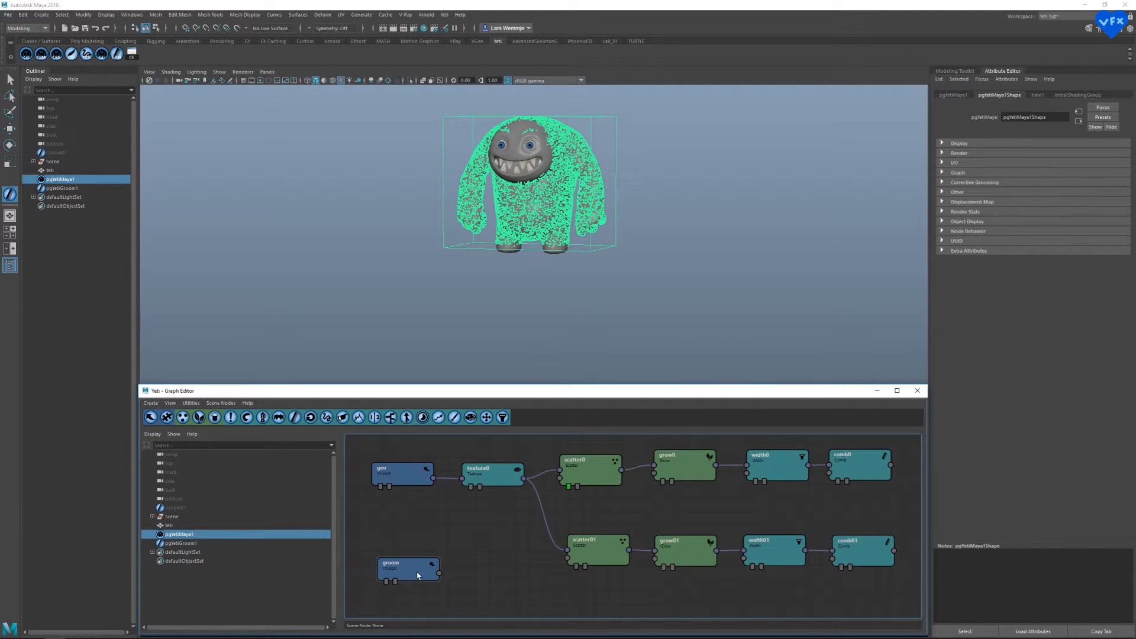
- Close the Yeti graph, select pgYetiGroom1, and switch to the Scatter grooming tool
left_click(406, 572)
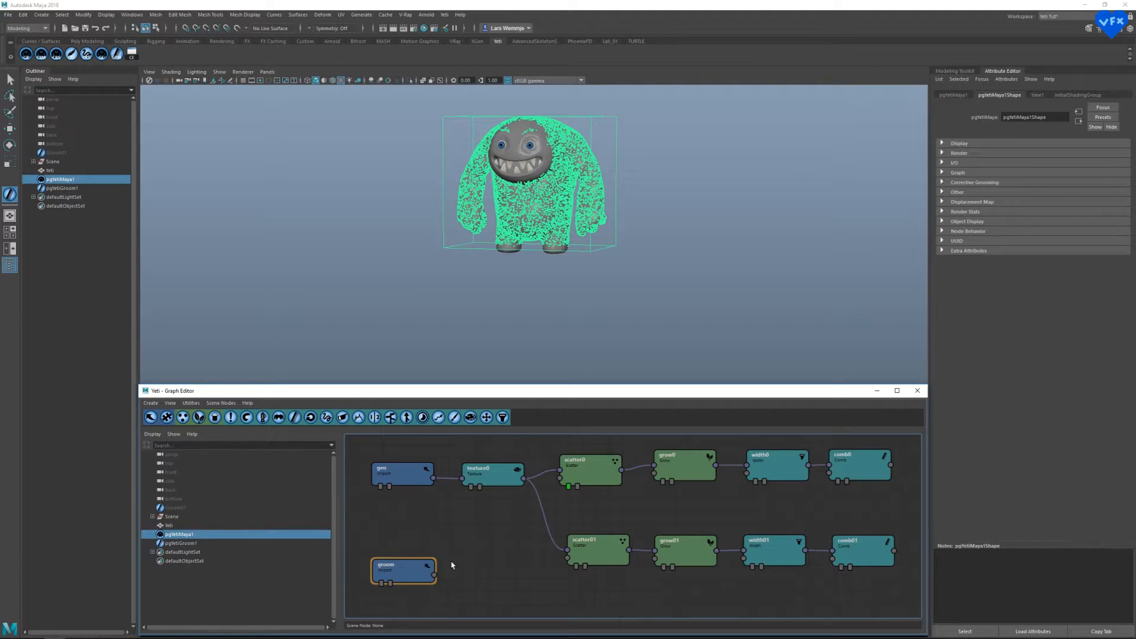
mouse_move(477, 568)
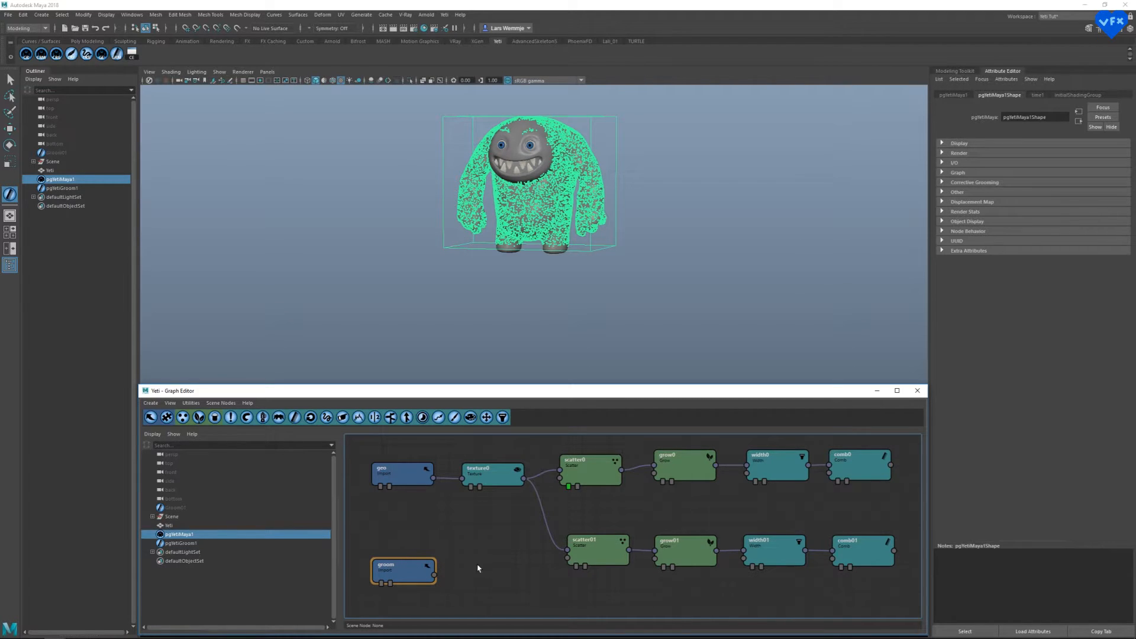
left_click(917, 391)
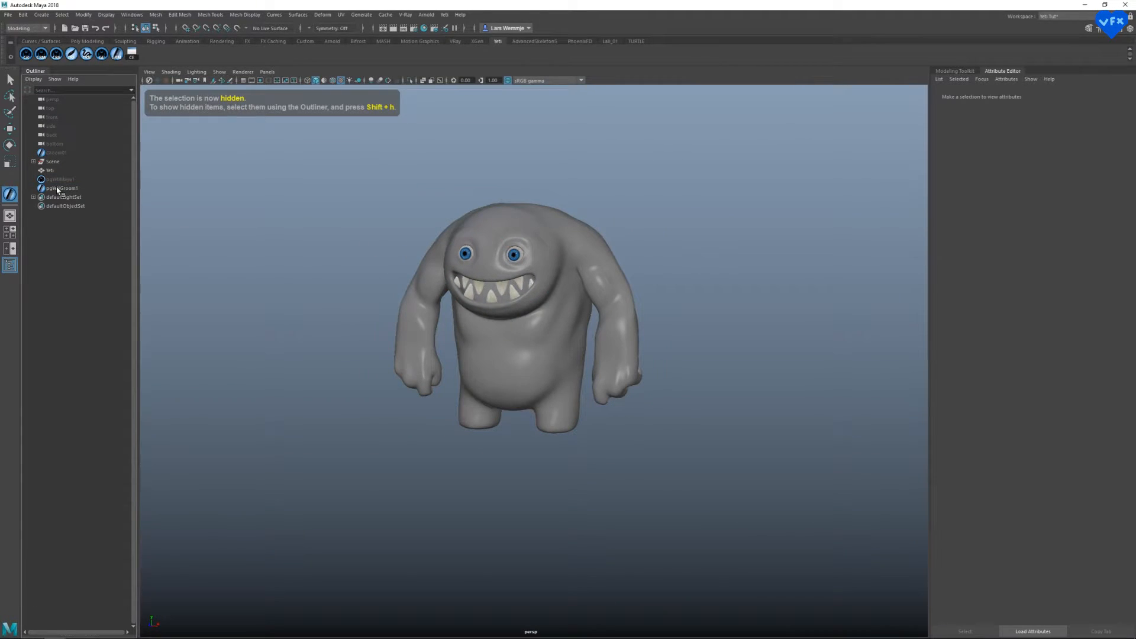
left_click(62, 188)
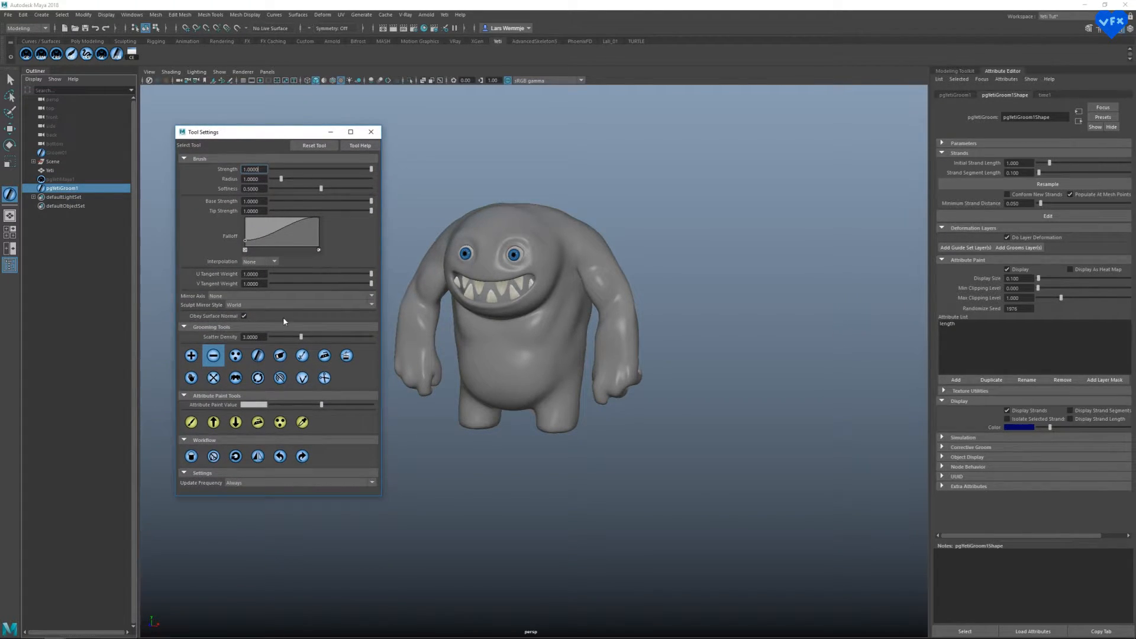
mouse_move(236, 355)
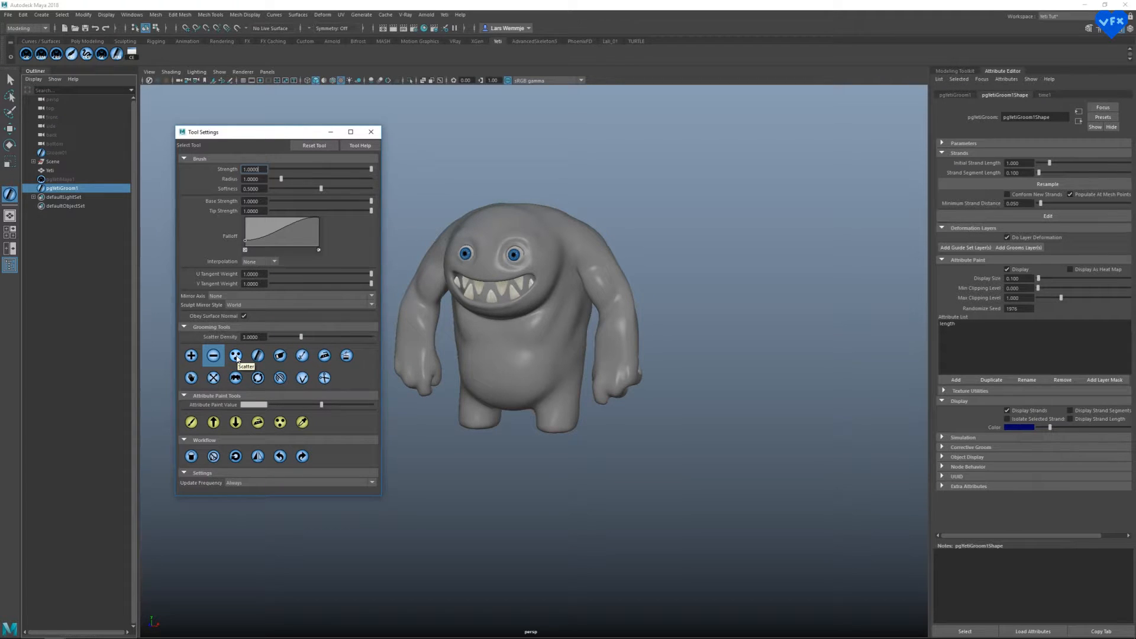
mouse_move(302, 355)
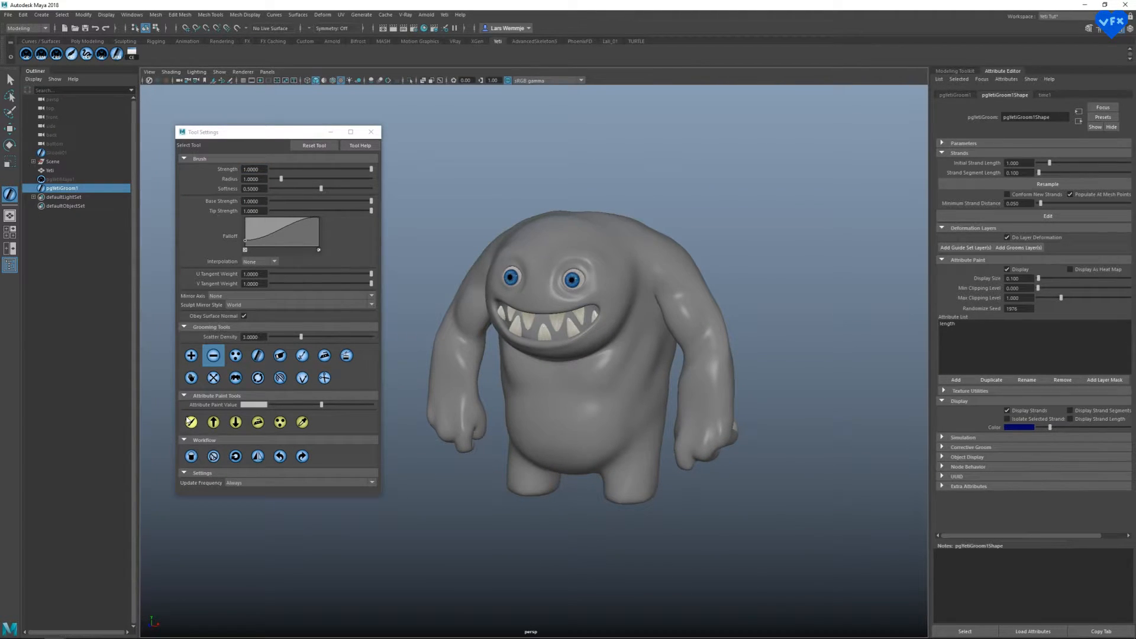
mouse_move(257, 422)
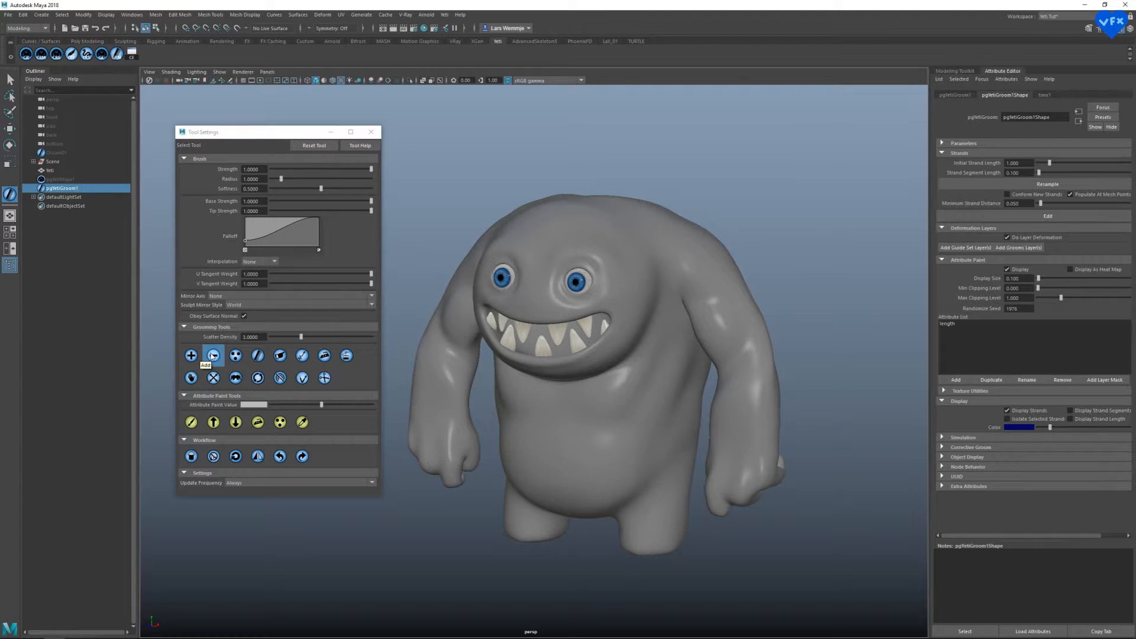
mouse_move(235, 356)
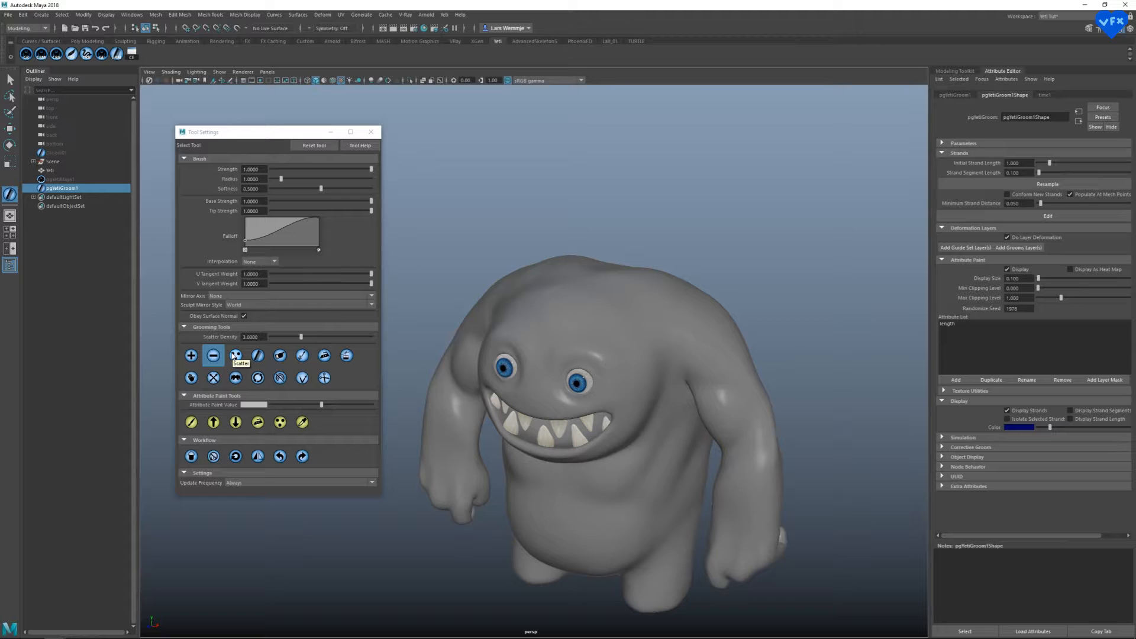
left_click(235, 355)
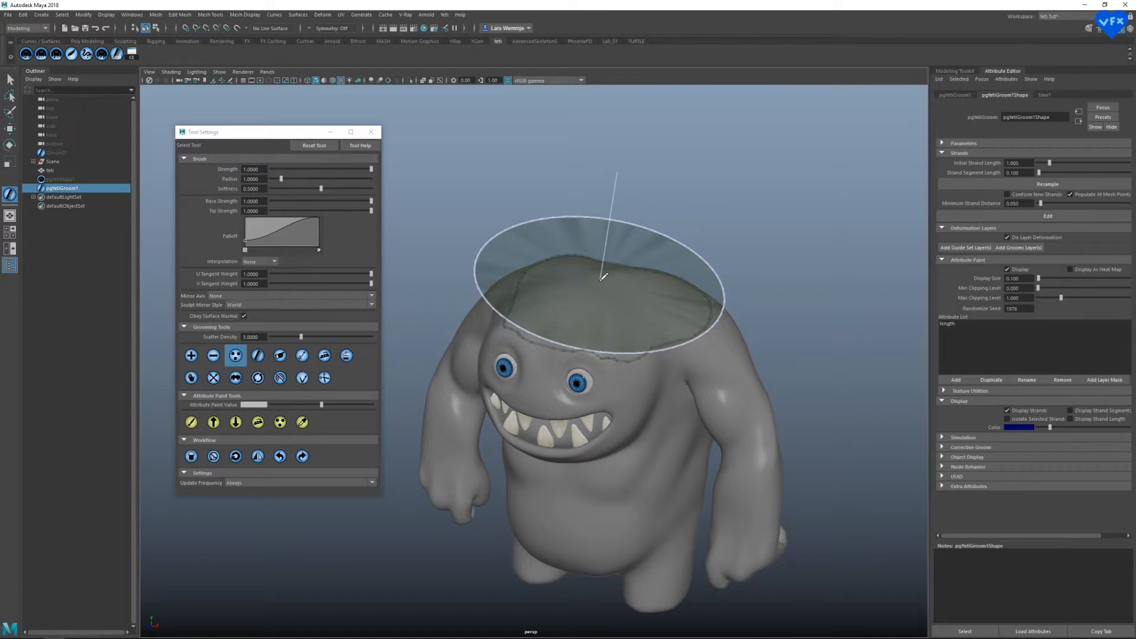
- Plant a single tall guide strand on top of the monster's head
left_click(190, 355)
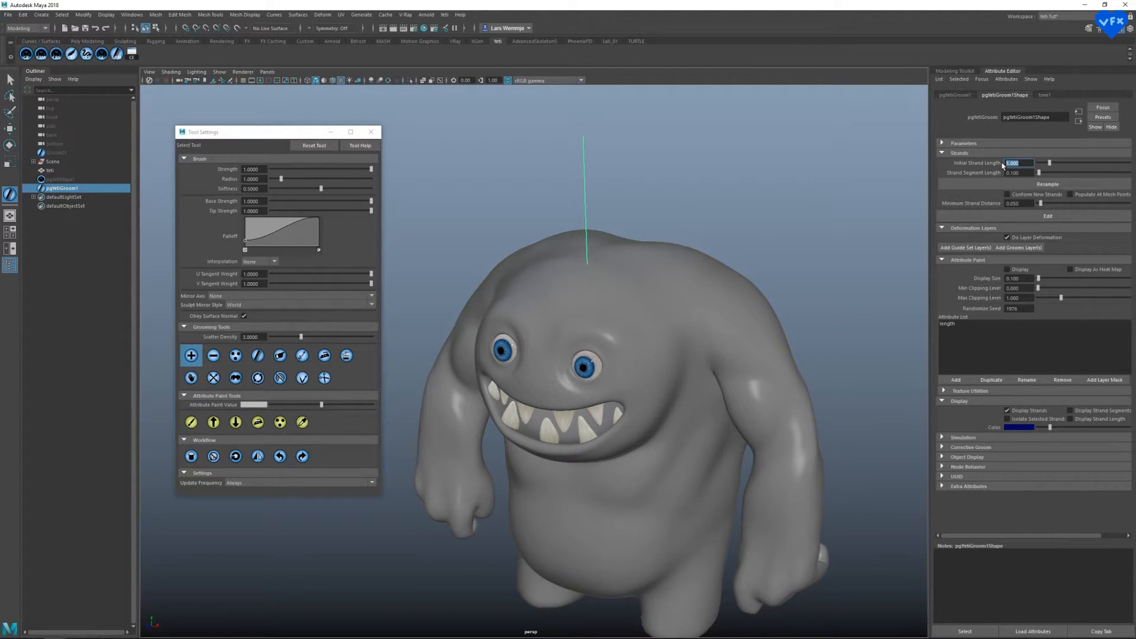
- Brush 0.200-length strands across the monster's back, comb them at full strength, close settings
type("0.200")
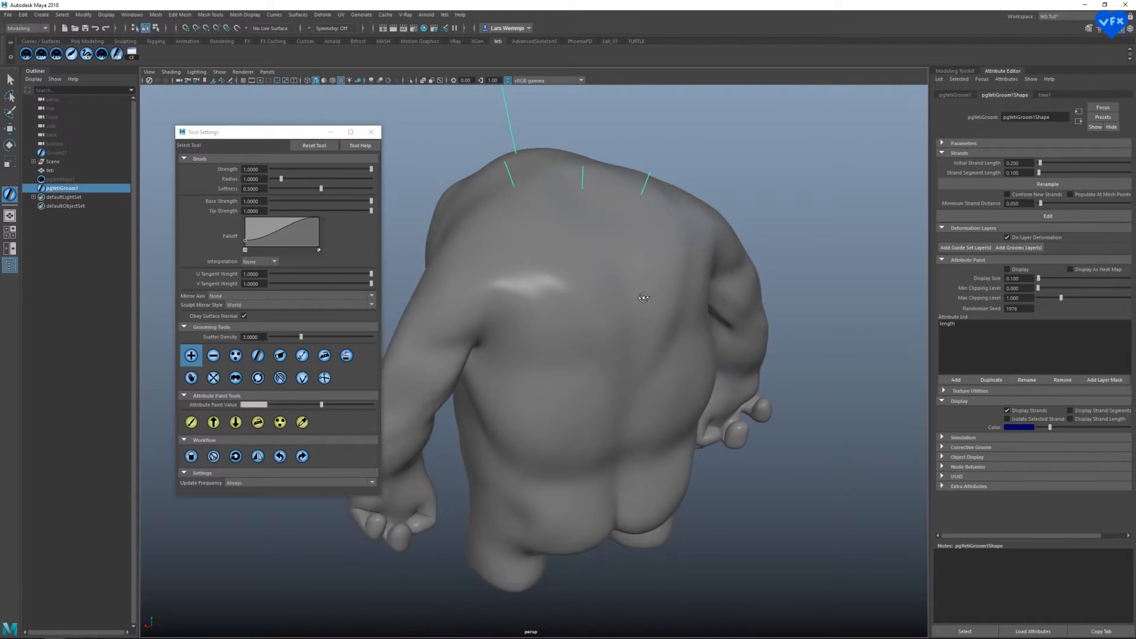
left_click_drag(643, 298, 542, 446)
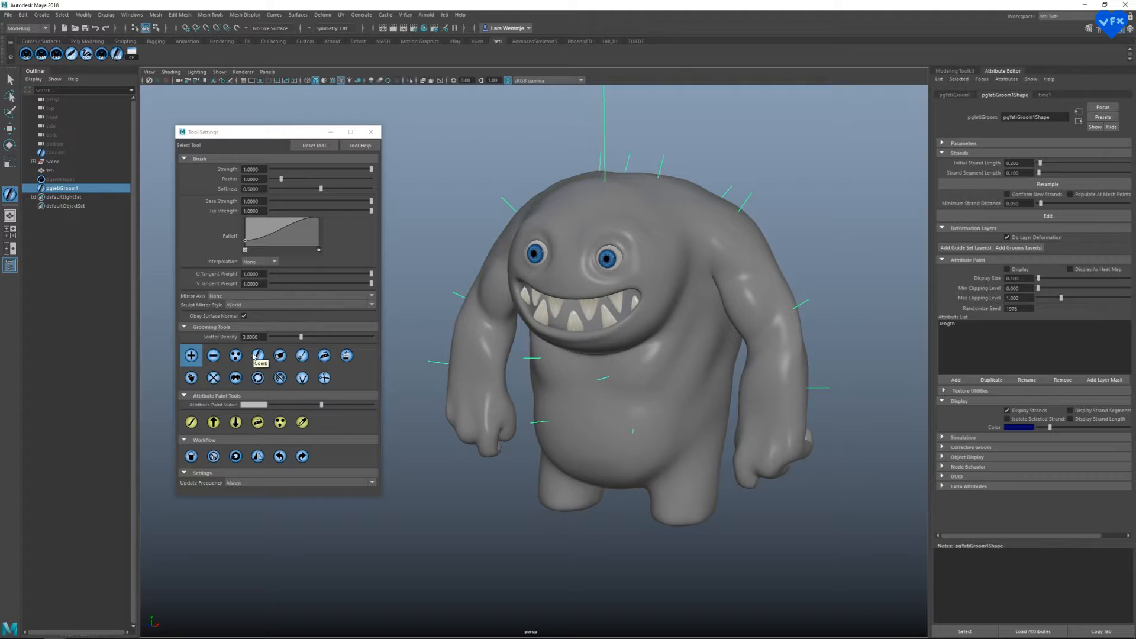
left_click(257, 355)
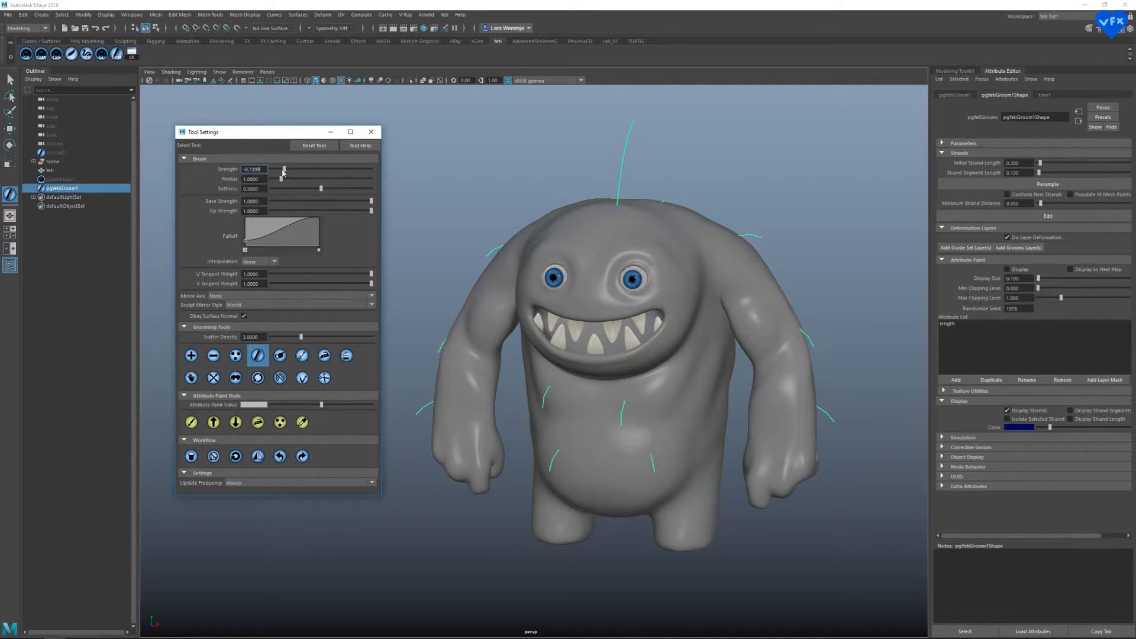
left_click_drag(283, 170, 372, 170)
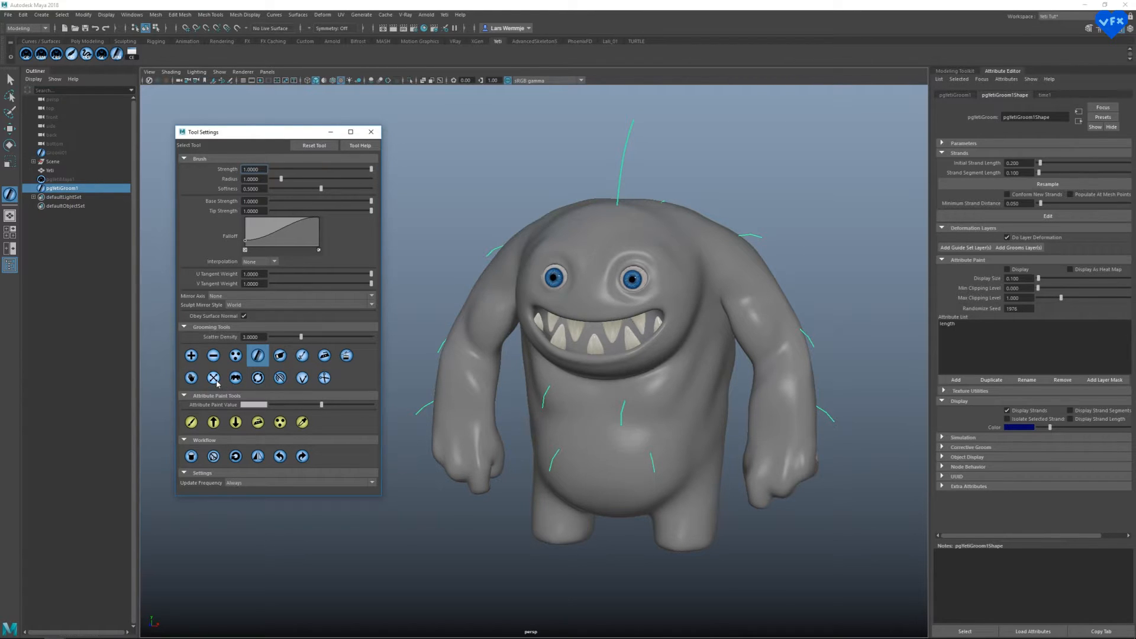
mouse_move(214, 378)
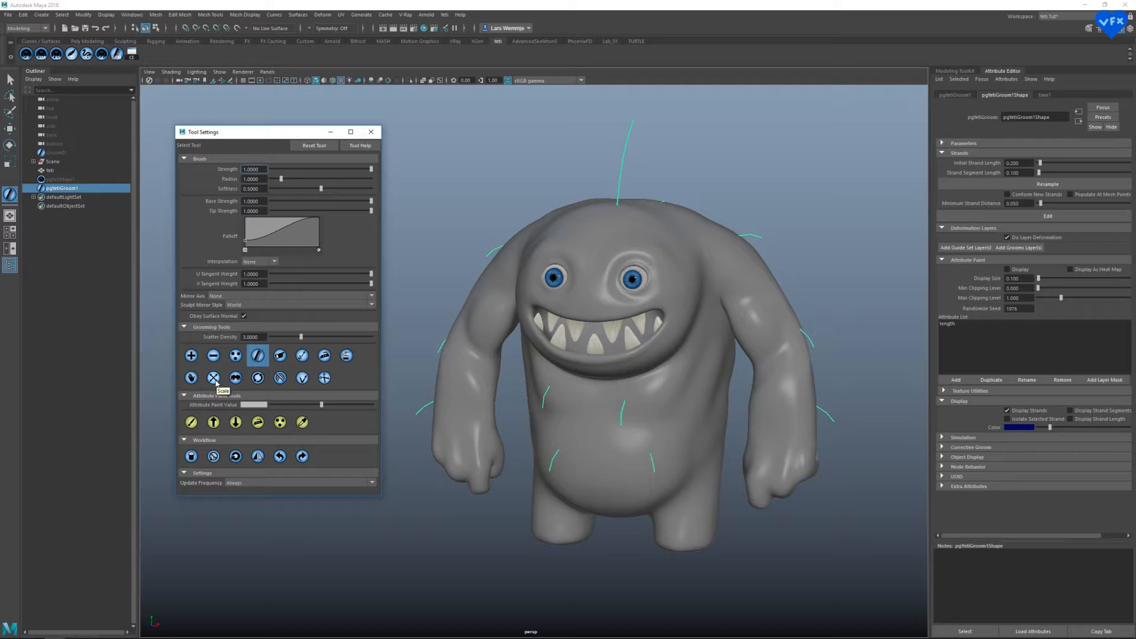
left_click(213, 378)
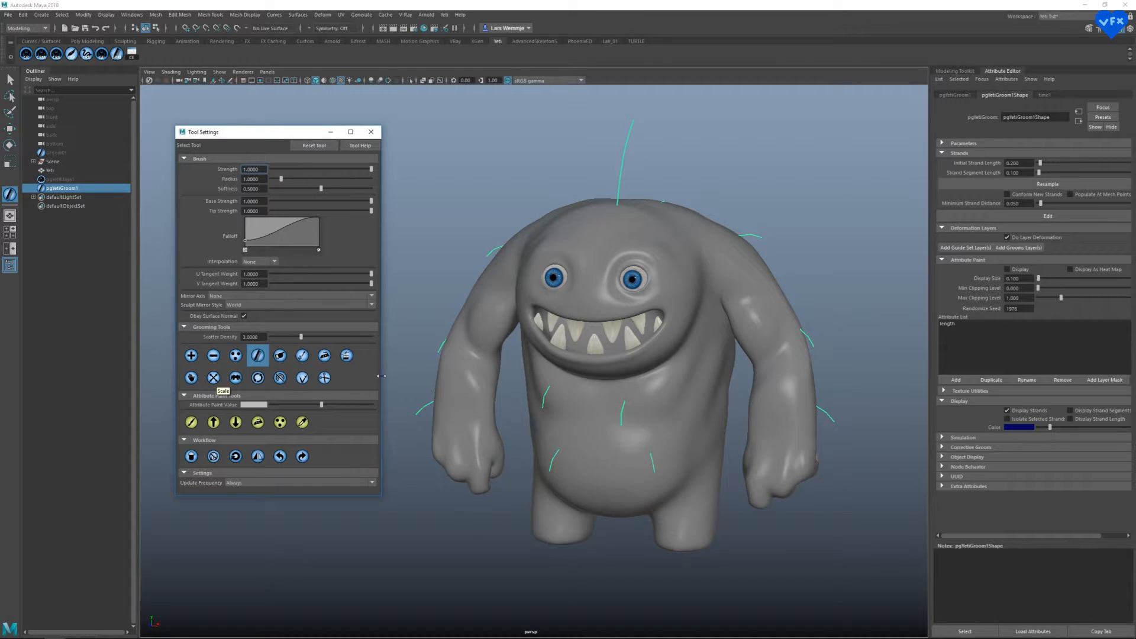
mouse_move(388, 137)
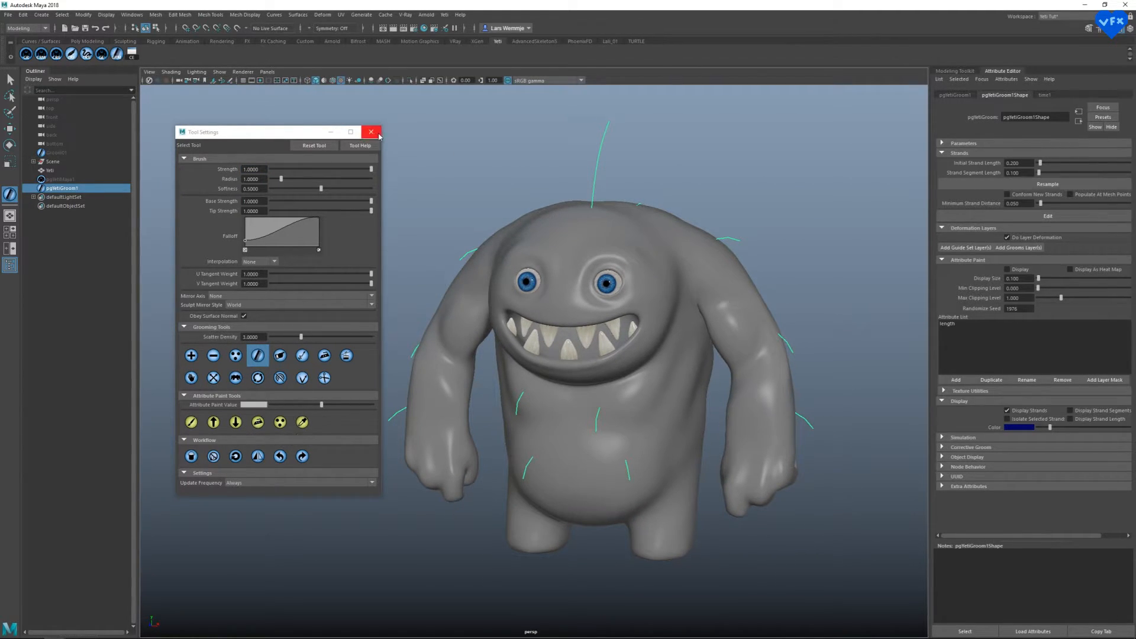
mouse_move(371, 132)
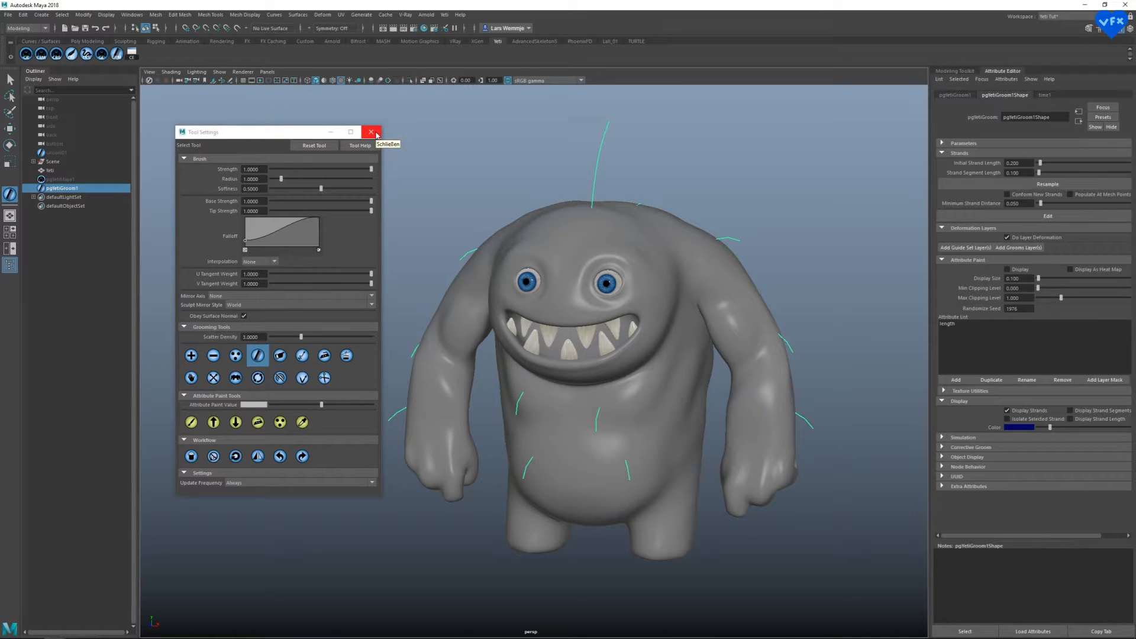
left_click(370, 132)
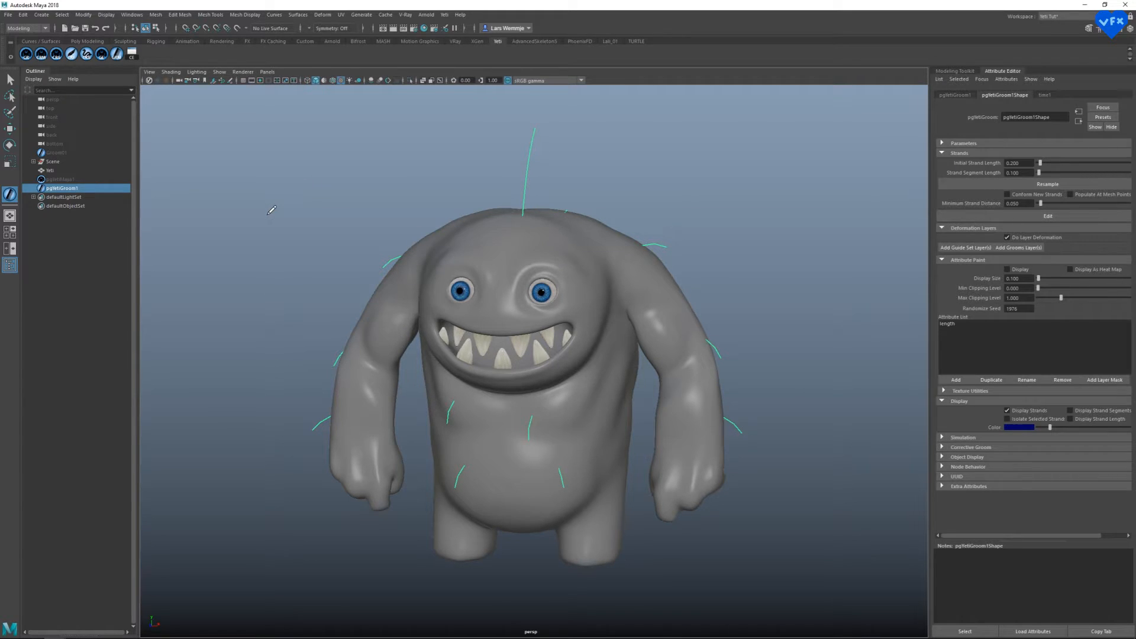
mouse_move(209, 208)
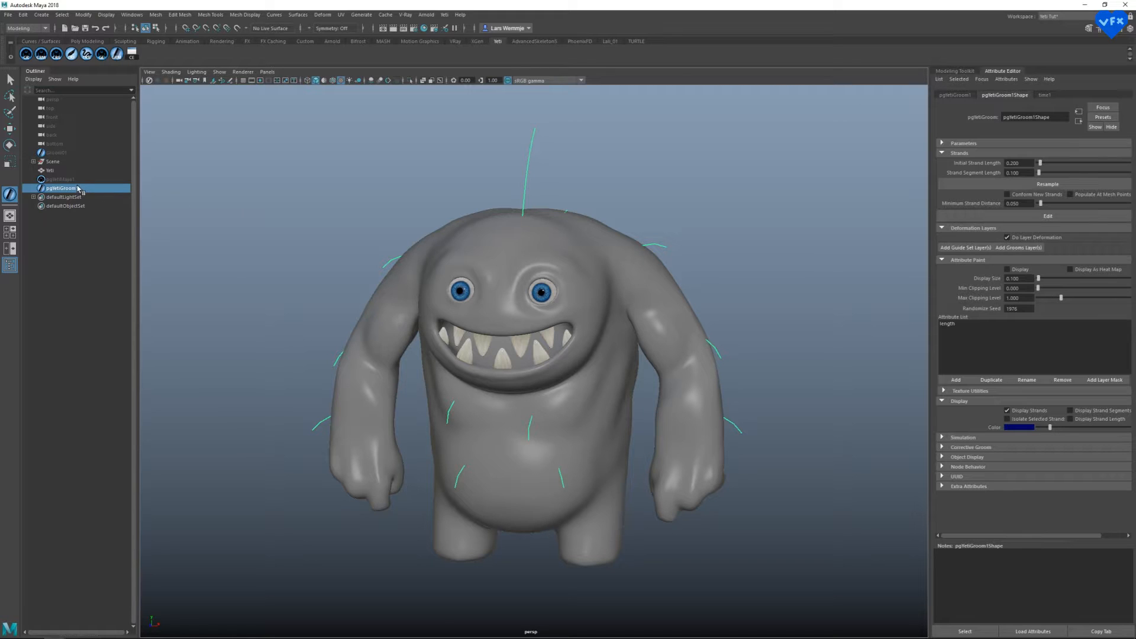
- Select pgYetiMaya1, wire the groom node into the Yeti graph, and display comb0
left_click(59, 178)
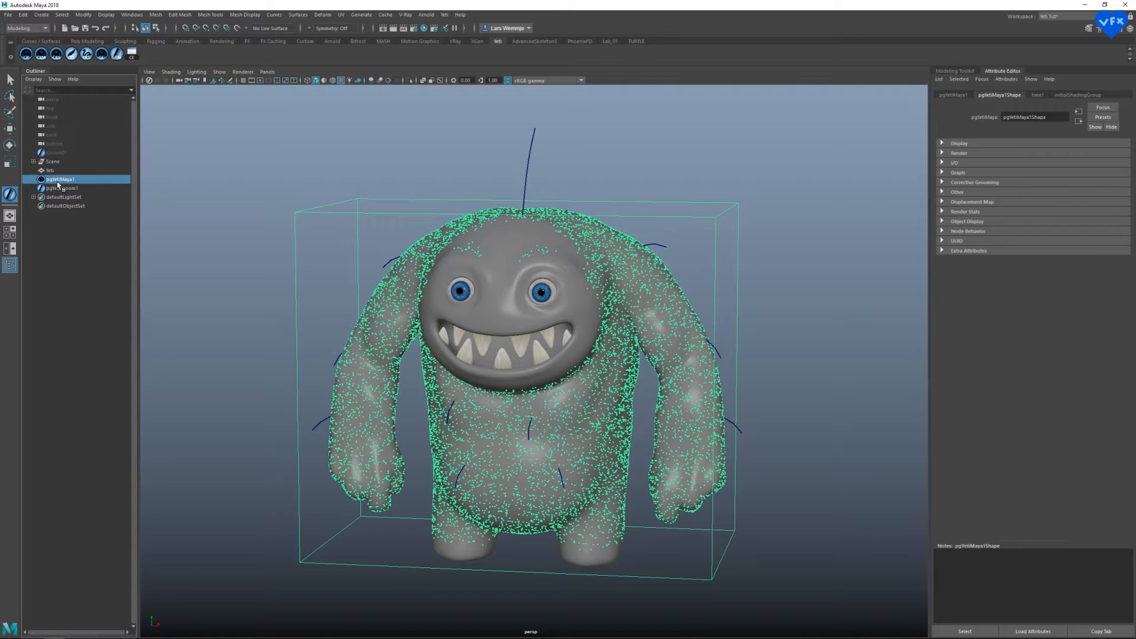
left_click(101, 54)
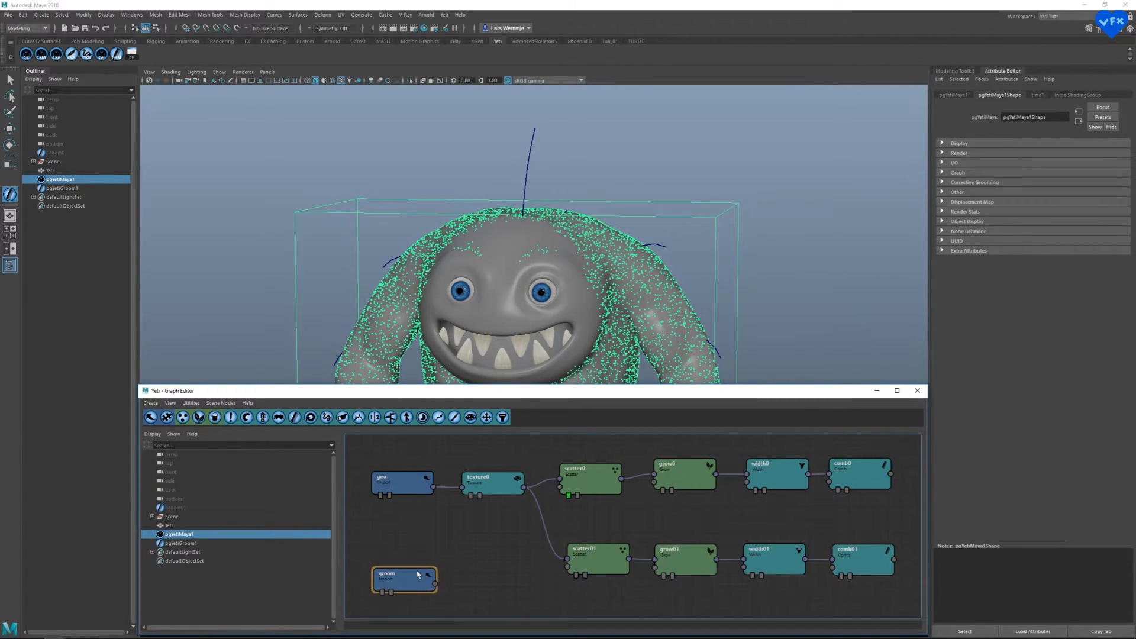
left_click_drag(429, 580, 655, 488)
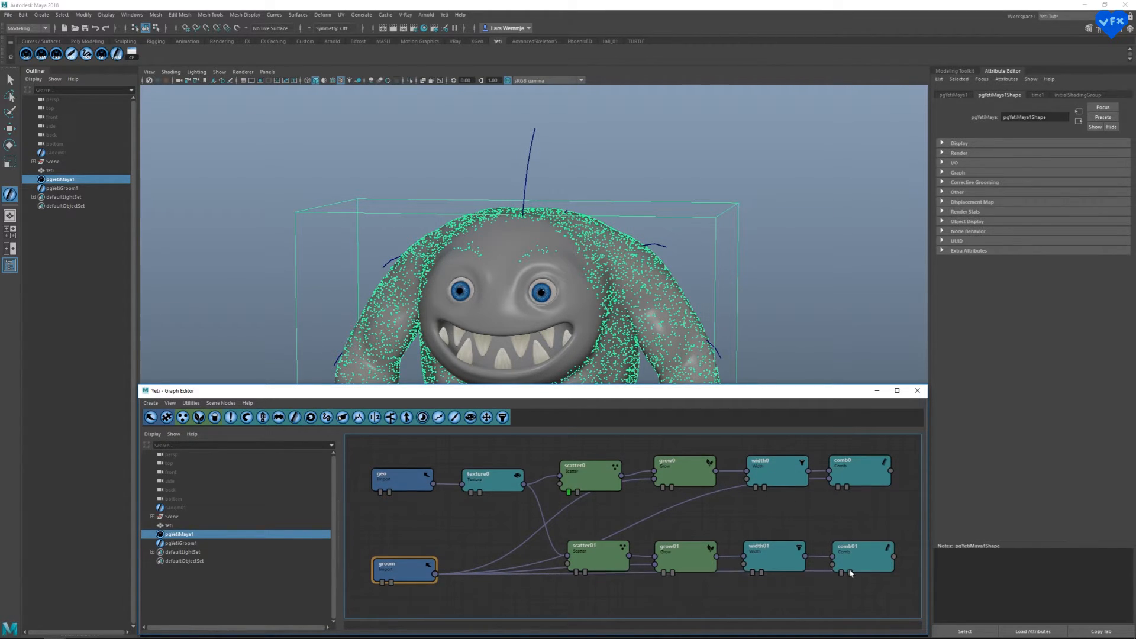
left_click(859, 471)
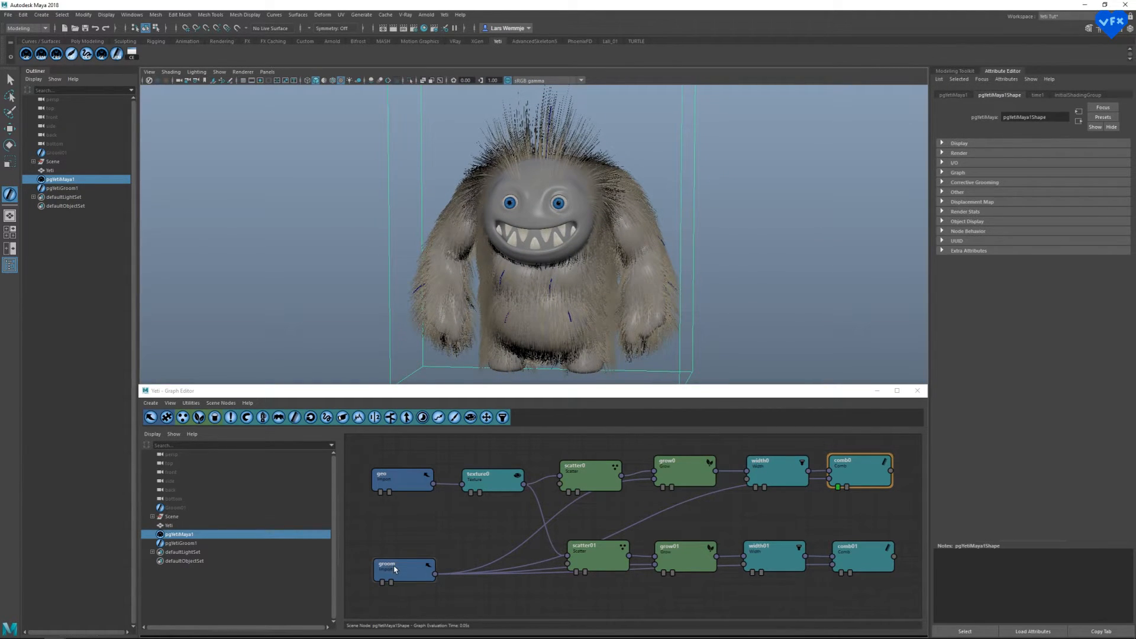
- Point the groom node at Groom01Shape, then reselect pgYetiMaya1 and the upper comb0 node
left_click(404, 558)
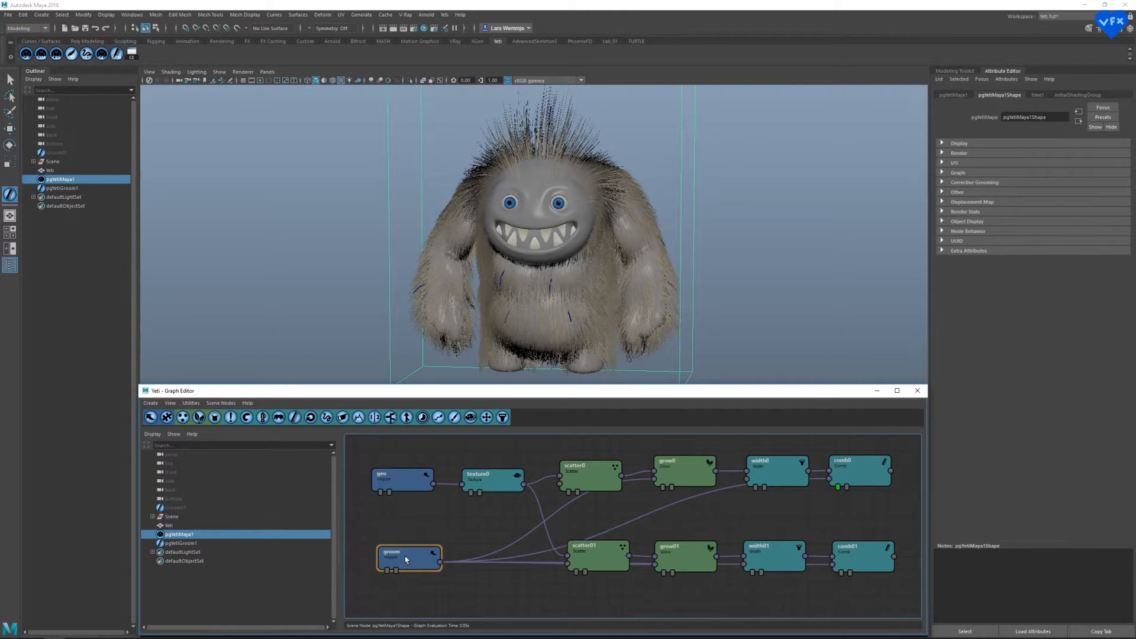
double_click(408, 558)
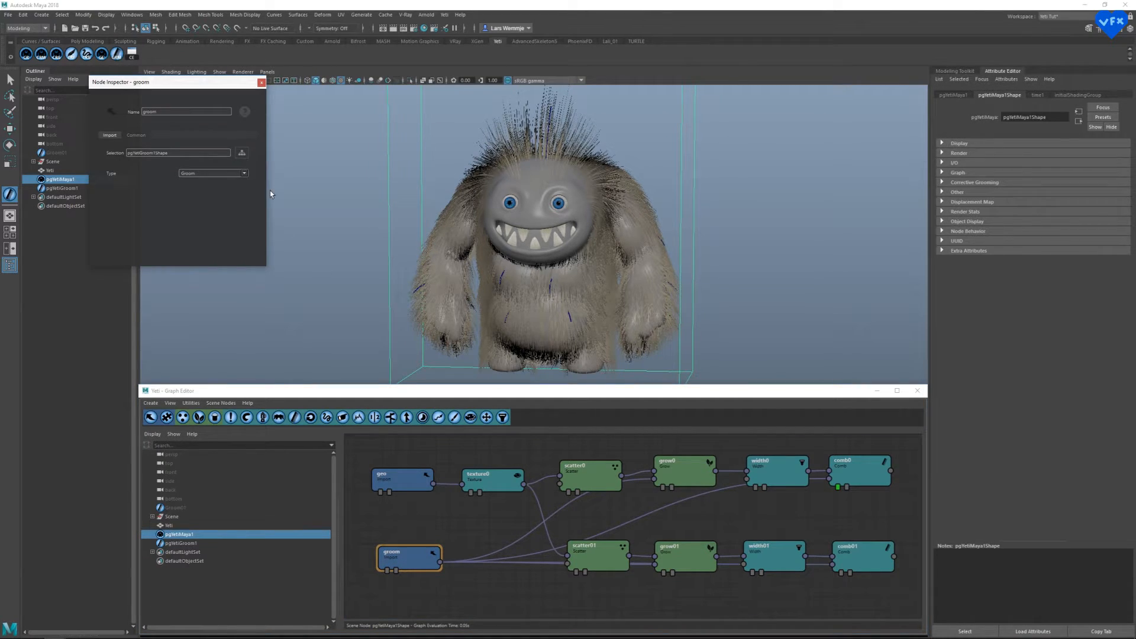
left_click(242, 152)
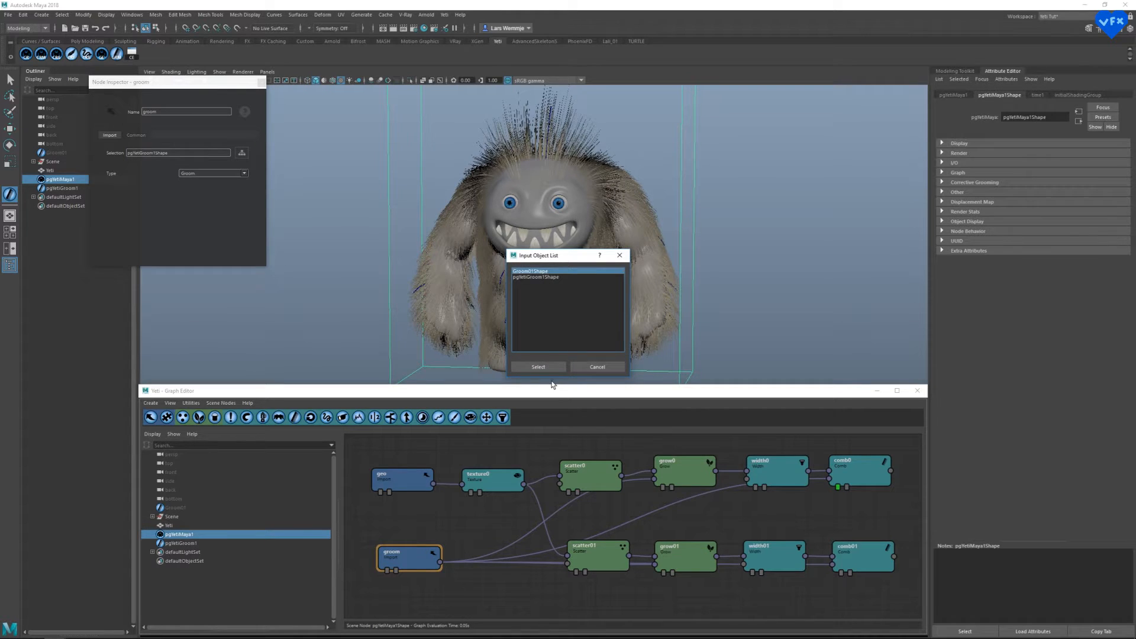
left_click(597, 367)
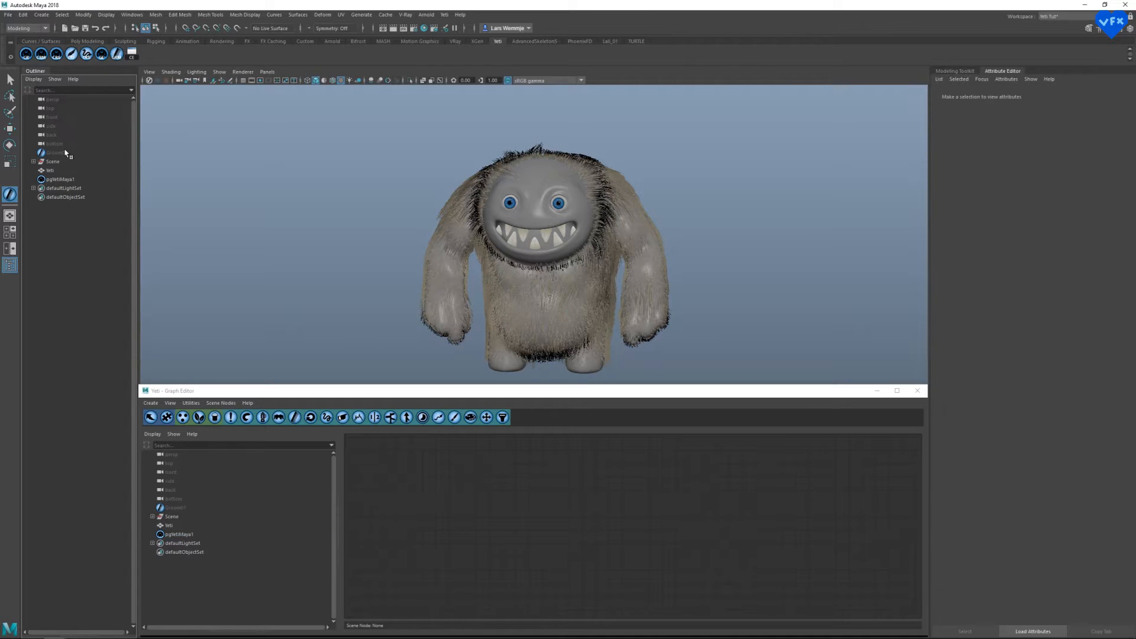
left_click(55, 152)
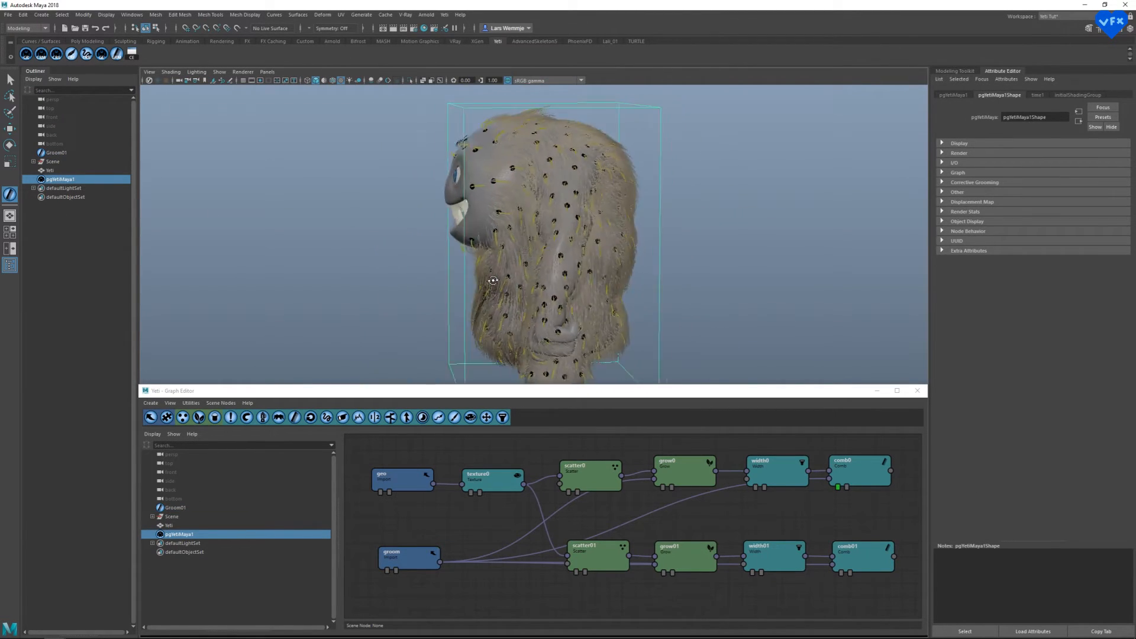
left_click_drag(493, 280, 488, 288)
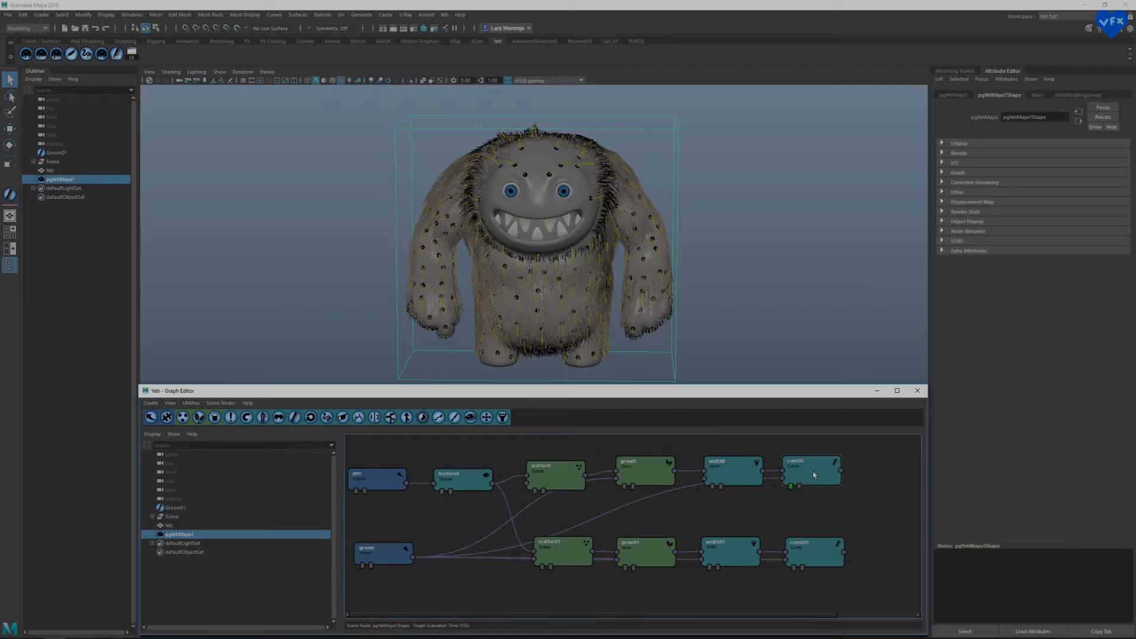
left_click(812, 471)
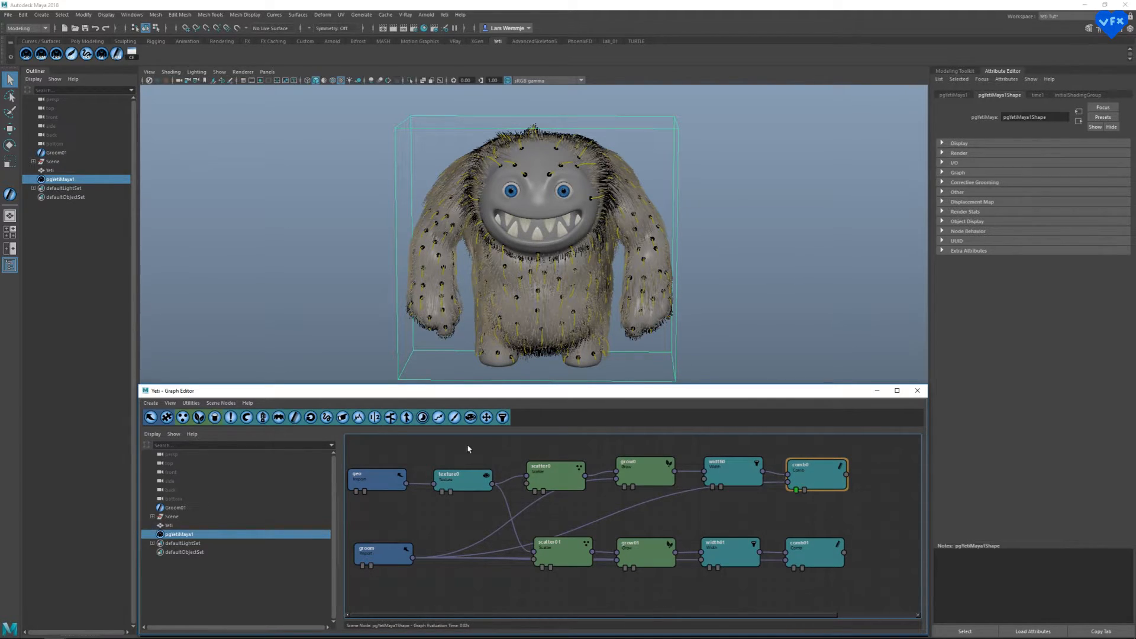
mouse_move(439, 417)
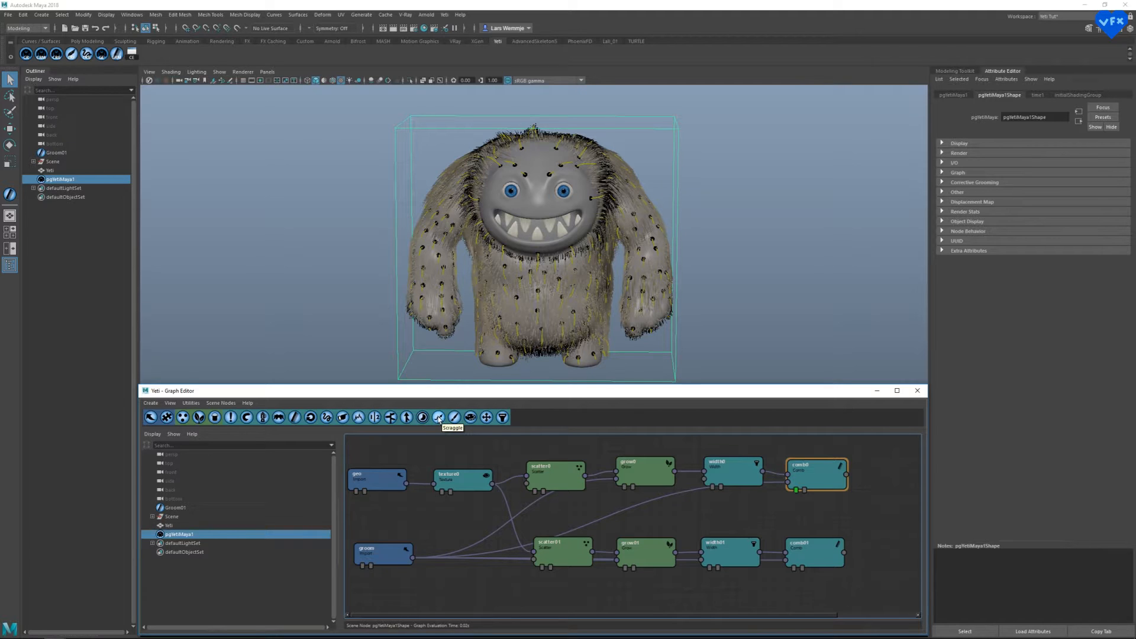
- Inspect the scraggle0 node's settings and select it as the insertion point
left_click(439, 416)
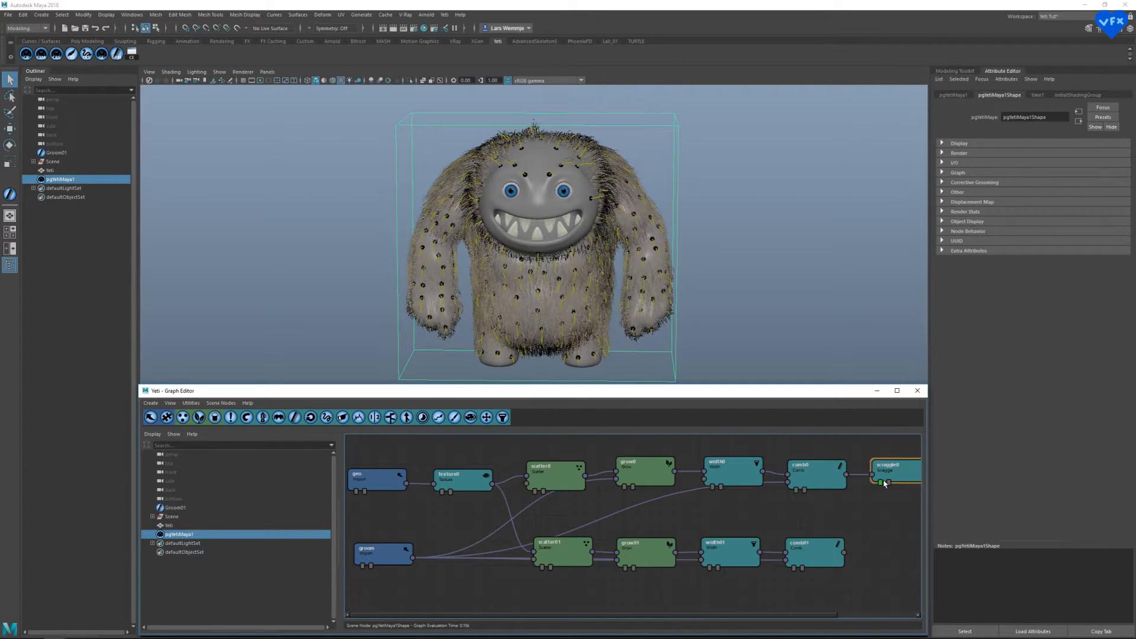
double_click(894, 470)
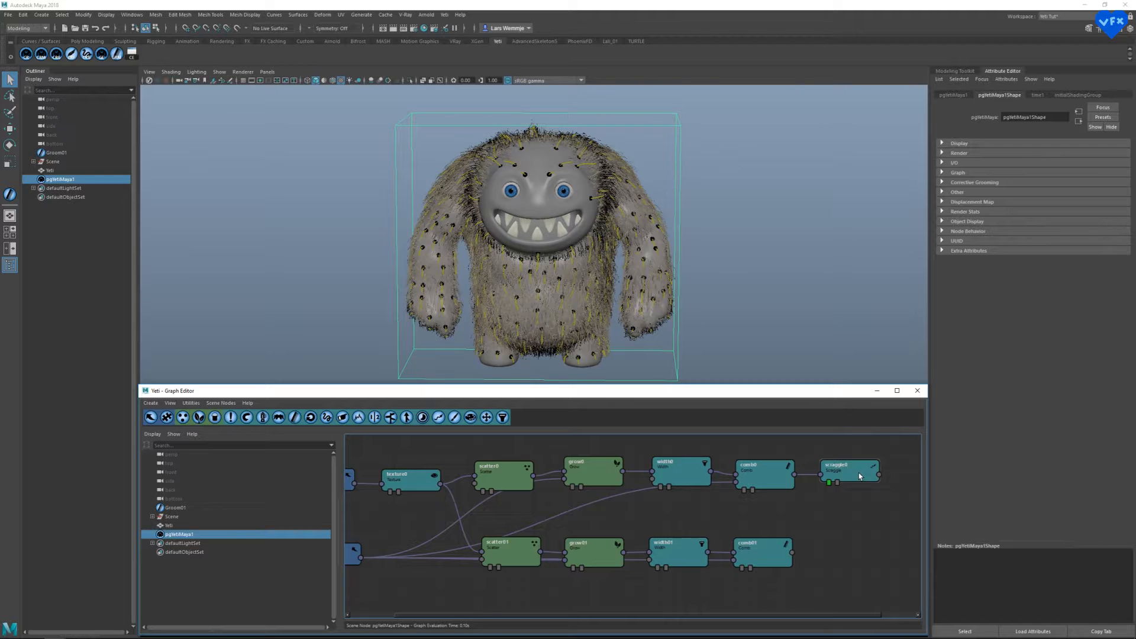
left_click(849, 475)
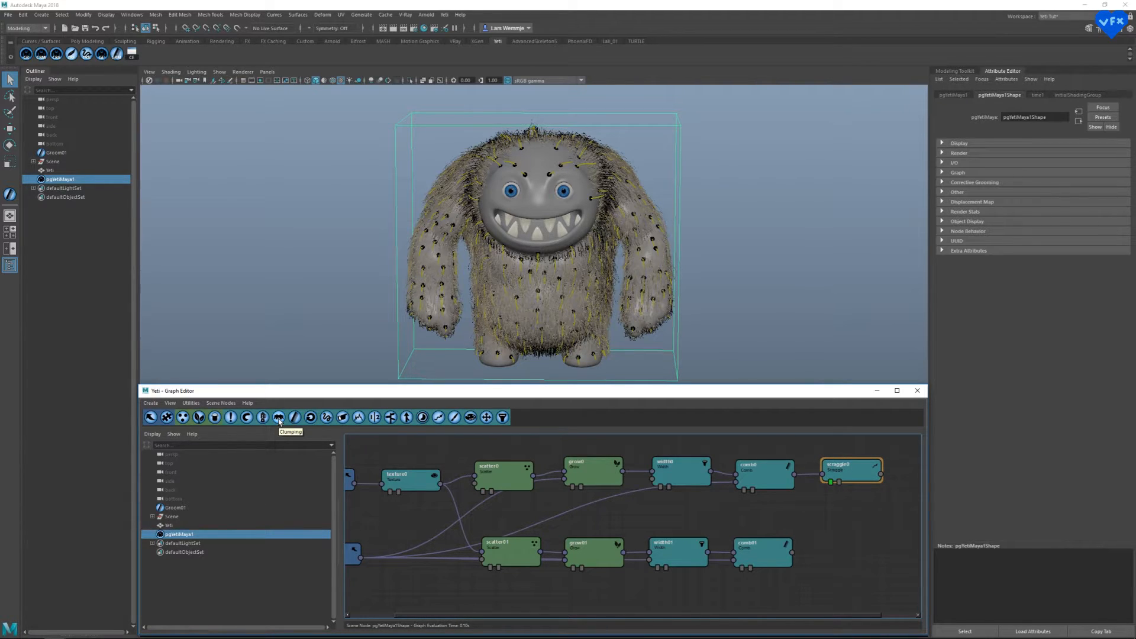
- Add clumping0 after scraggle0 and preview the comb0, comb01 and clumping0 outputs
left_click(278, 416)
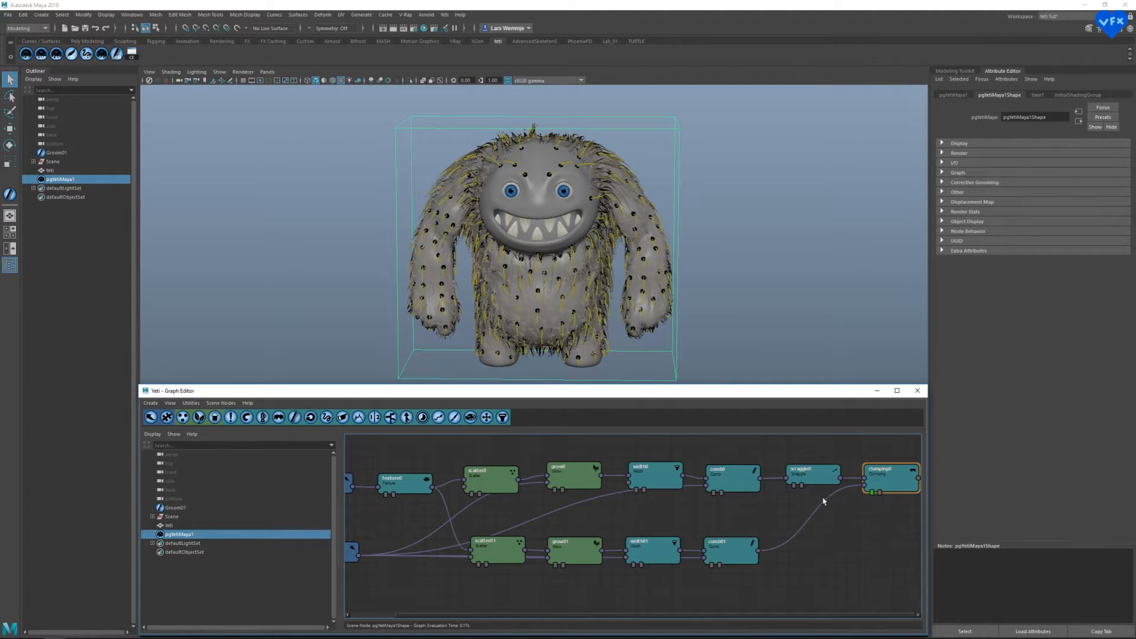
left_click(732, 477)
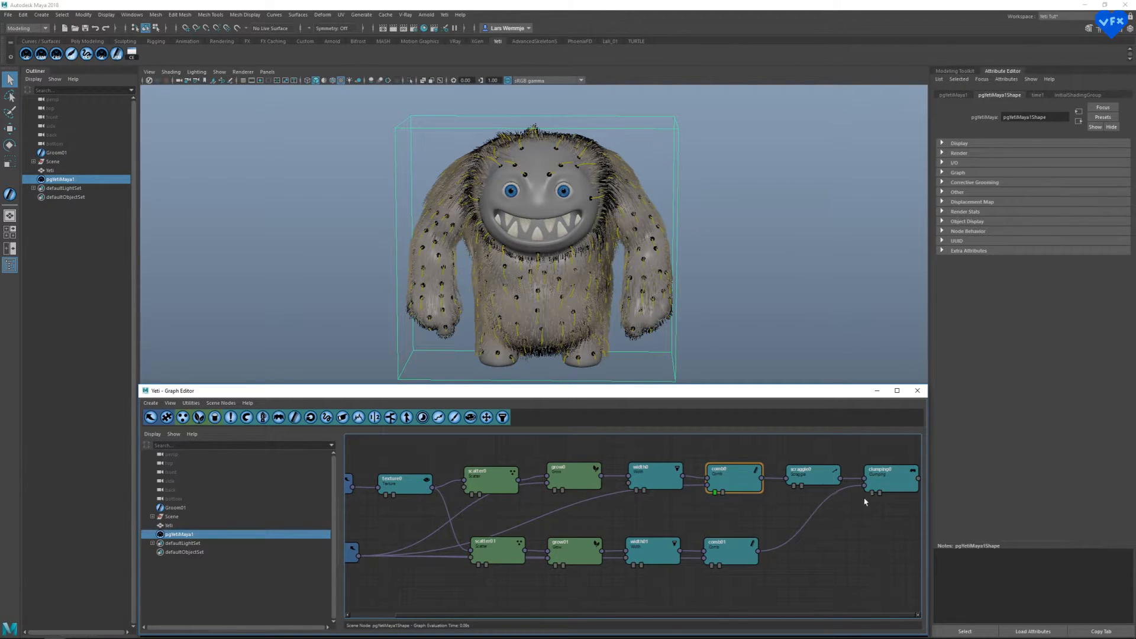
left_click(891, 482)
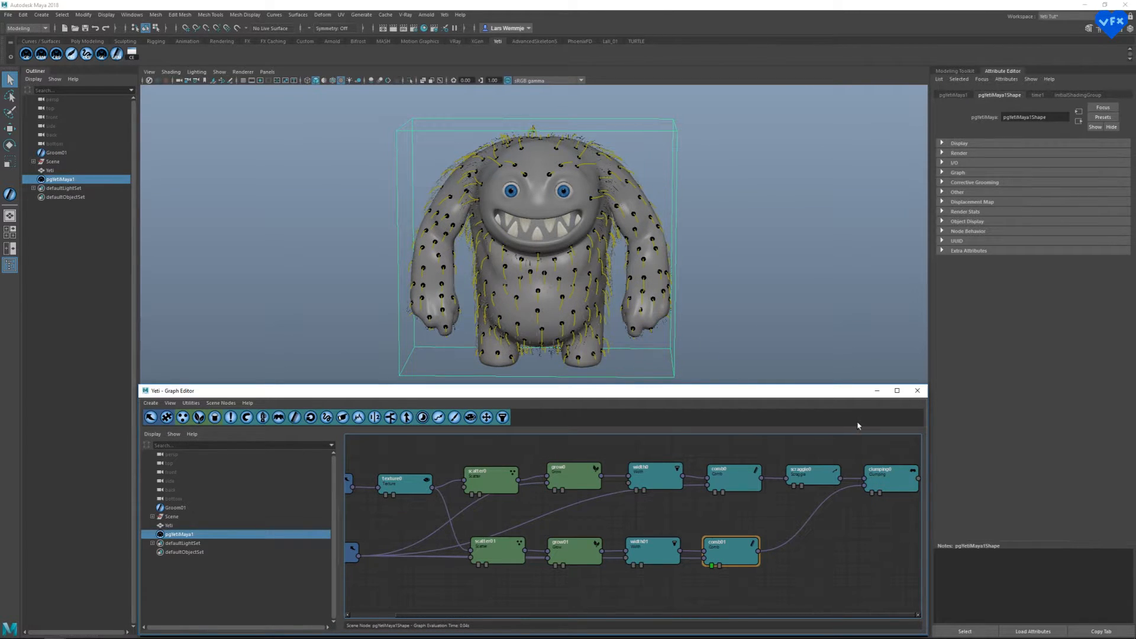
left_click(890, 479)
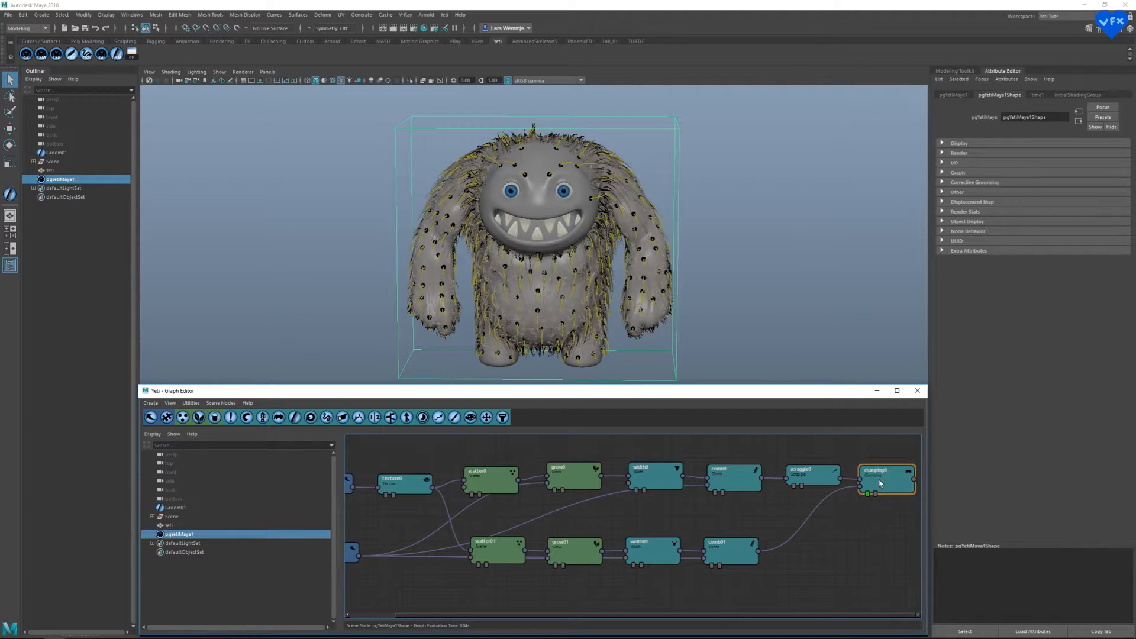
- Give clumping0 Weight Random 0.35, Base Attraction 0.48, and a 0.01 value
double_click(886, 479)
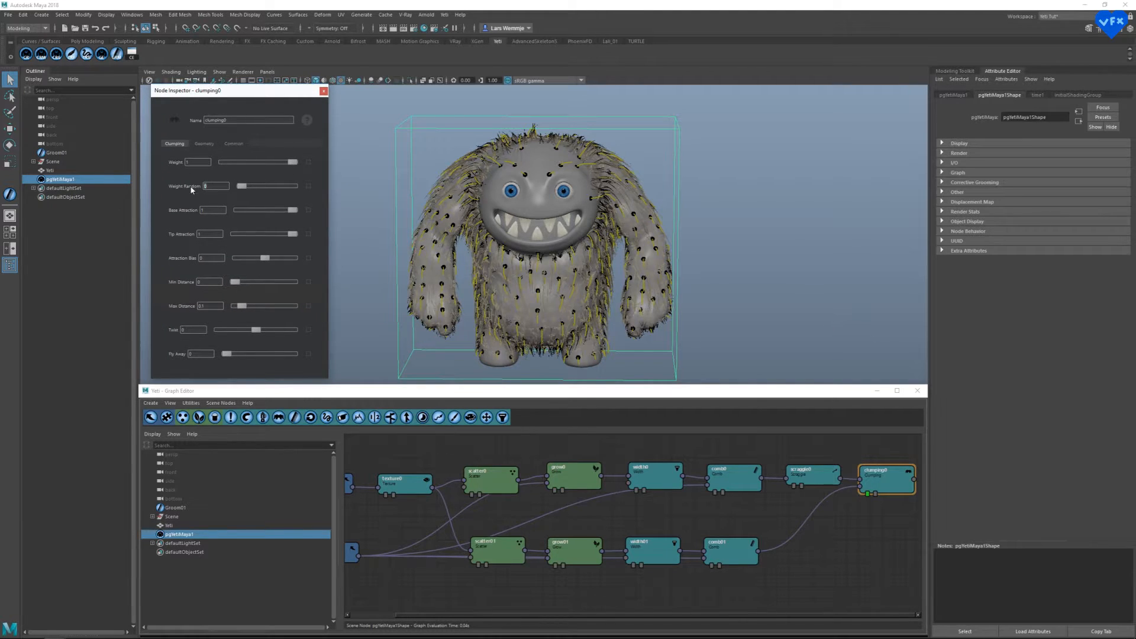
type("0.35")
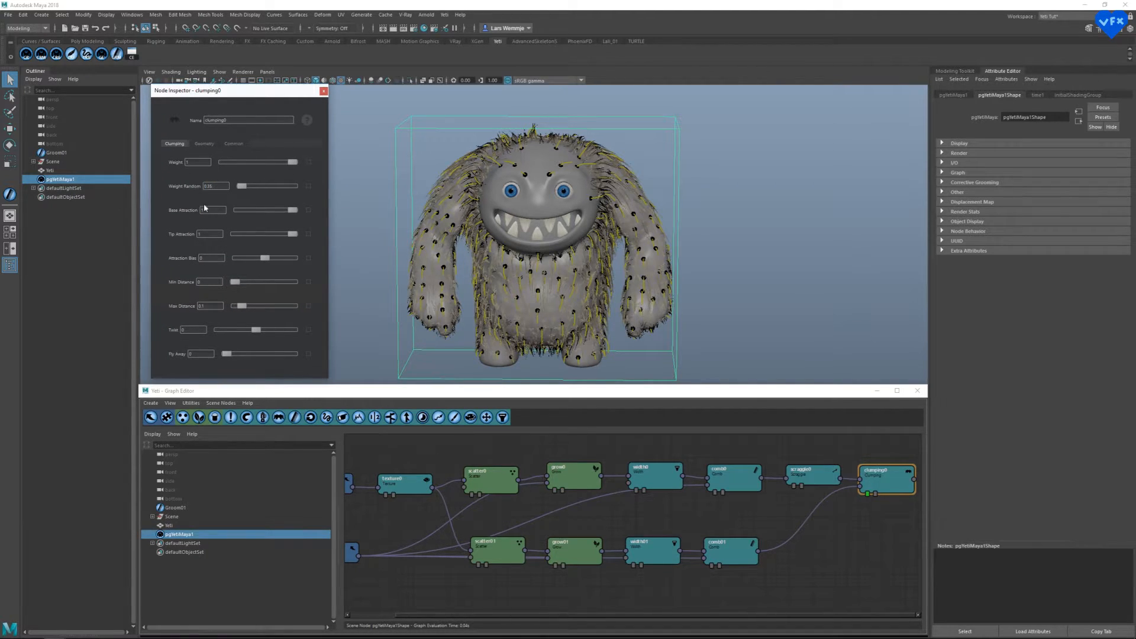
type("0.48")
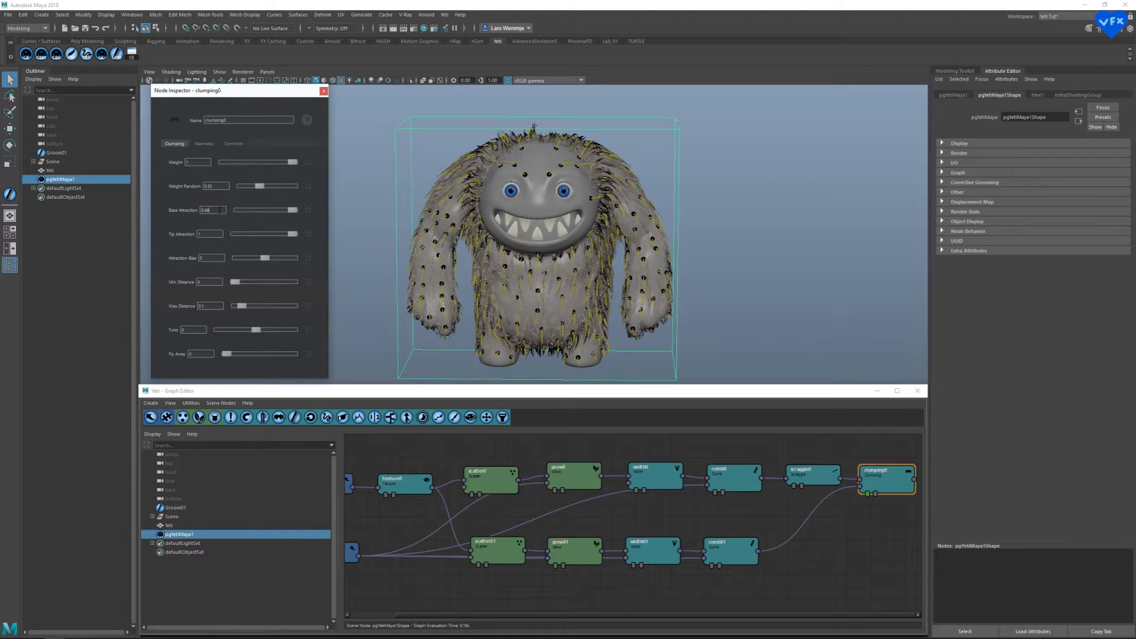
type("0.01")
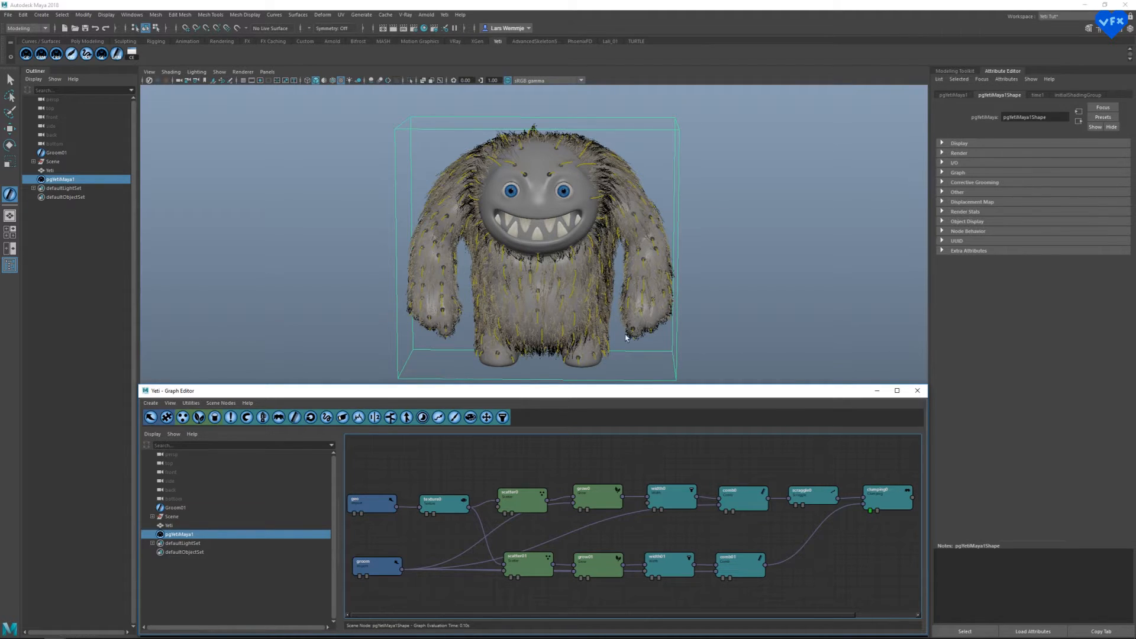
- Close the Yeti Graph Editor and select Groom01 to see its length and clump attributes
left_click(917, 390)
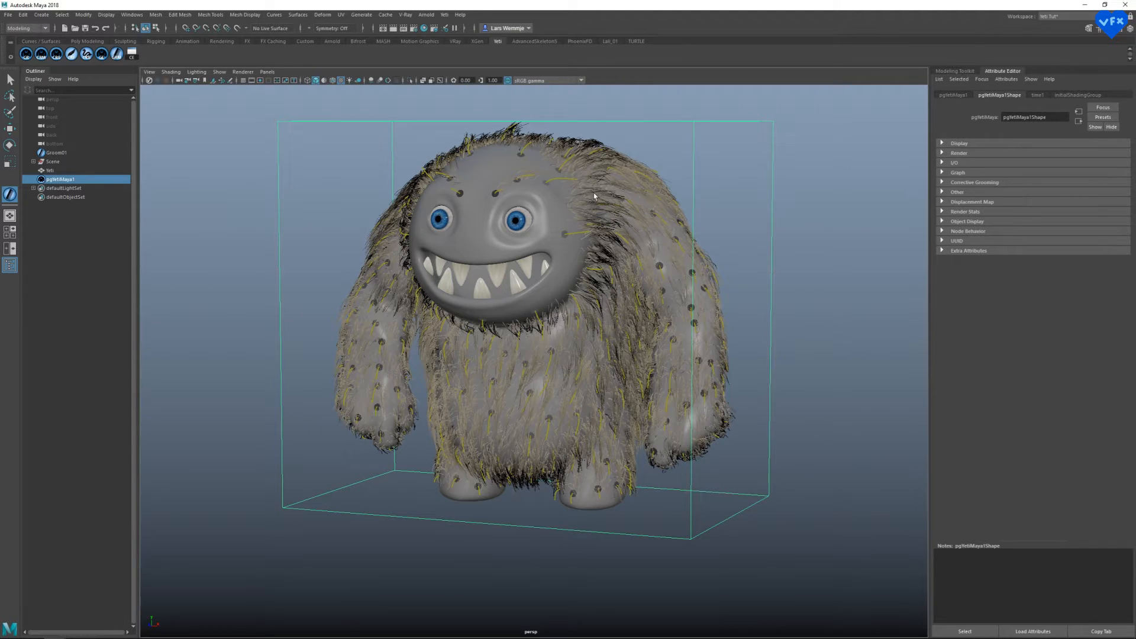
mouse_move(368, 312)
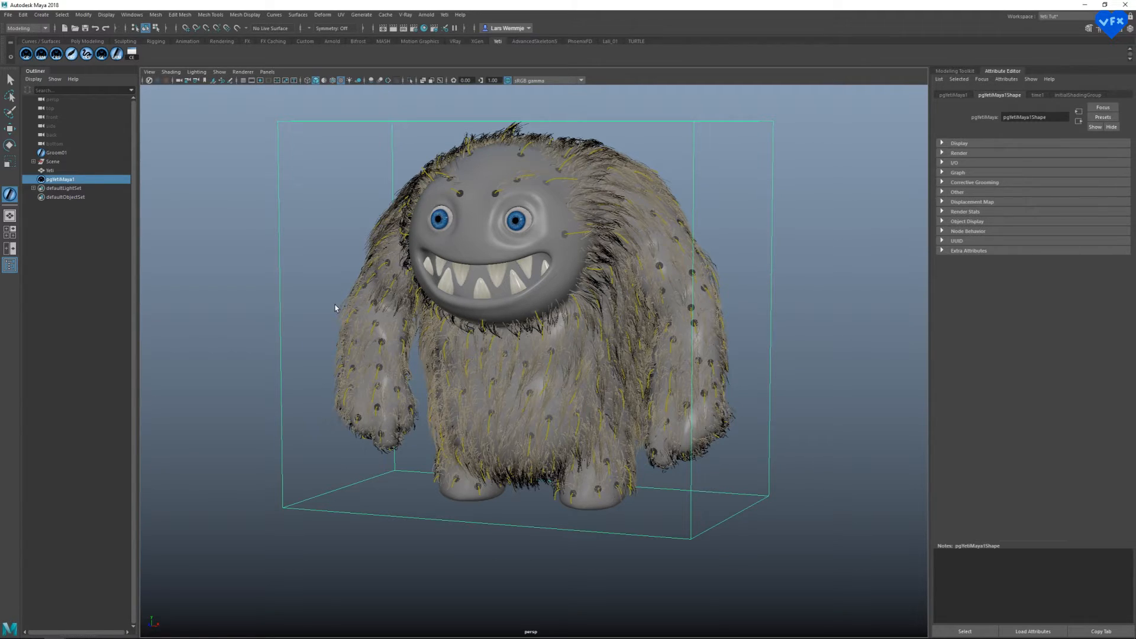
mouse_move(368, 312)
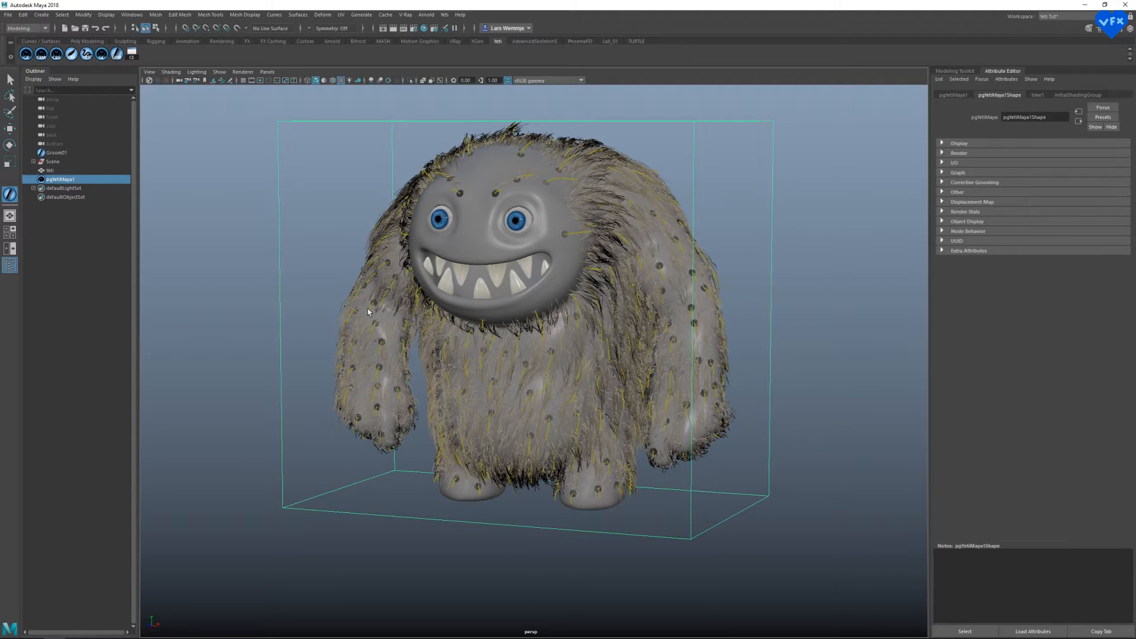
left_click(55, 152)
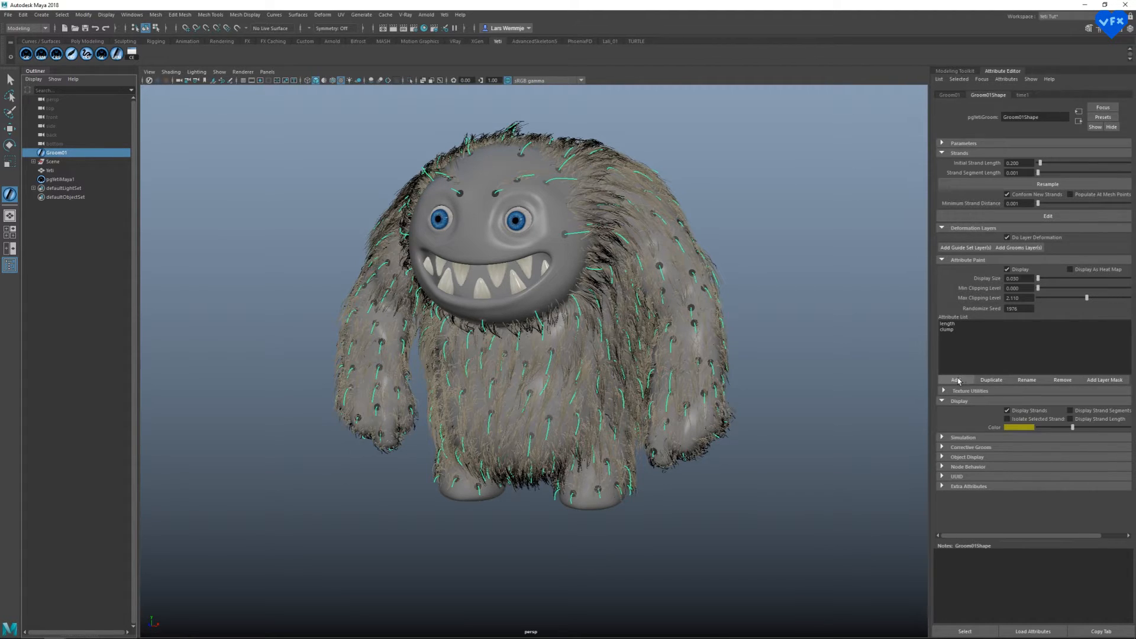
- Add a third paintable attribute to Groom01 and confirm its name
left_click(955, 378)
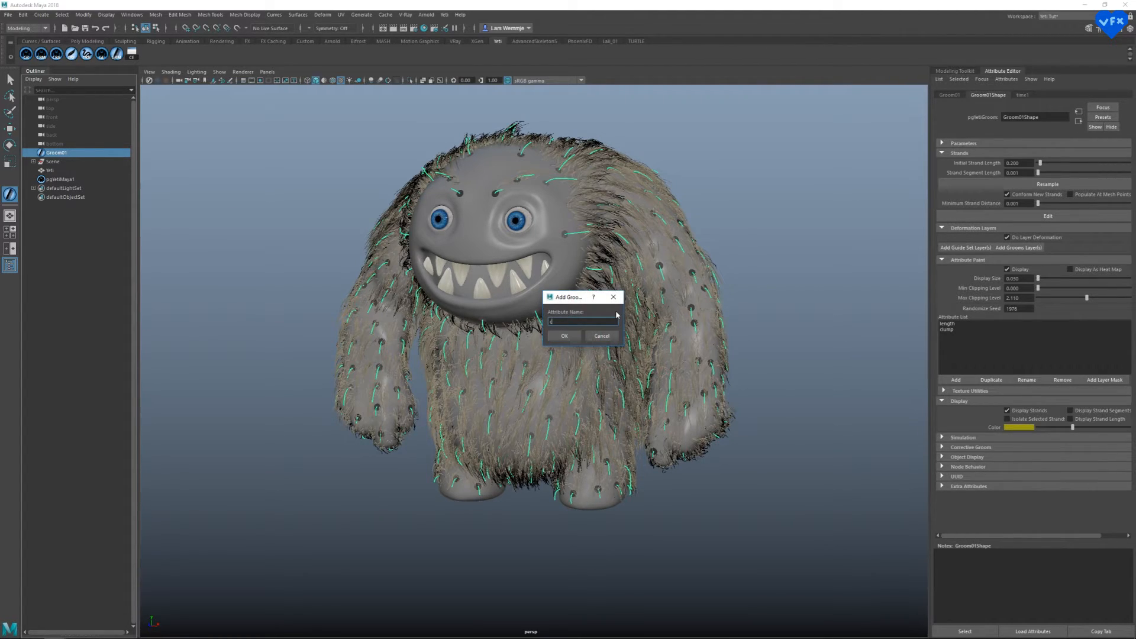
left_click(565, 336)
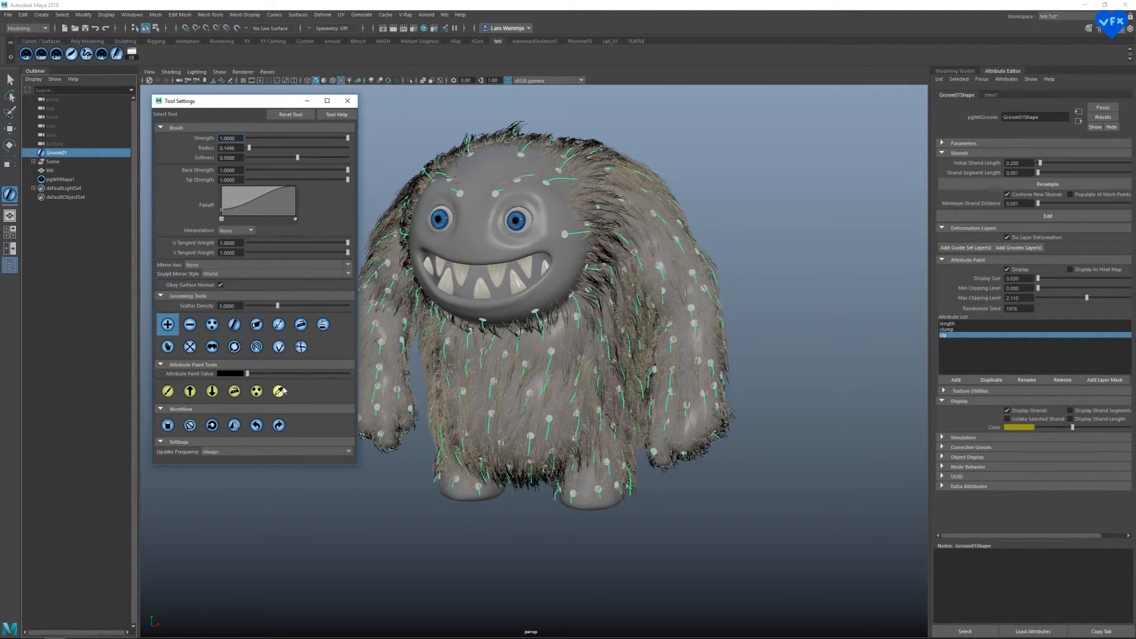
- Paint white attribute values over the monster's body fur with the Attribute Paint tool
left_click(167, 391)
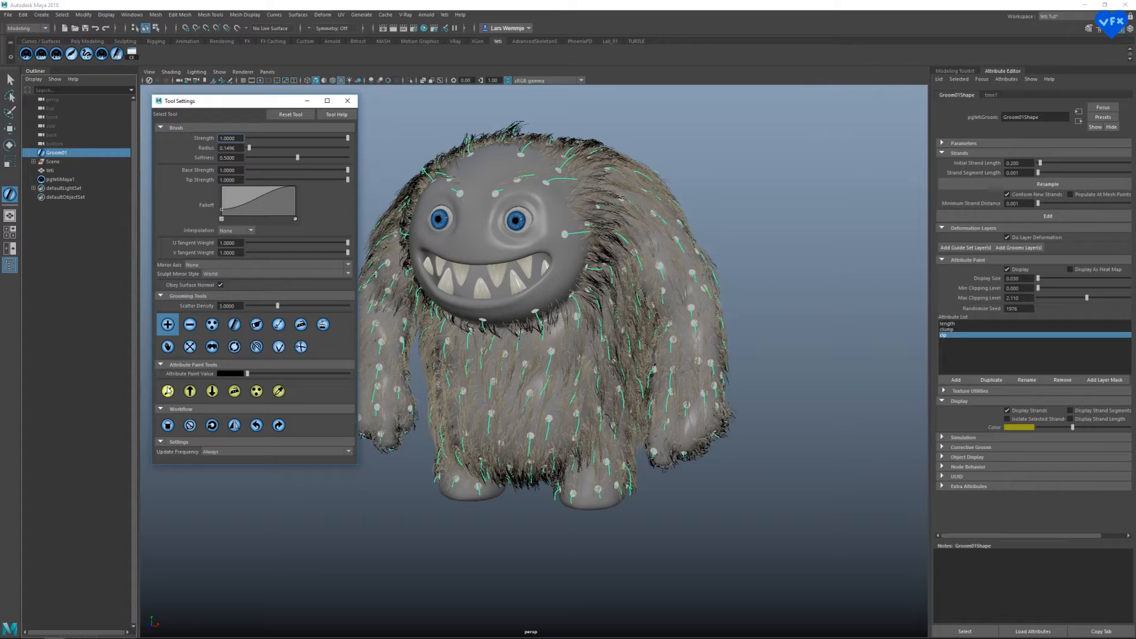
left_click(168, 391)
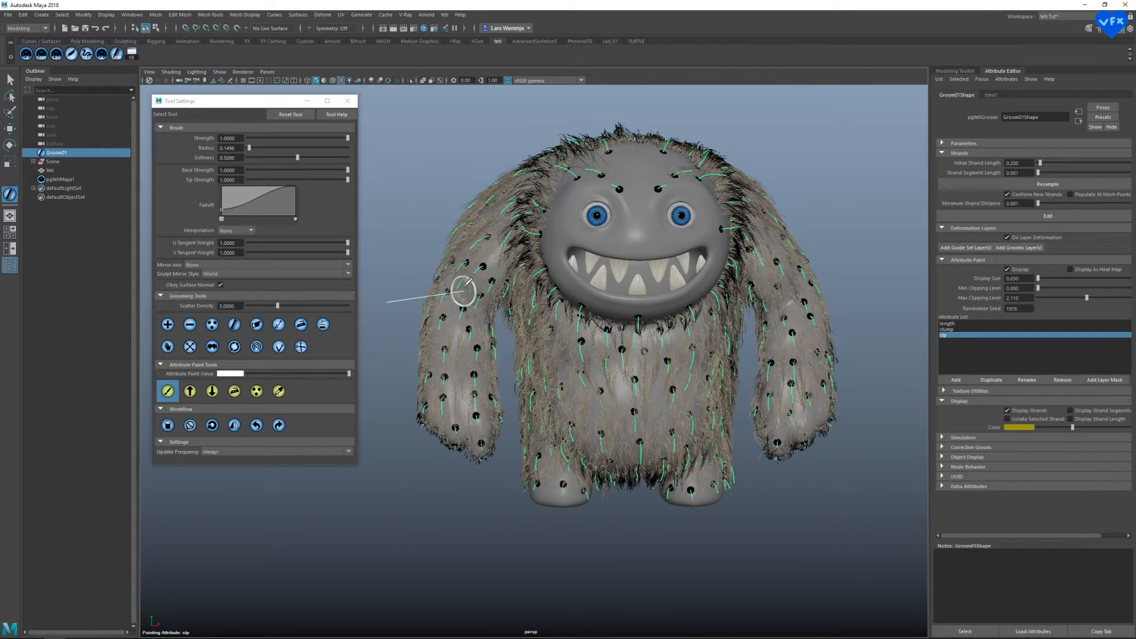
left_click_drag(464, 290, 681, 297)
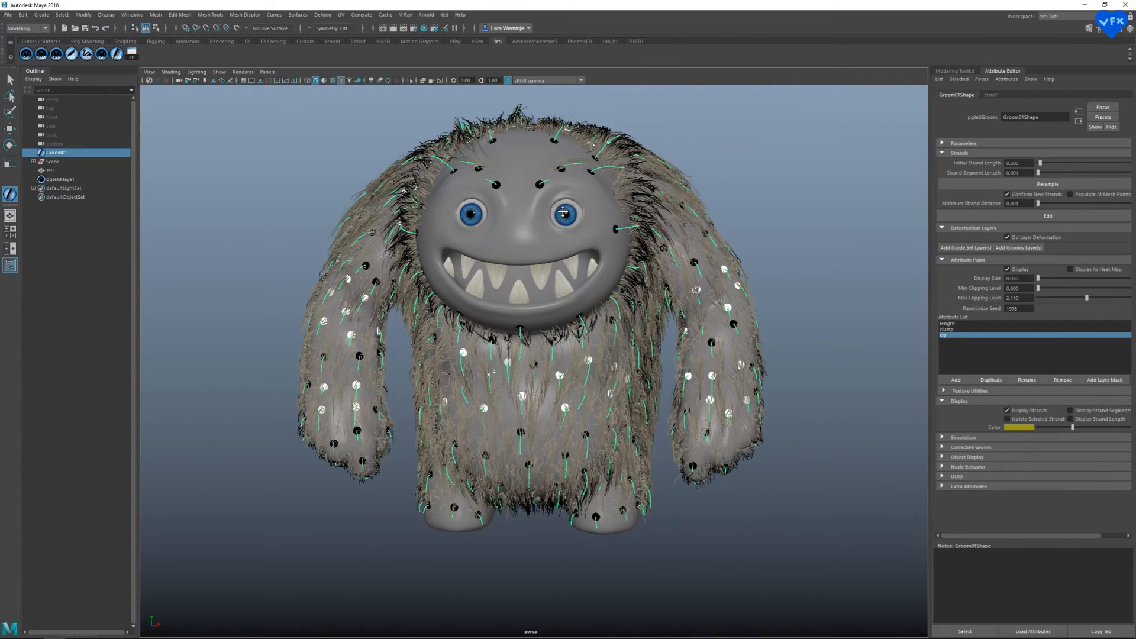
- Reopen the Yeti graph and select scraggle0 as the point to insert after
left_click(61, 178)
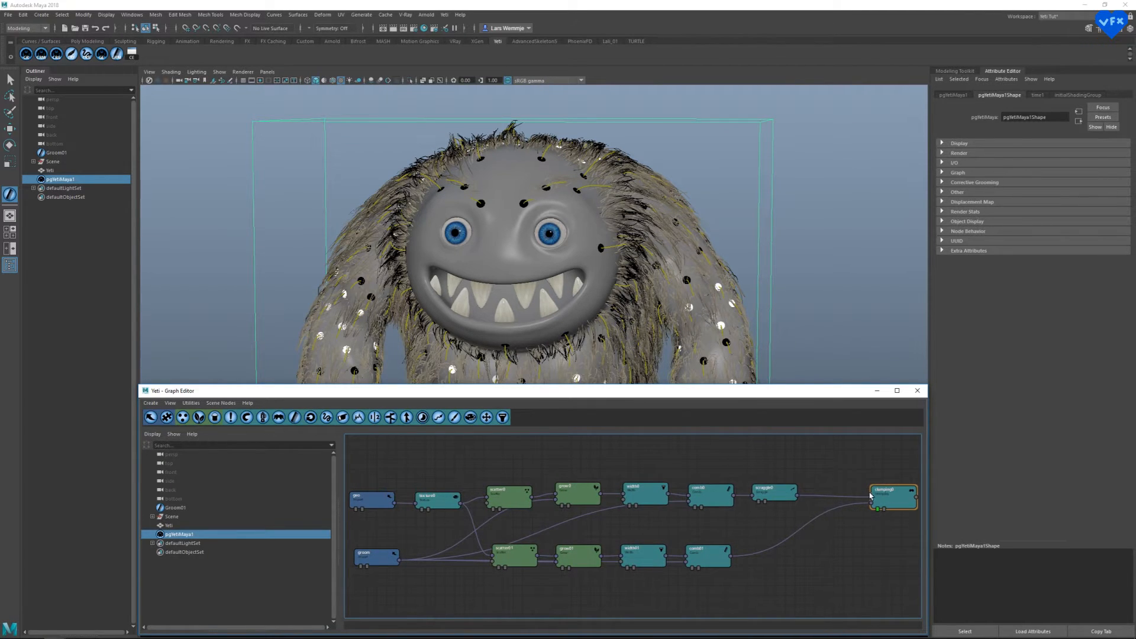
left_click(773, 493)
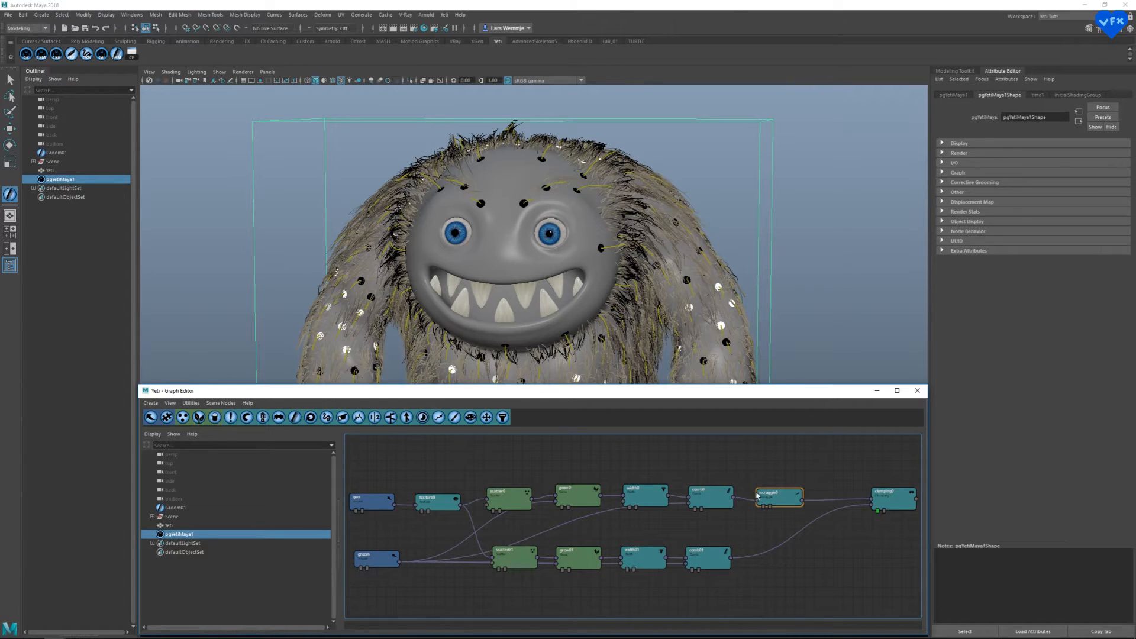
mouse_move(230, 417)
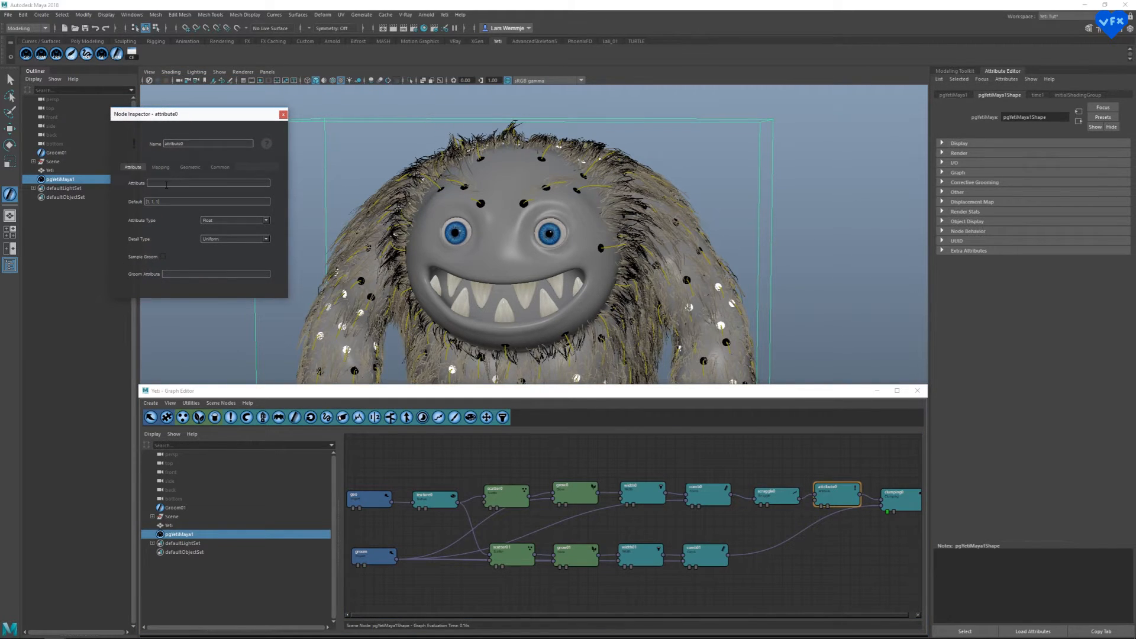
- Set attribute0 to read the 'cd' groom attribute with Sample Groom enabled, then close it
type("cd")
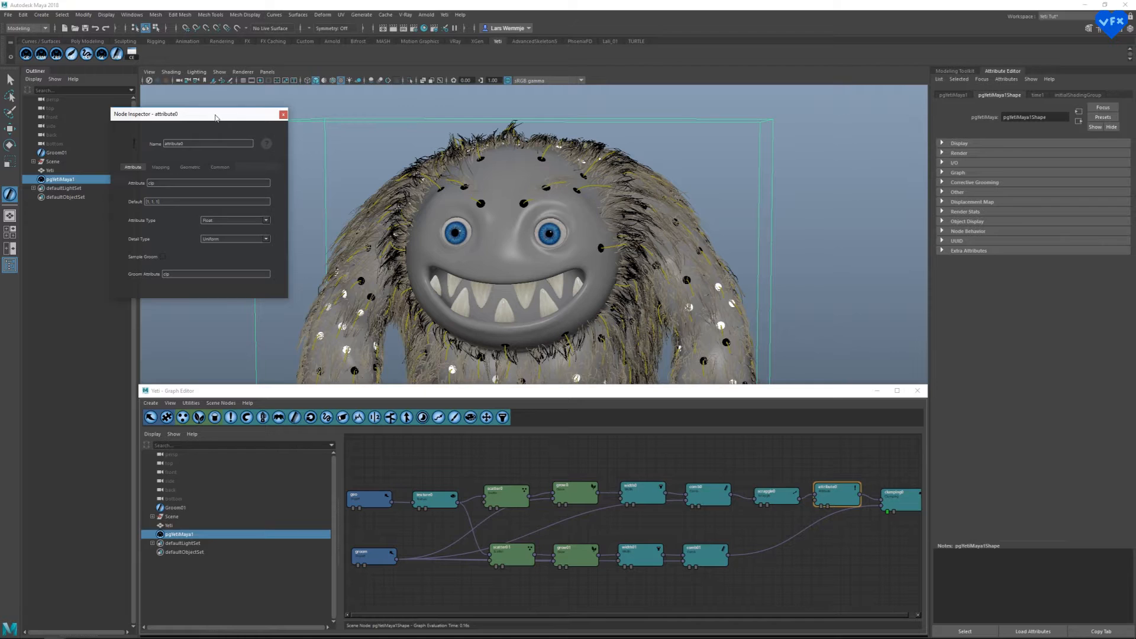
left_click_drag(200, 113, 242, 108)
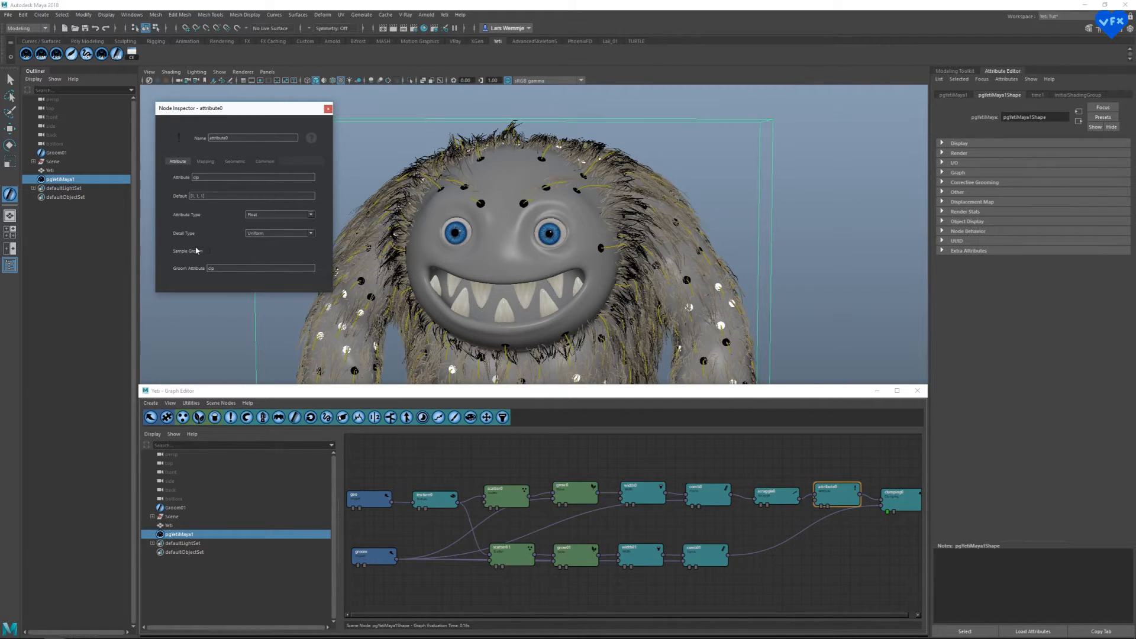
left_click(207, 251)
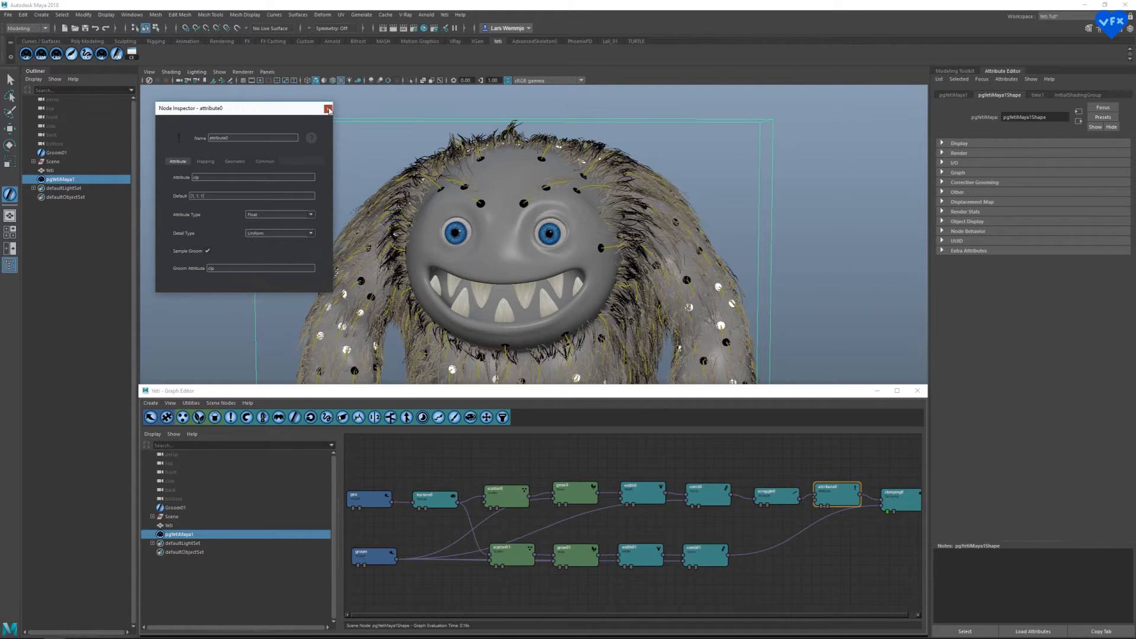
left_click(327, 108)
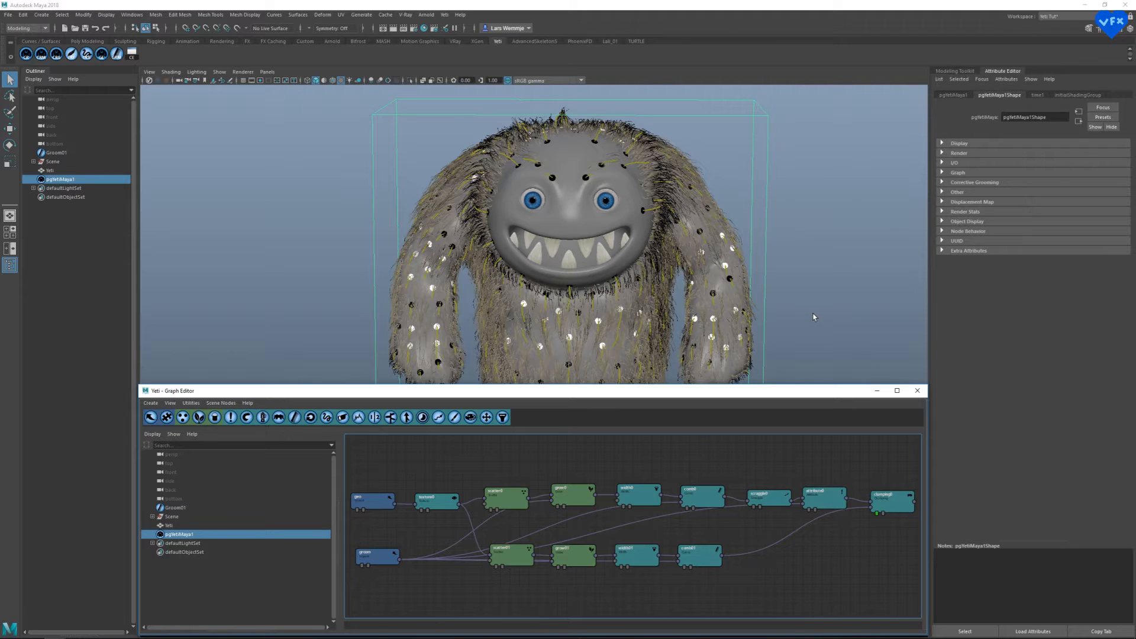
mouse_move(818, 313)
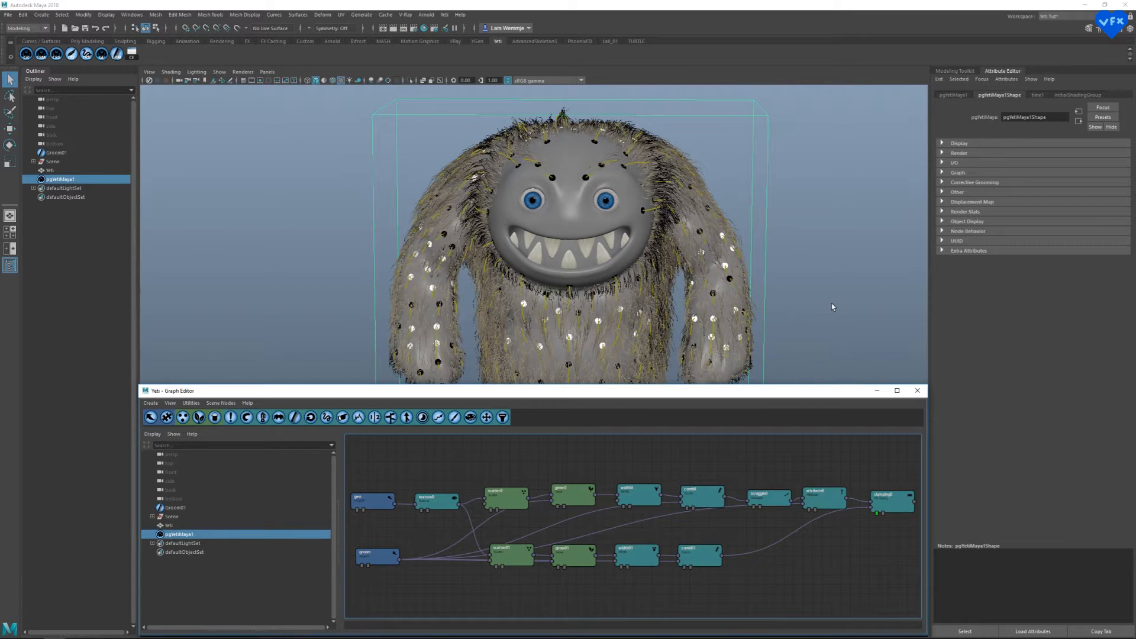
mouse_move(750, 319)
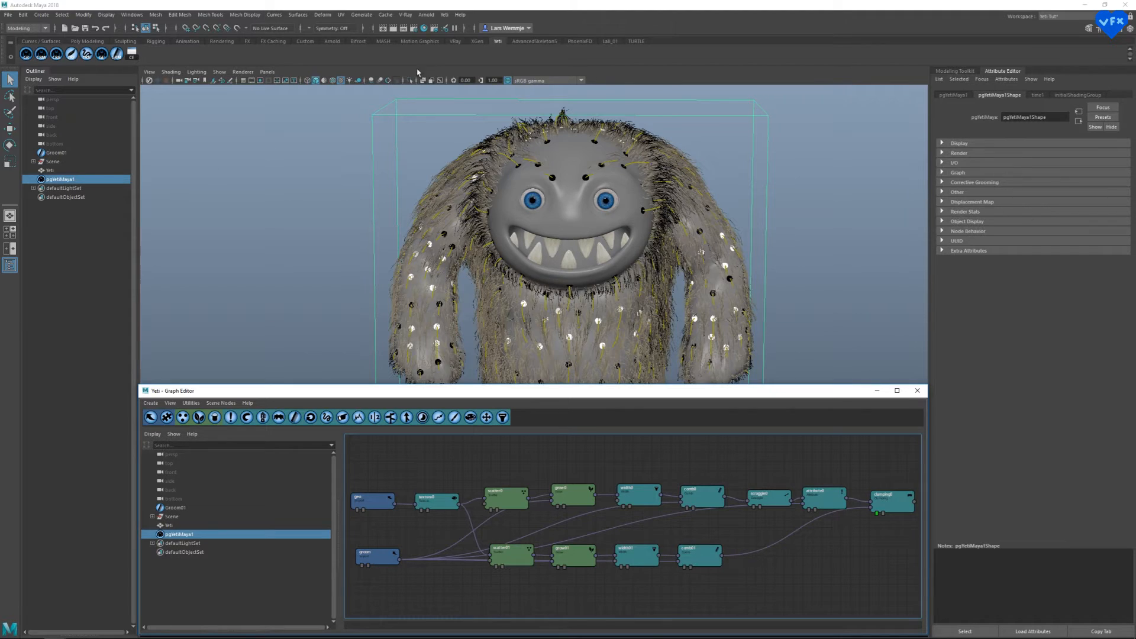
- Export the groom from the selected Yeti node as 'Yeti' in groom_export
left_click(443, 15)
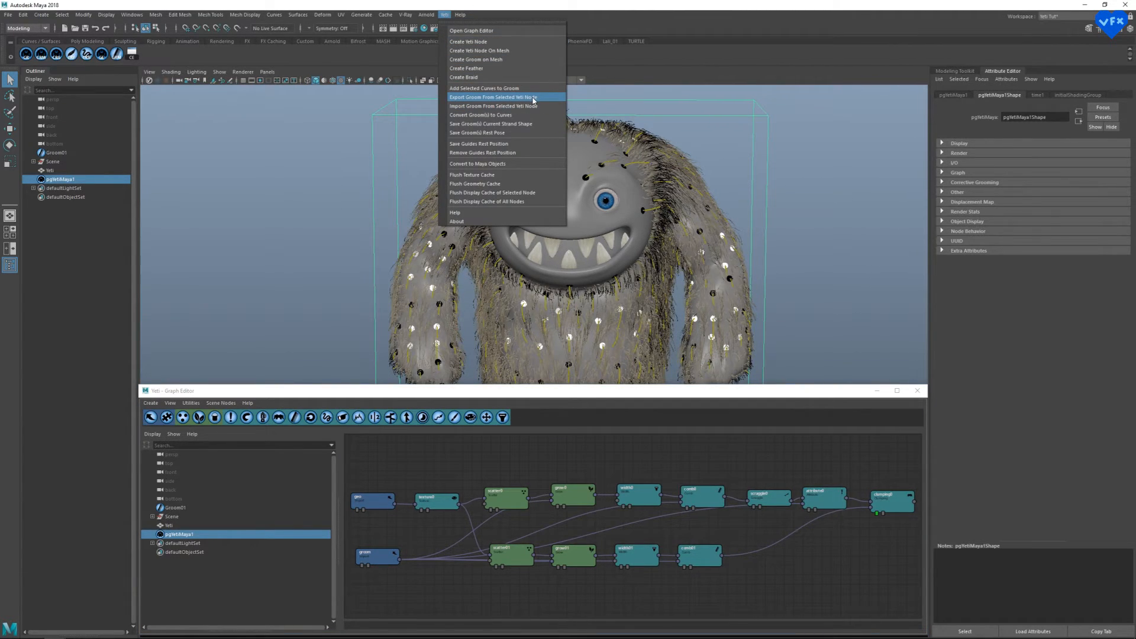
left_click(494, 97)
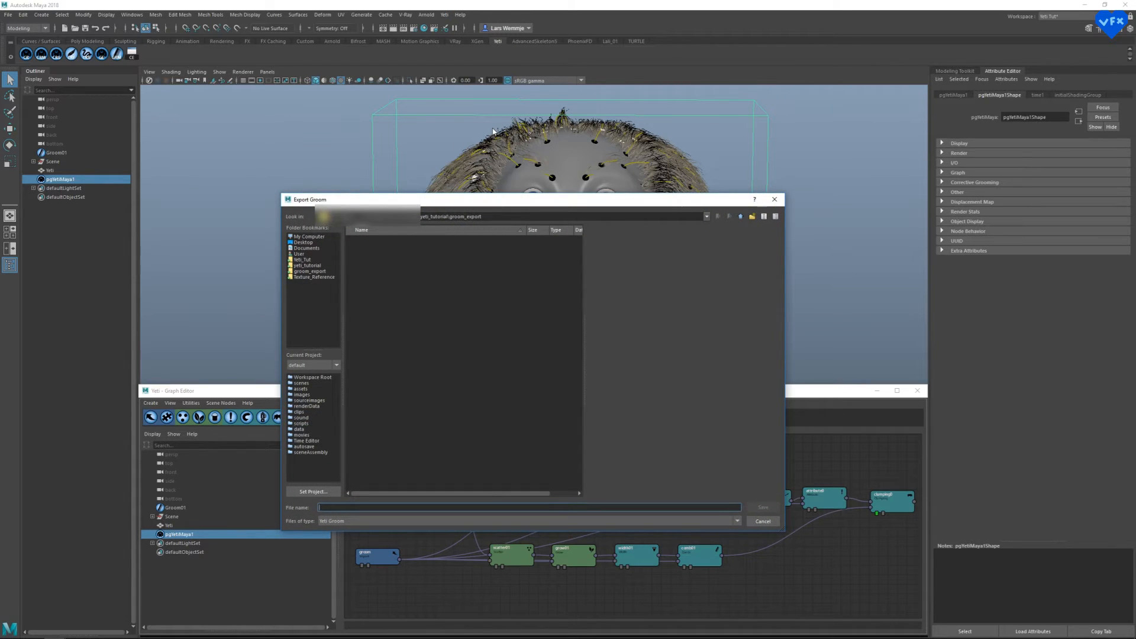
type("Yeti")
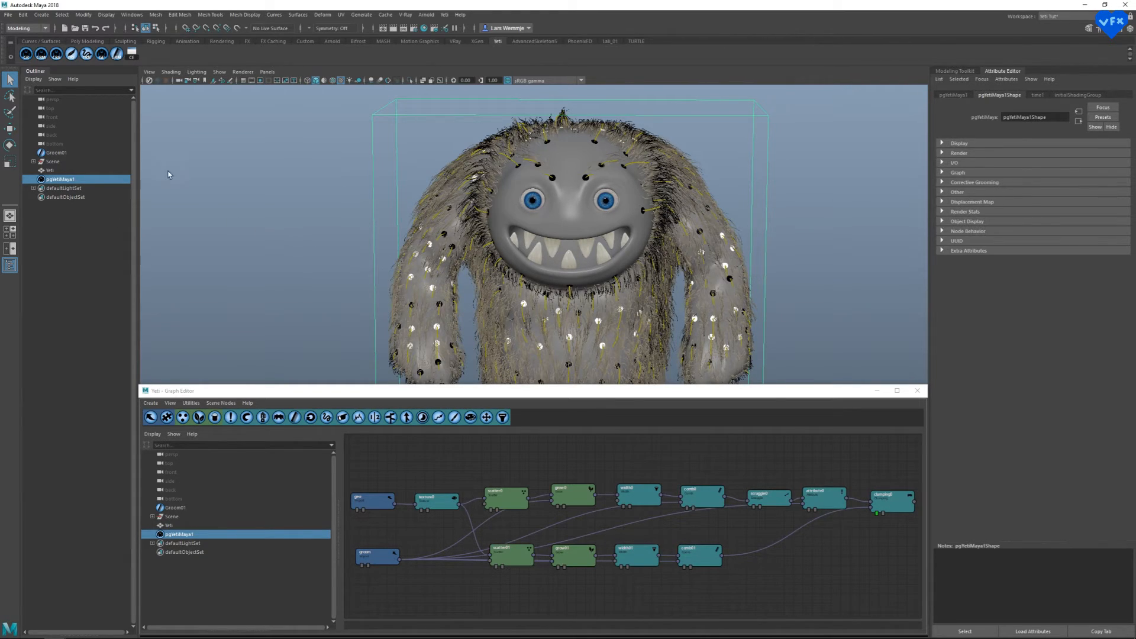
- Create a texture reference object from the yeti body mesh under Rendering
left_click(26, 28)
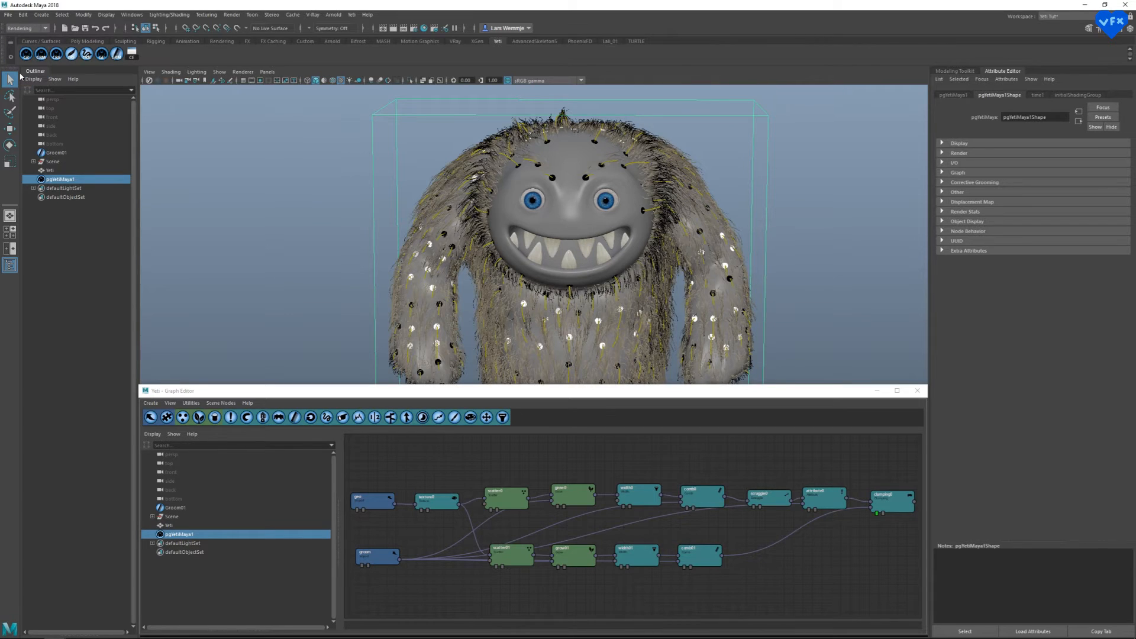
left_click(50, 170)
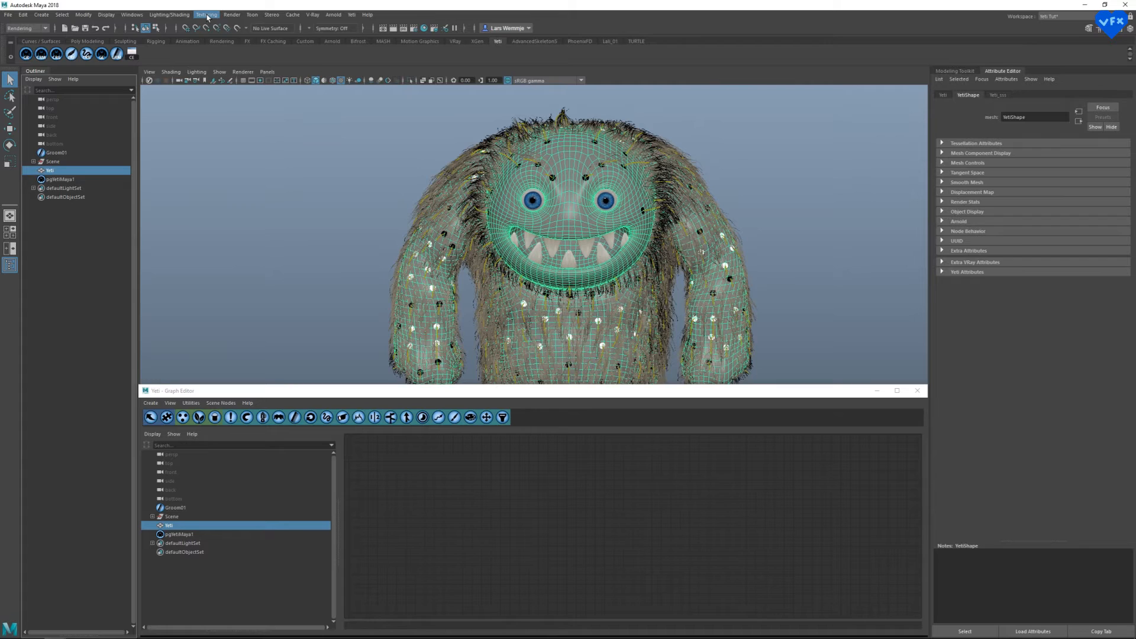
left_click(207, 13)
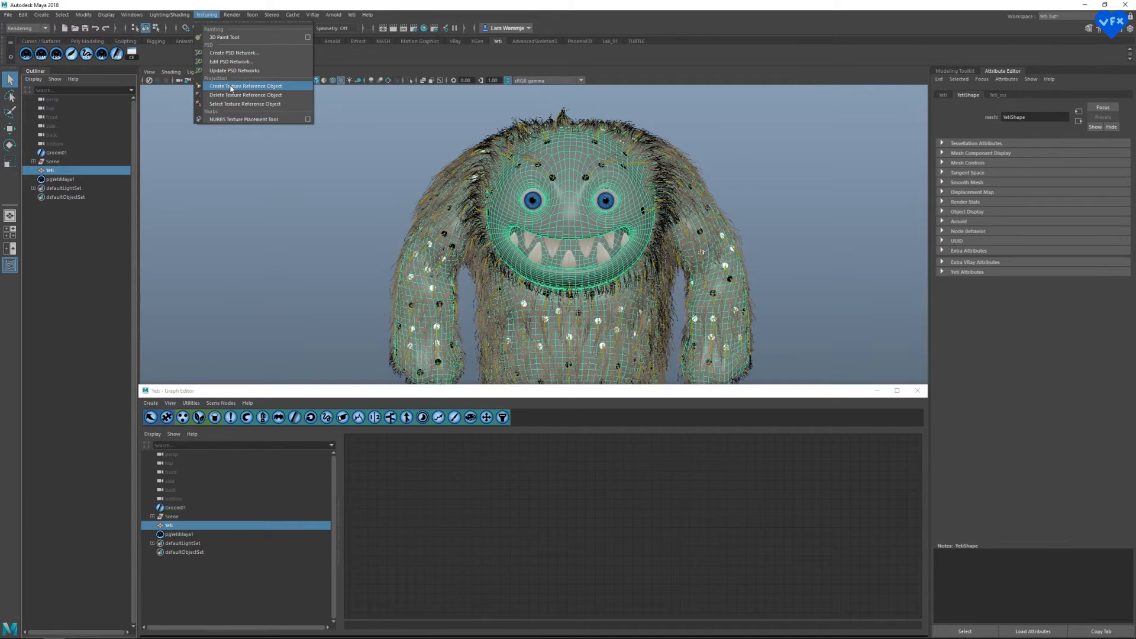
left_click(245, 85)
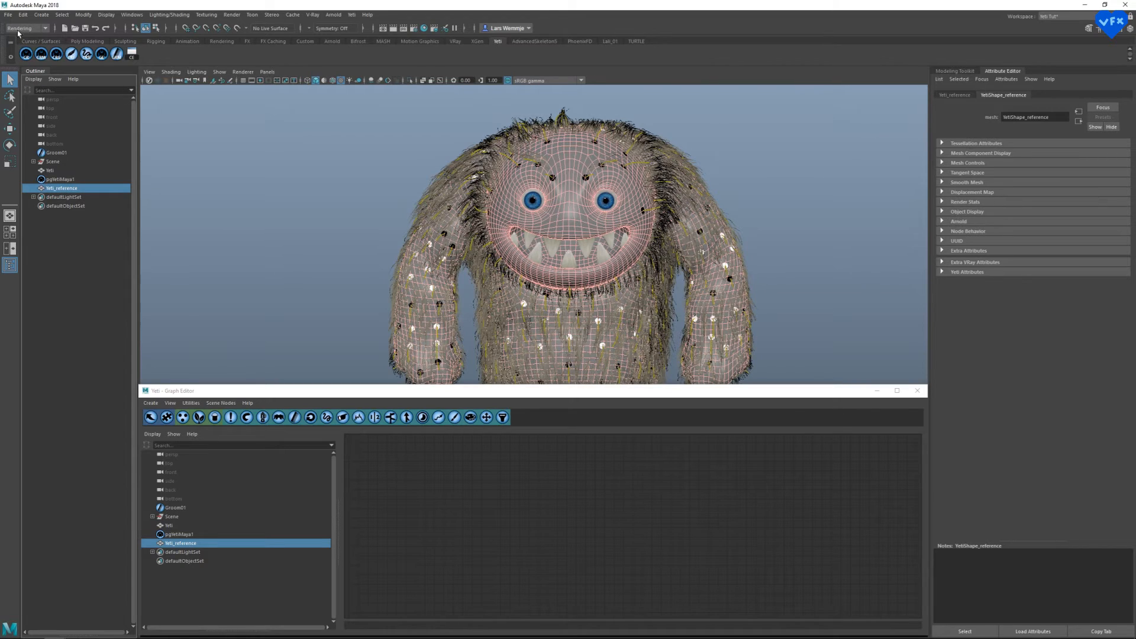
- Export the selected reference mesh as Maya Binary 'tro' to texture_Reference
left_click(8, 14)
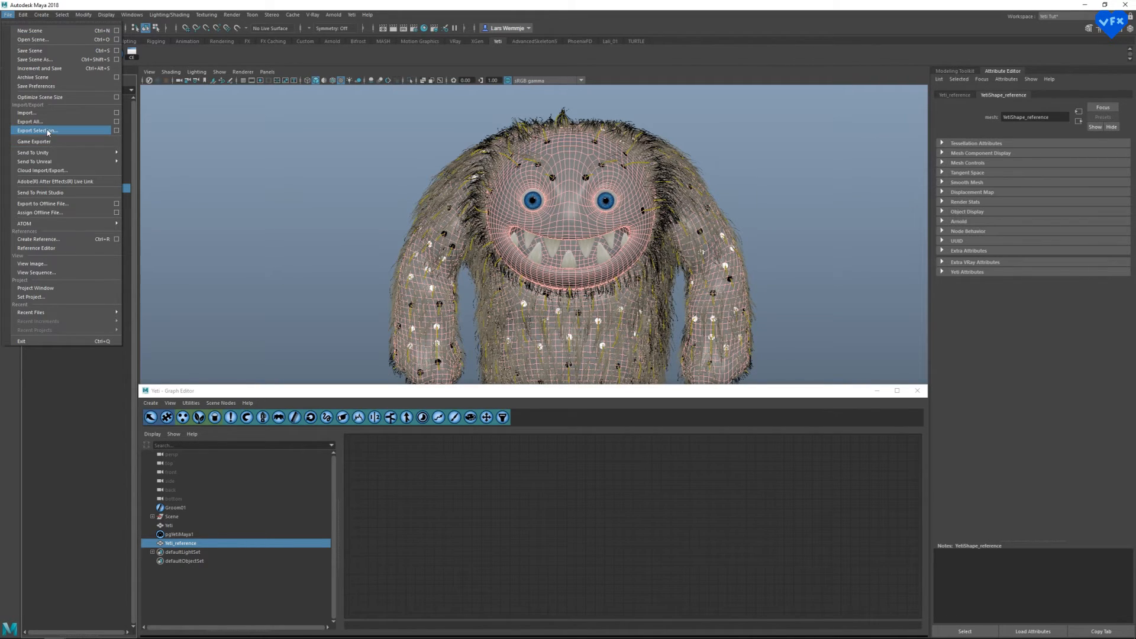
left_click(35, 131)
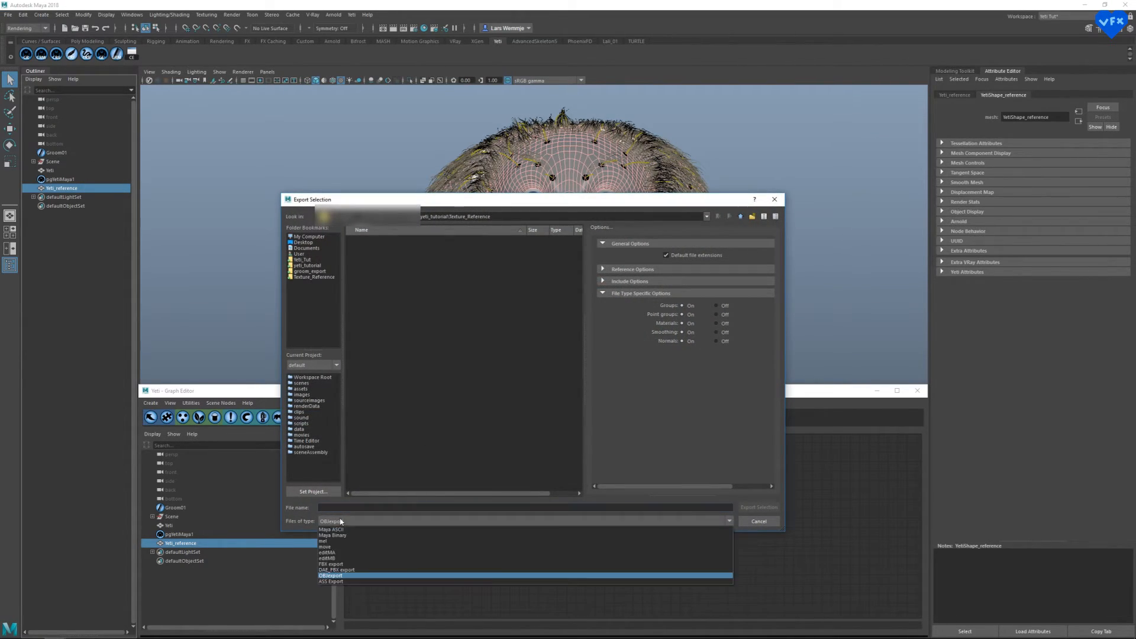
left_click(333, 536)
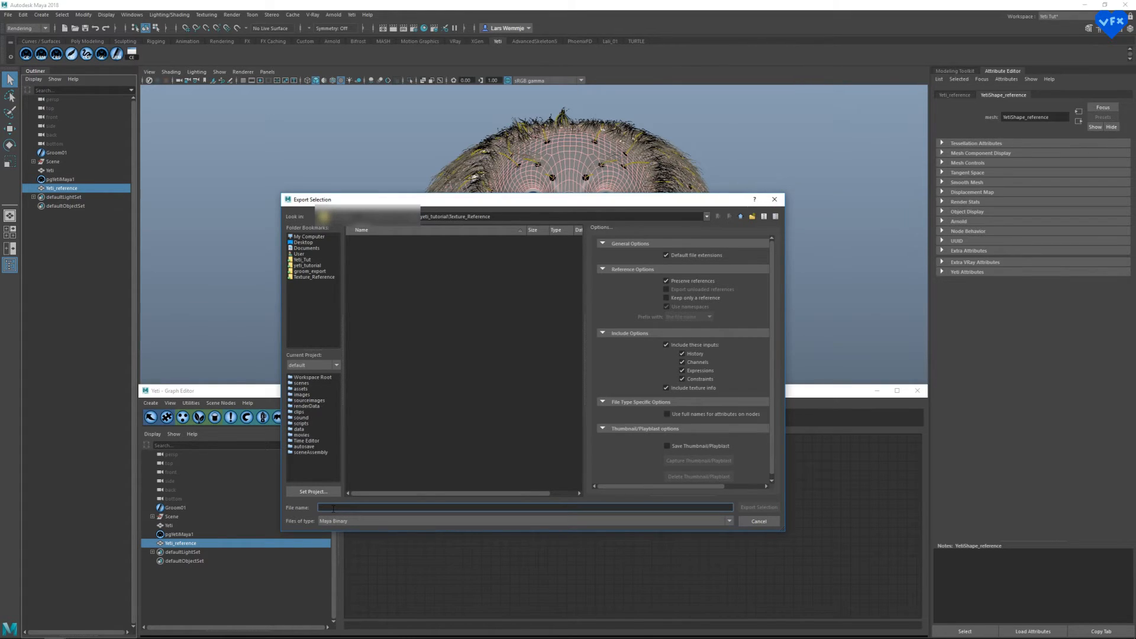
type("tro")
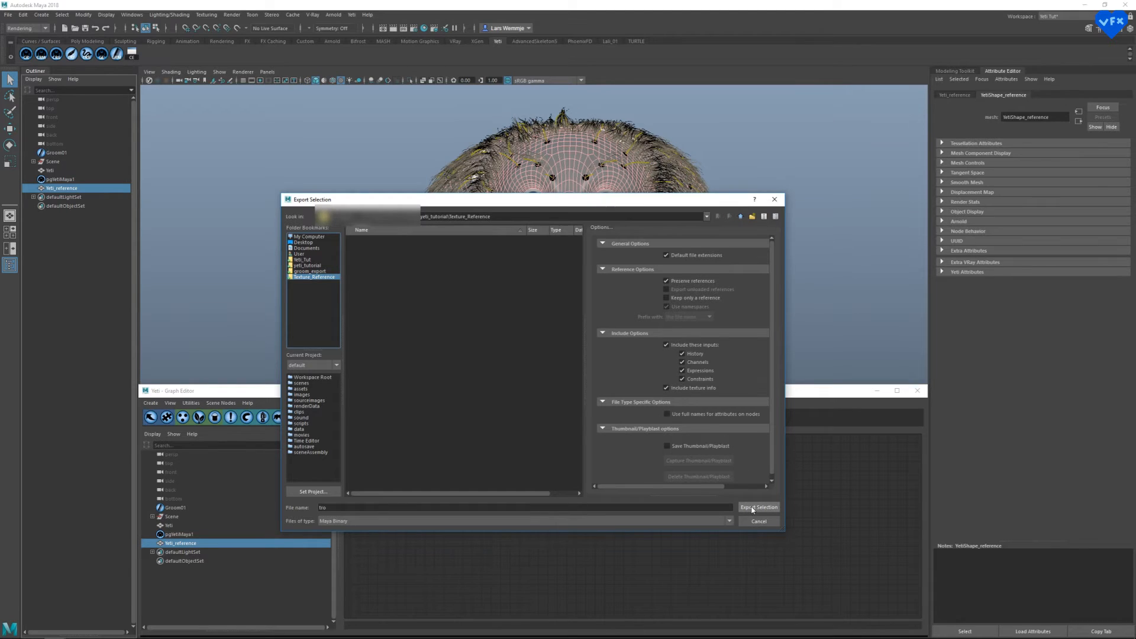
left_click(759, 507)
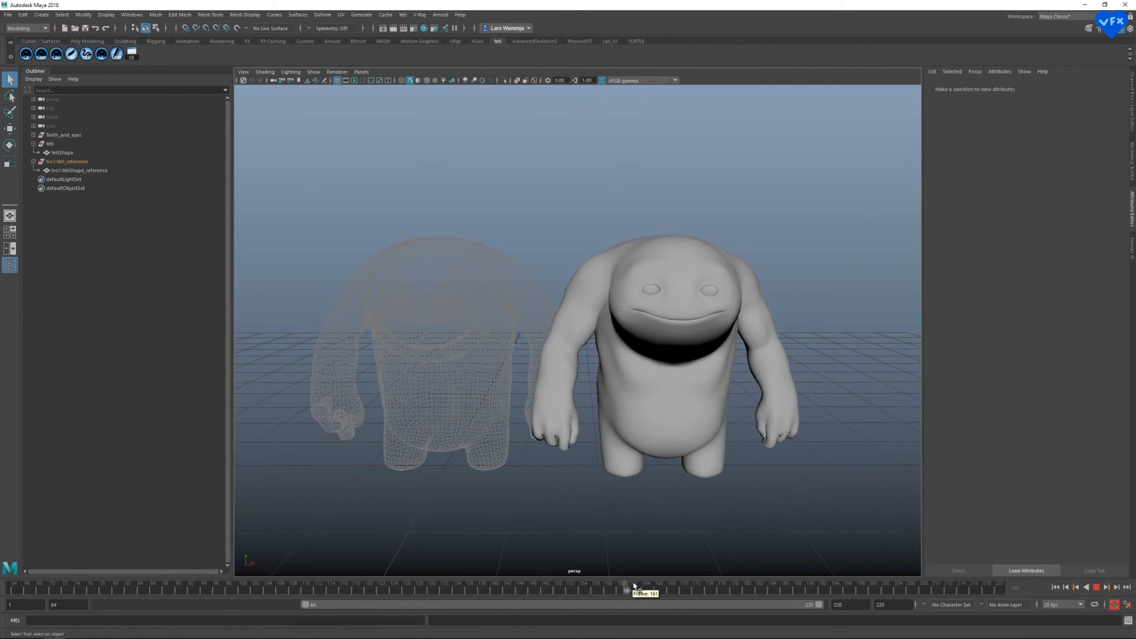
left_click(80, 170)
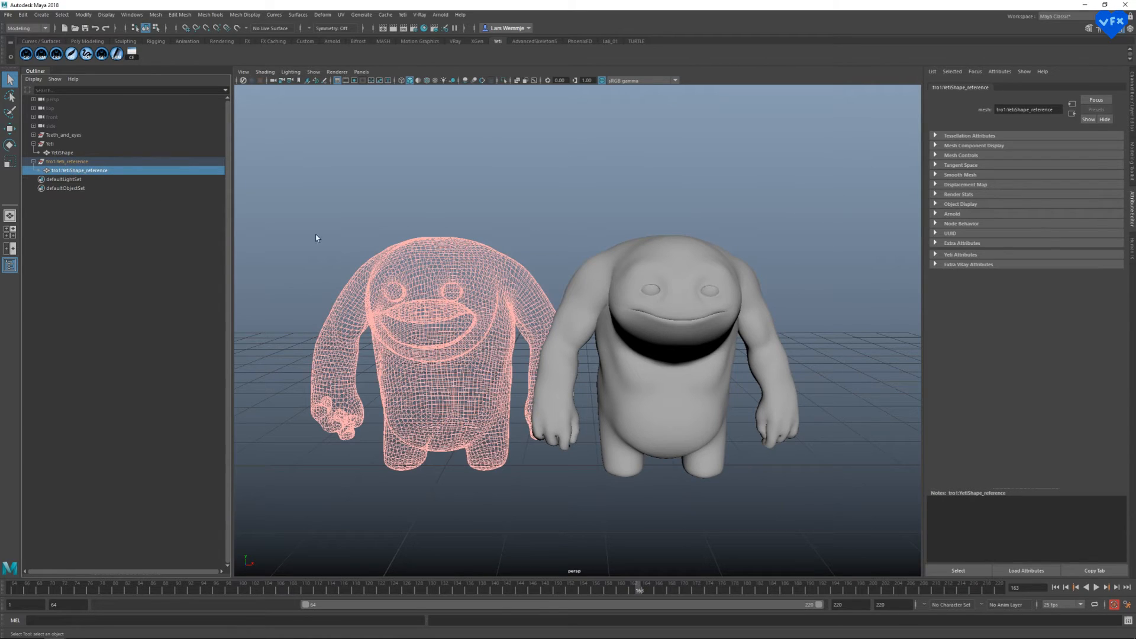
mouse_move(149, 274)
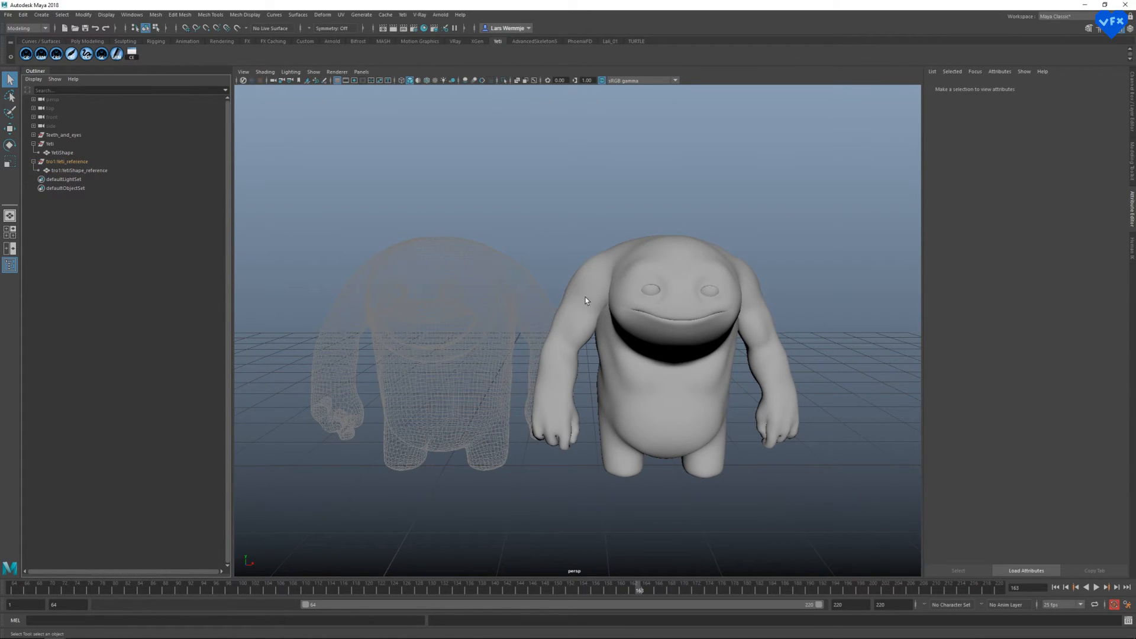
left_click(61, 144)
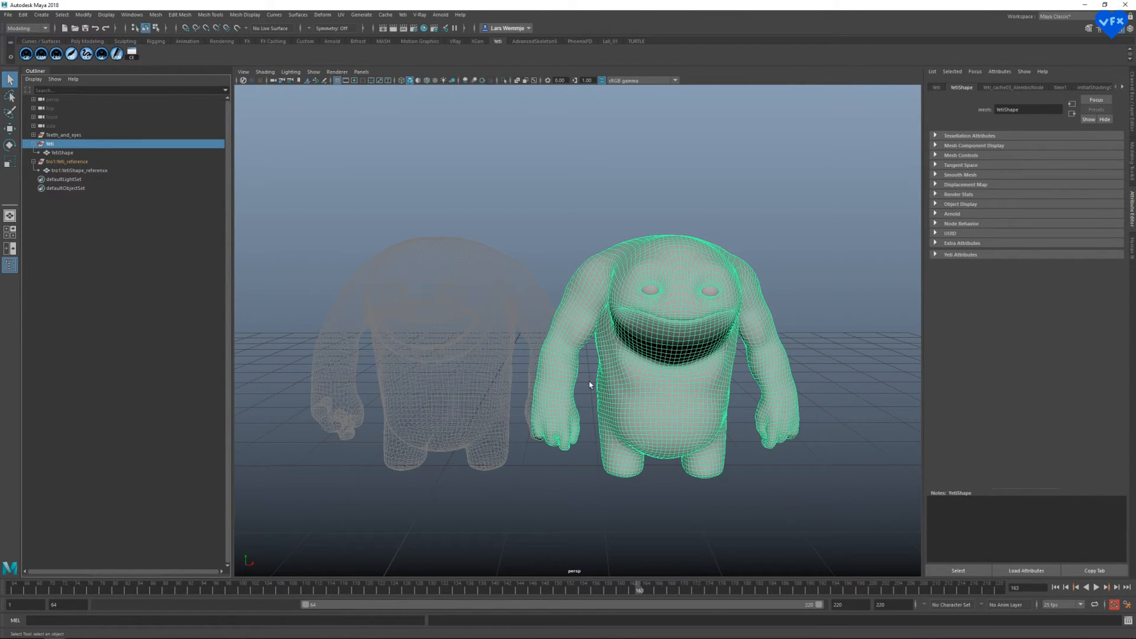
left_click(78, 170)
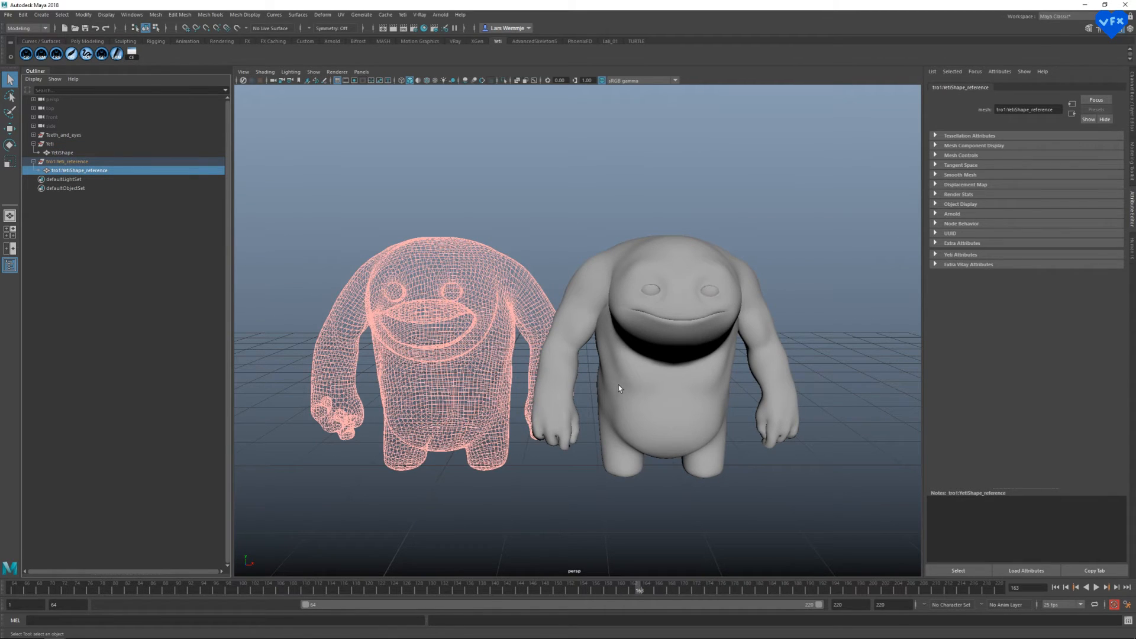
mouse_move(513, 308)
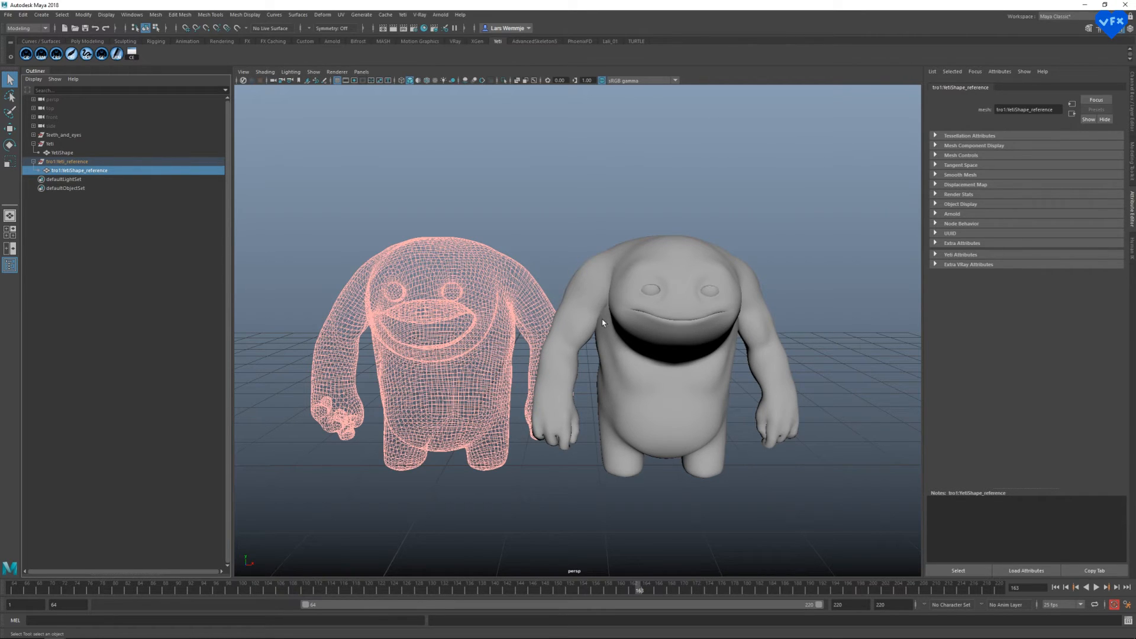
- Connect the reference mesh's message output to yetiShape's referenceObject input
left_click(132, 54)
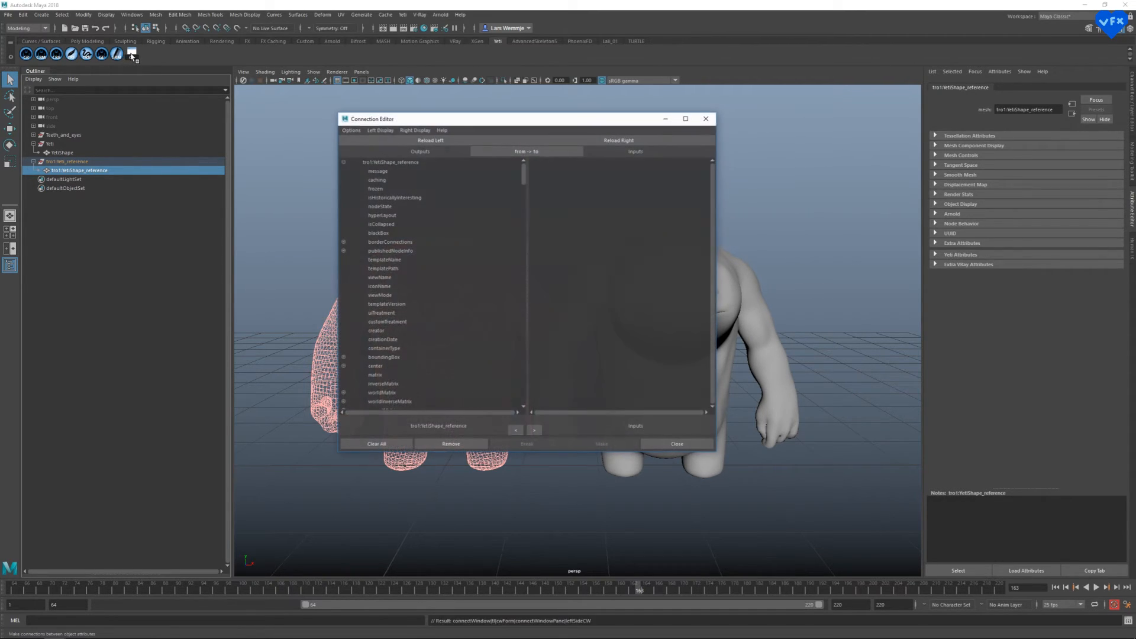
left_click(380, 130)
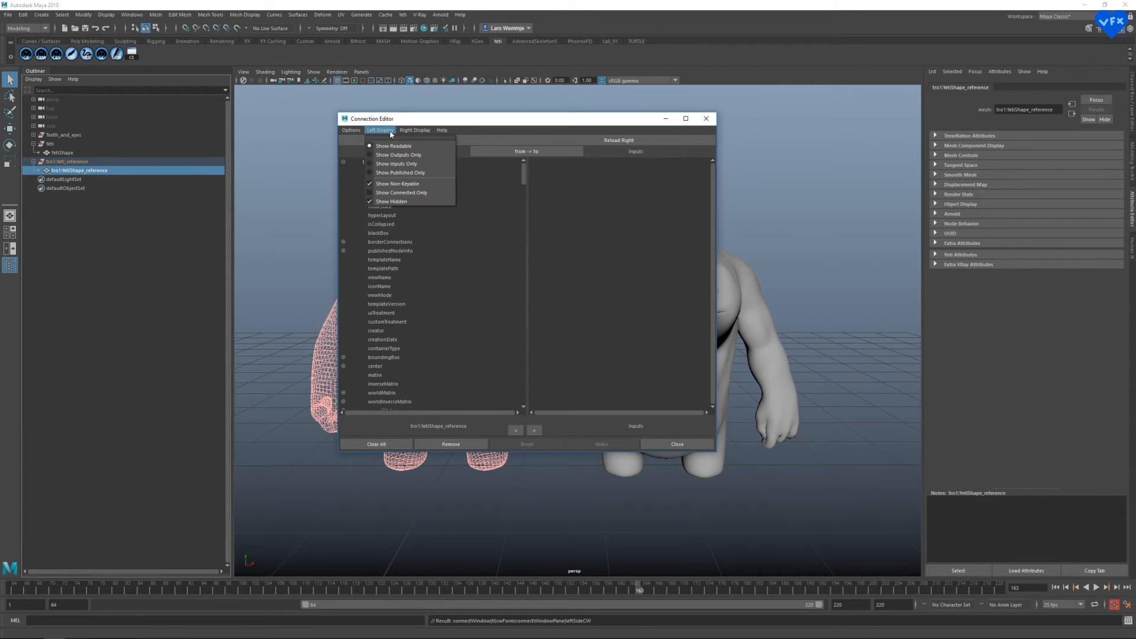
left_click(415, 131)
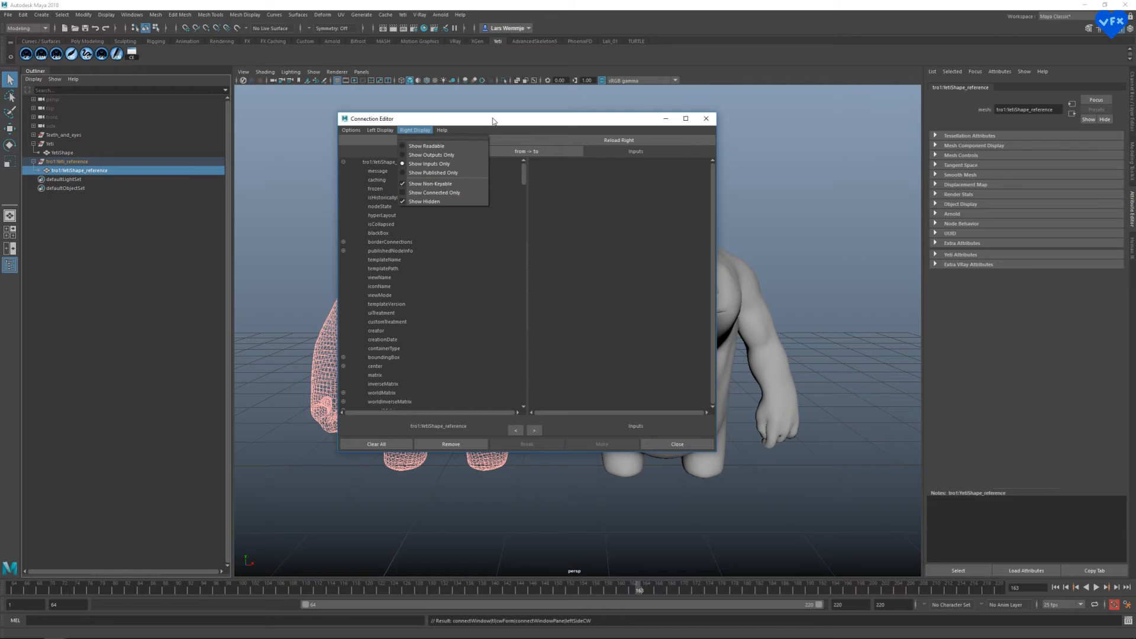
left_click(415, 131)
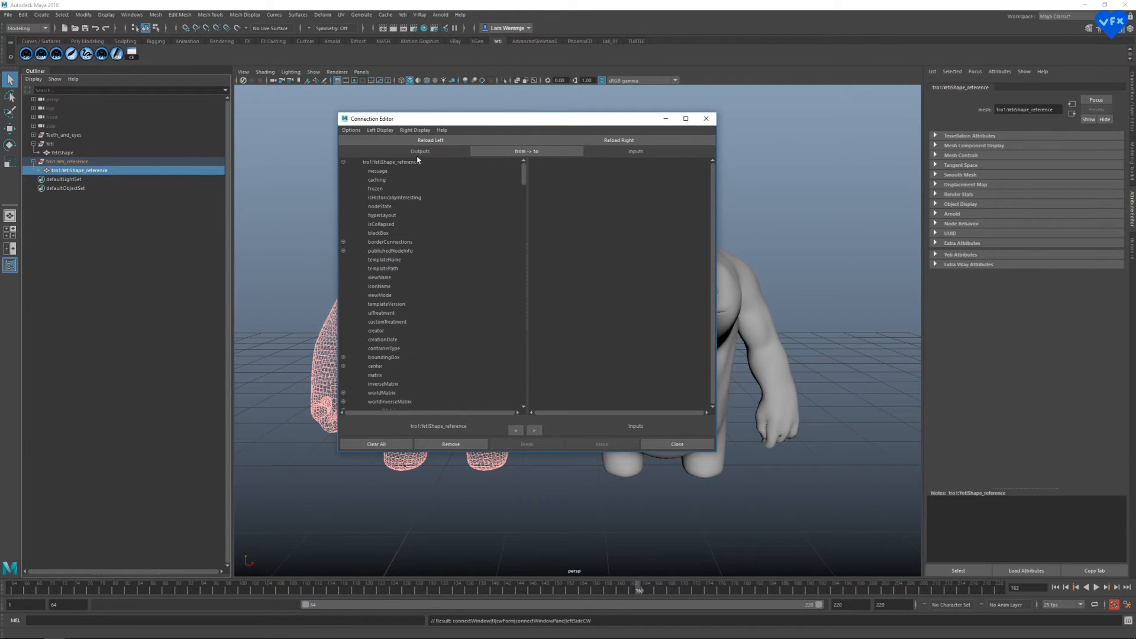
mouse_move(319, 143)
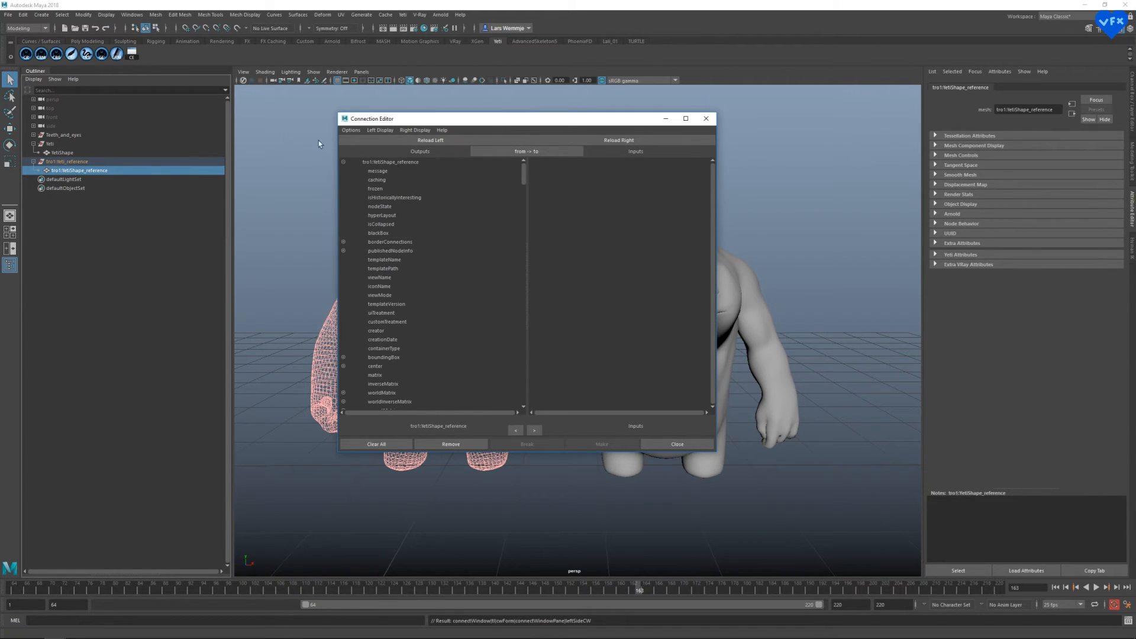
left_click(618, 139)
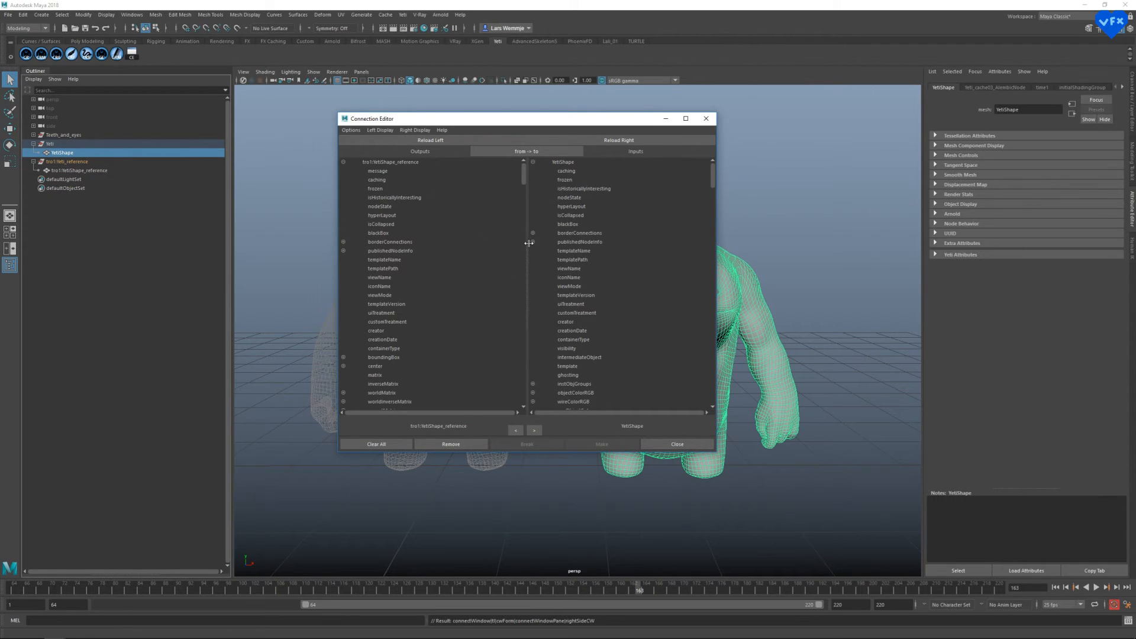
left_click(378, 171)
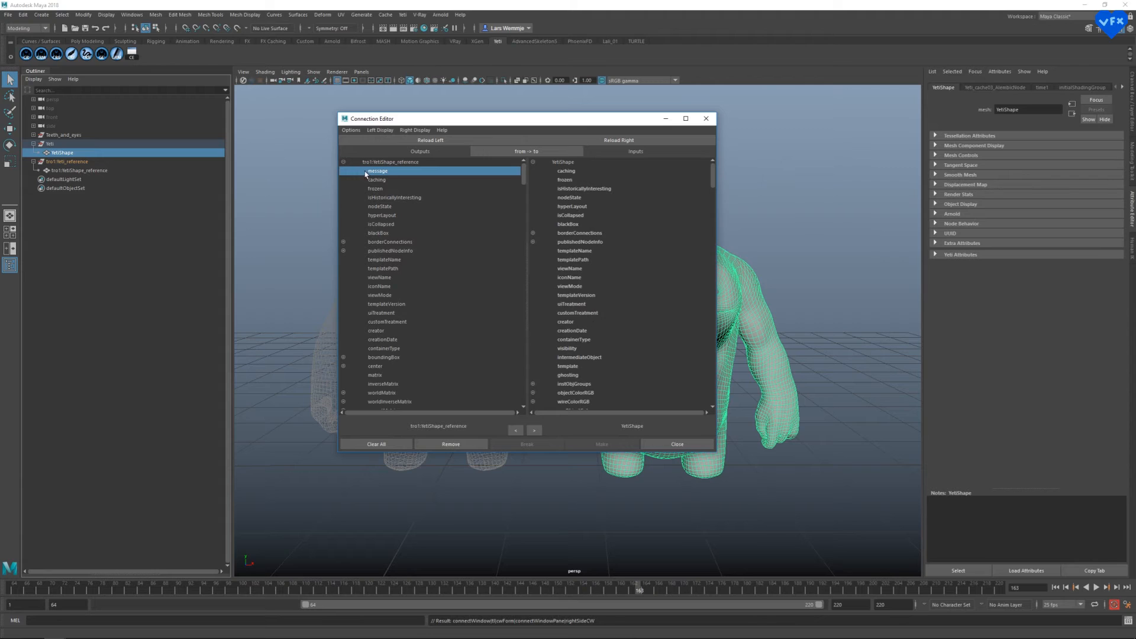
scroll("down", 3)
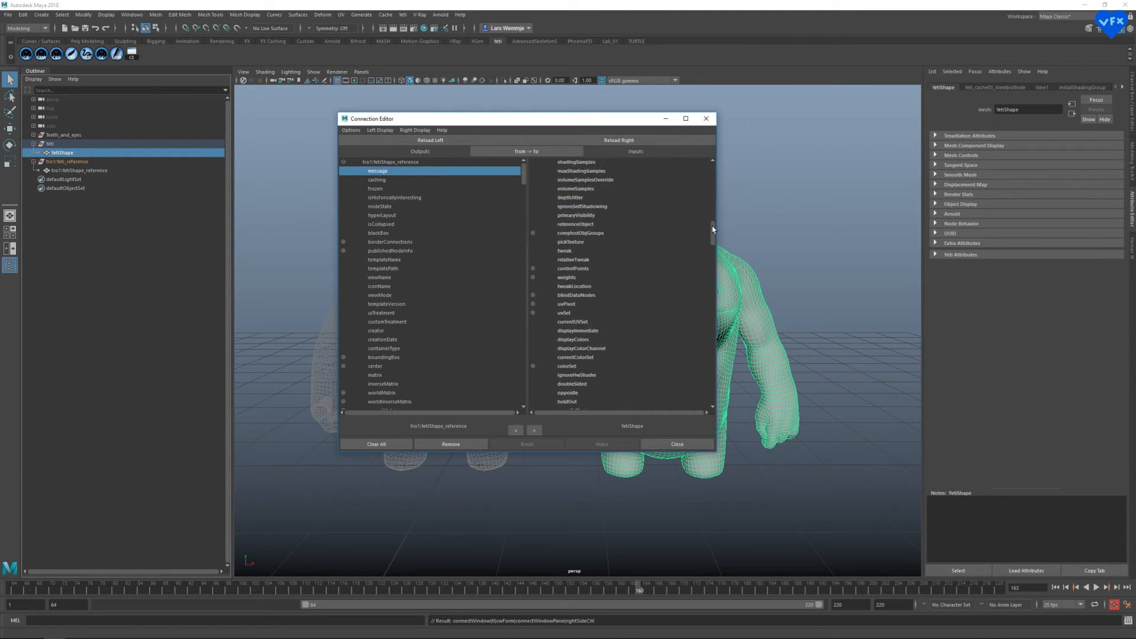
left_click(575, 215)
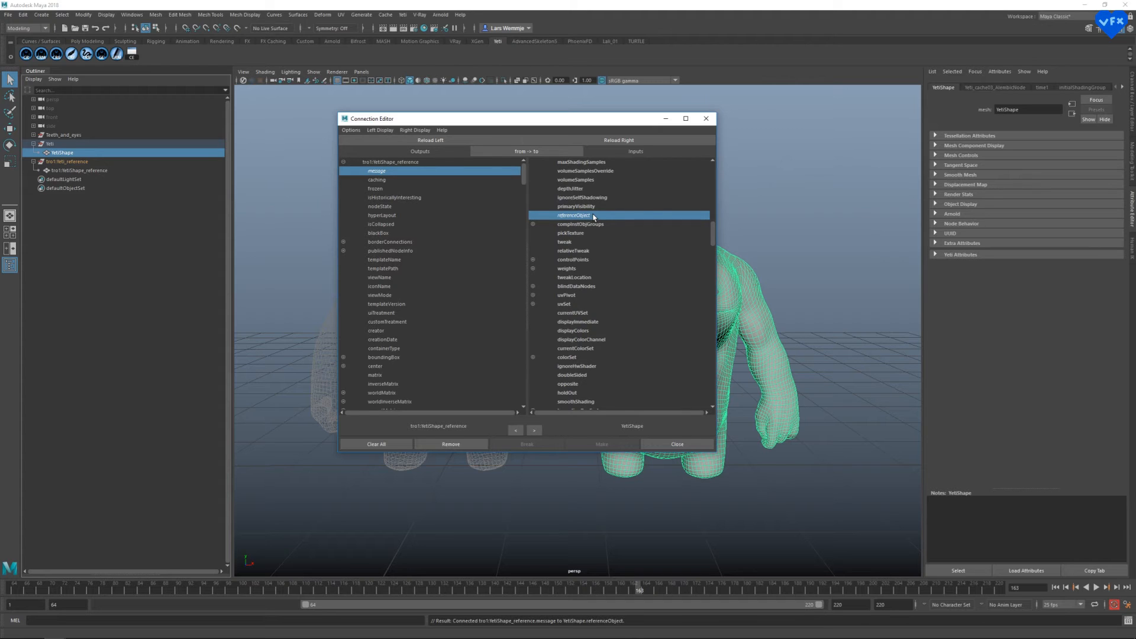
mouse_move(674, 201)
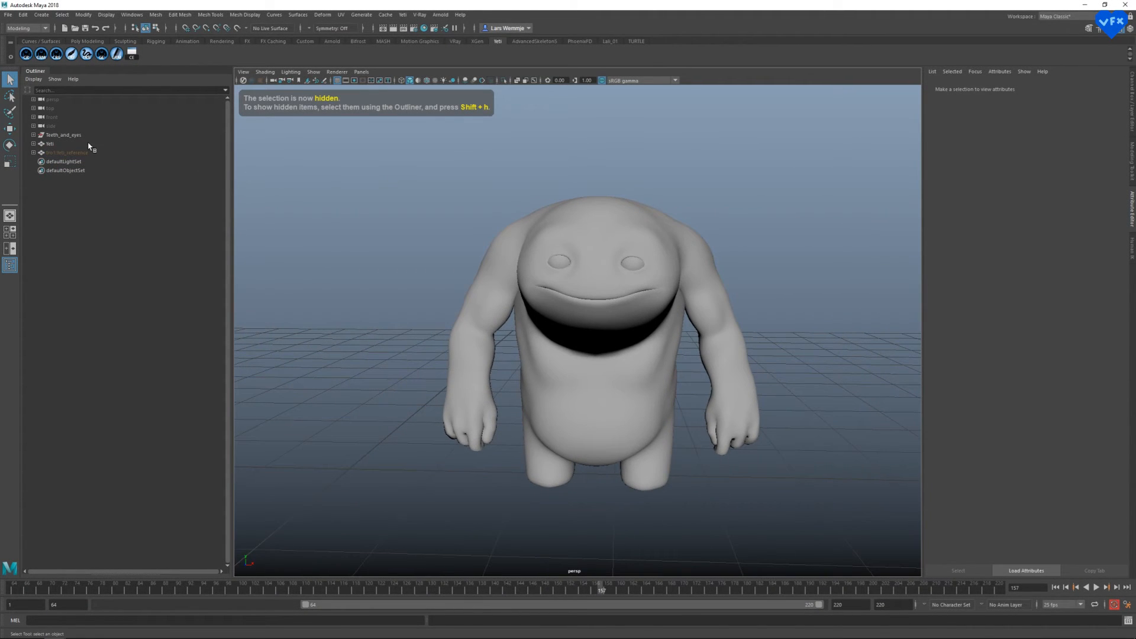
- Switch the Yeti node's Input Mode to Cache and load yeti.grm
left_click(49, 143)
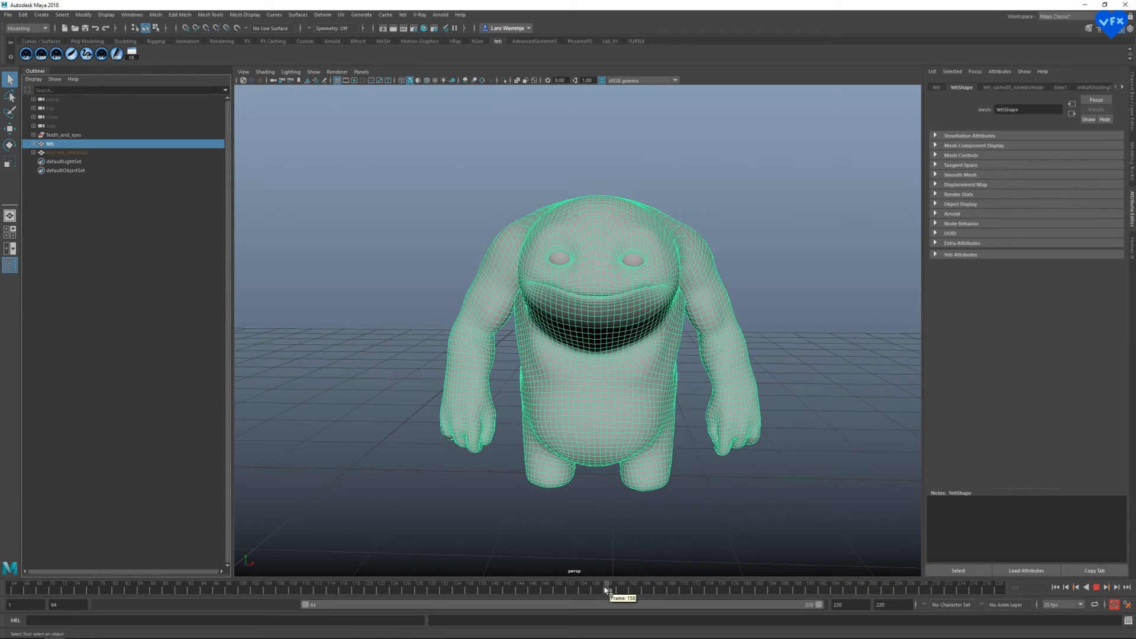
left_click(403, 14)
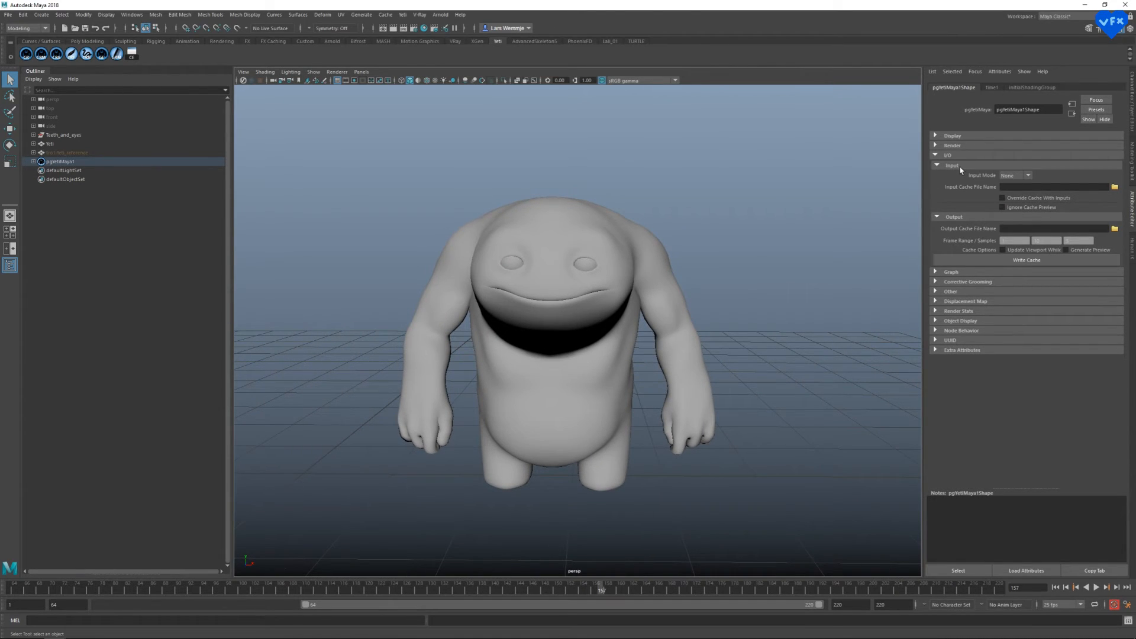
left_click(1014, 175)
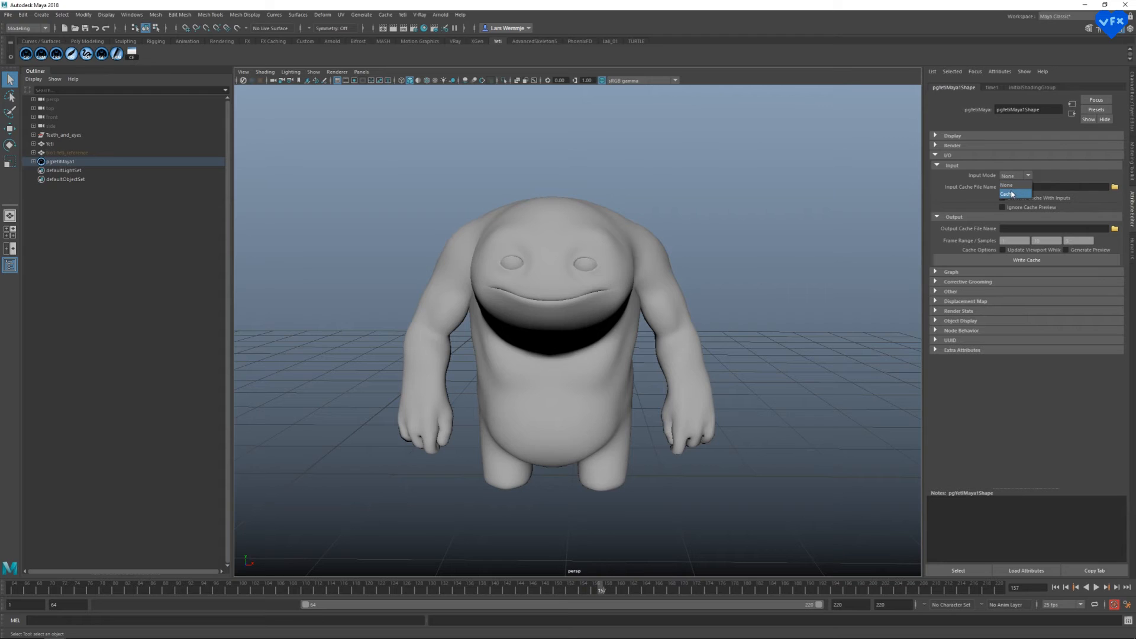
left_click(1007, 194)
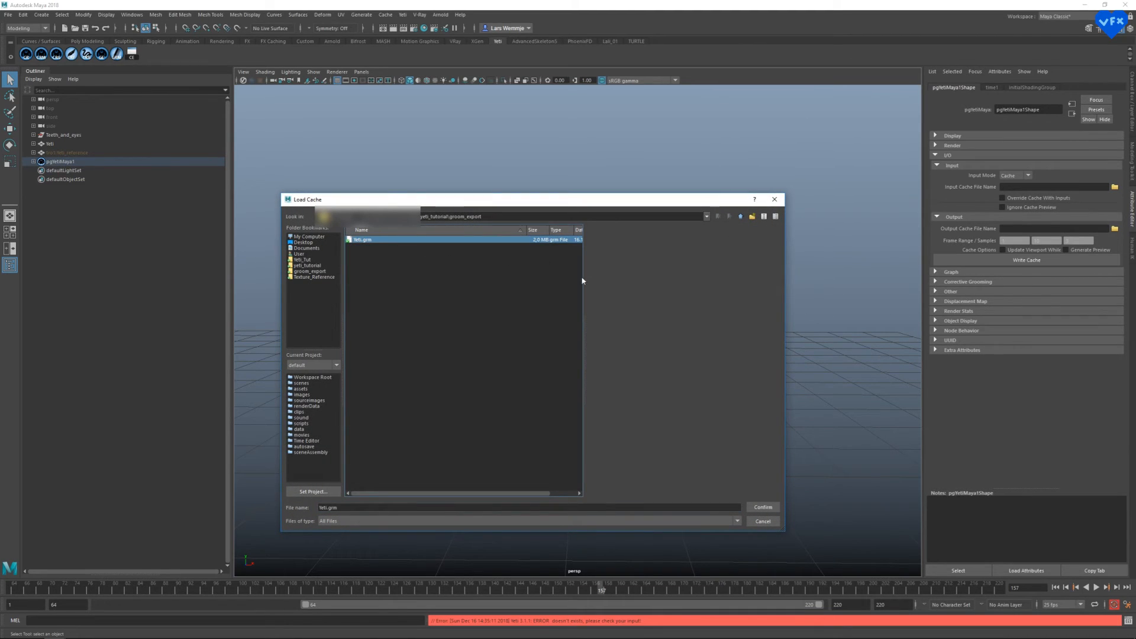
left_click(762, 507)
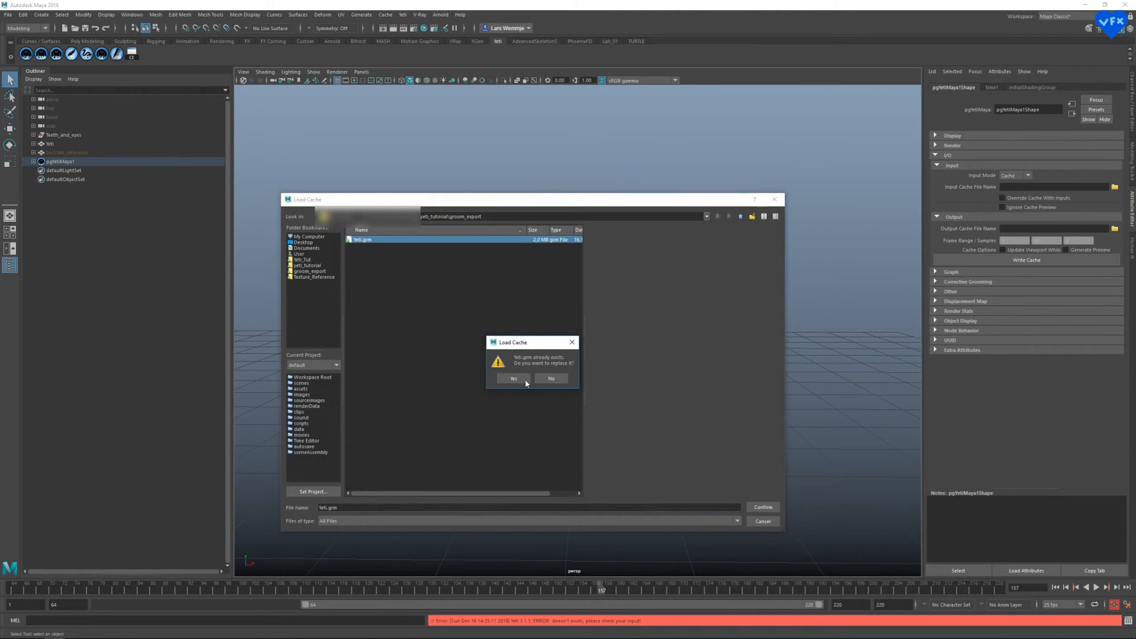
left_click(513, 378)
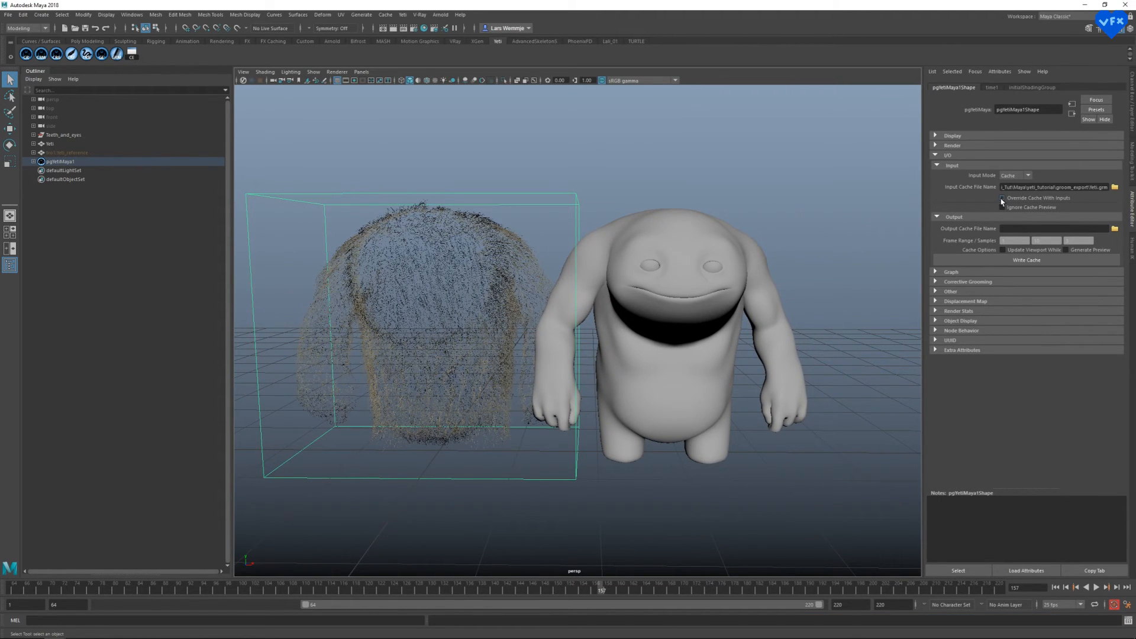
- Enable Override Cache With Inputs, then import the groom from the Yeti node
left_click(1002, 198)
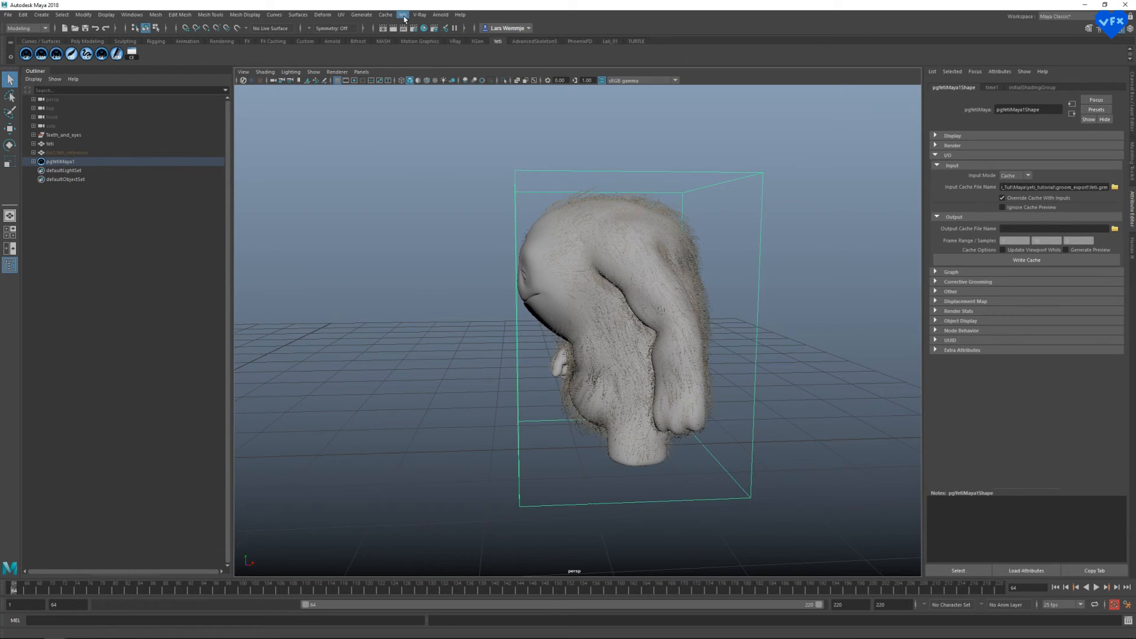
left_click(403, 15)
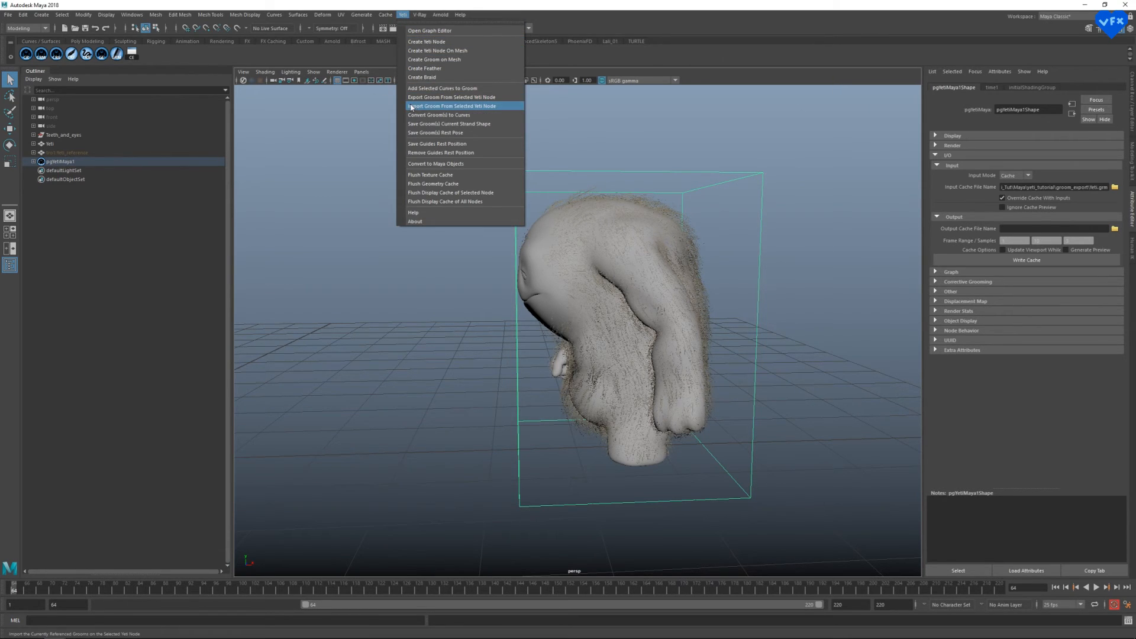
mouse_move(484, 107)
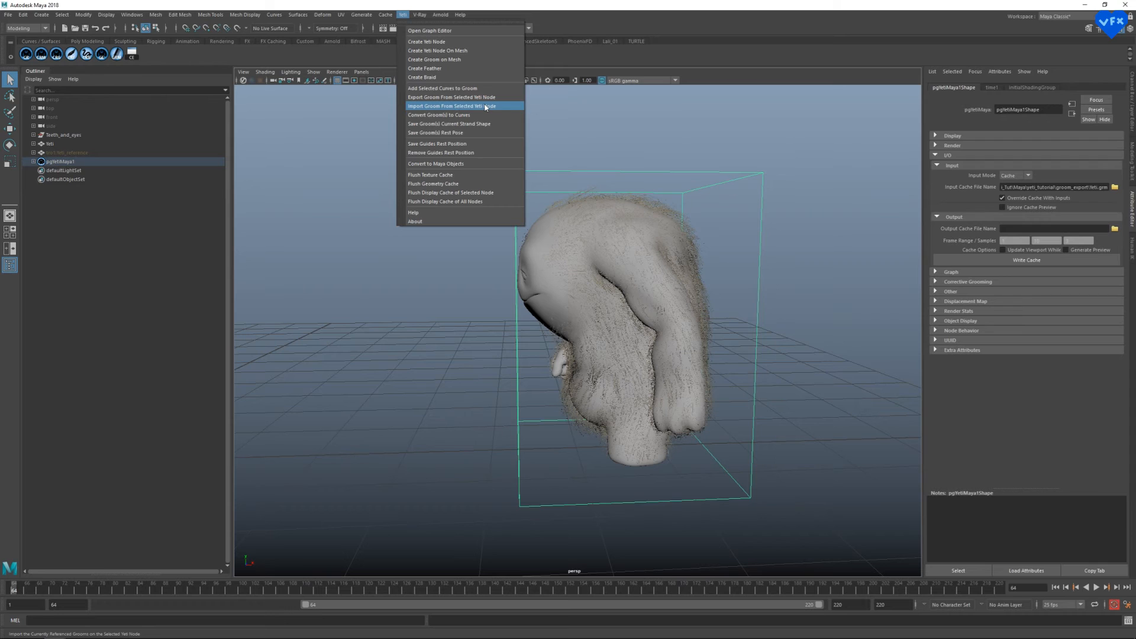
left_click(451, 106)
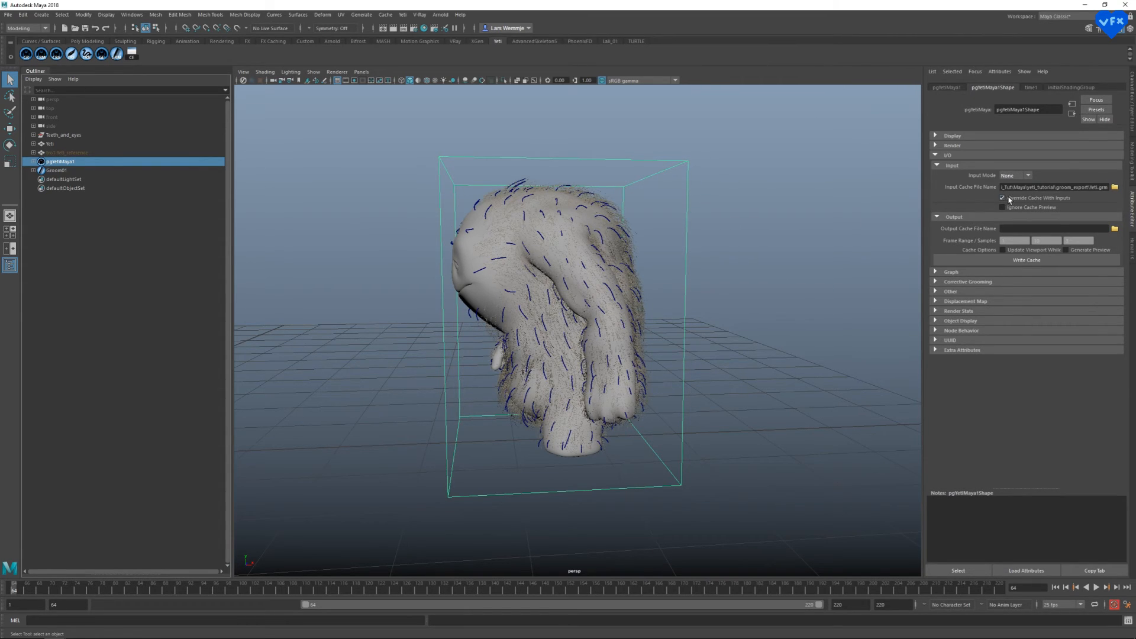
- Bring up Groom01's settings and adjust its simulation dynamics
left_click(1002, 198)
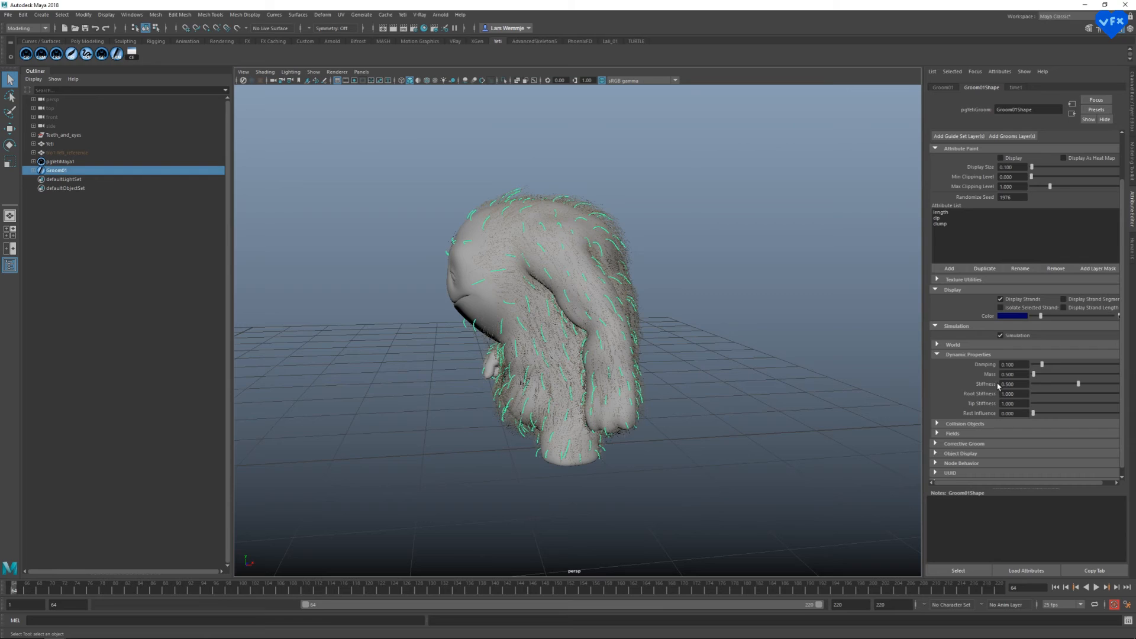
left_click(60, 161)
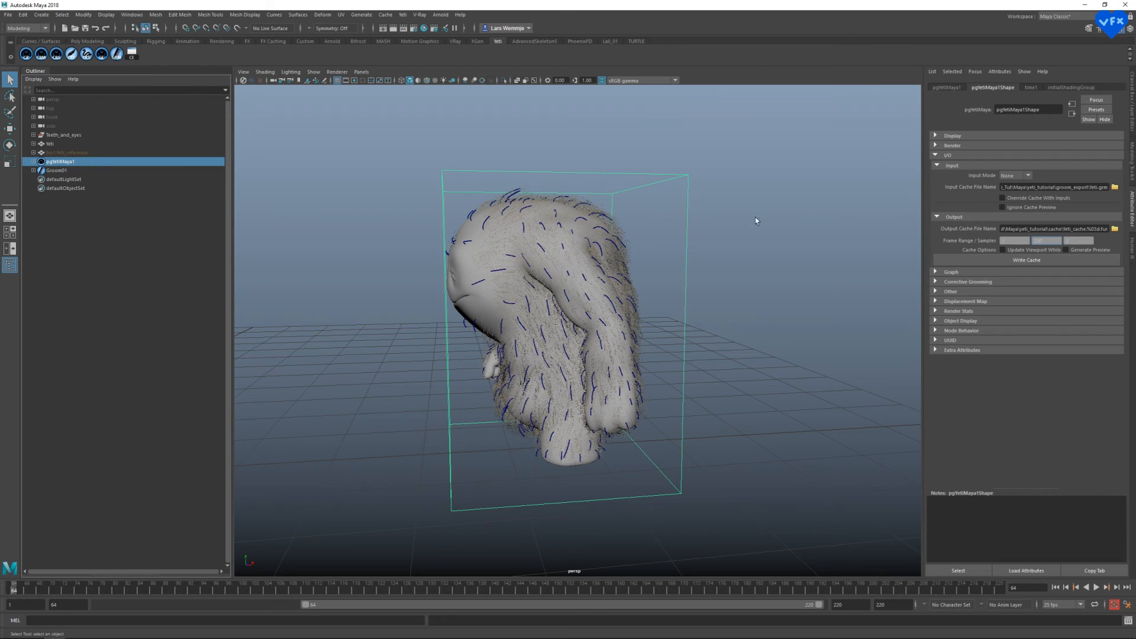
- Move the cache path from Output to Input Cache File Name and set Input Mode to Cache
left_click(57, 170)
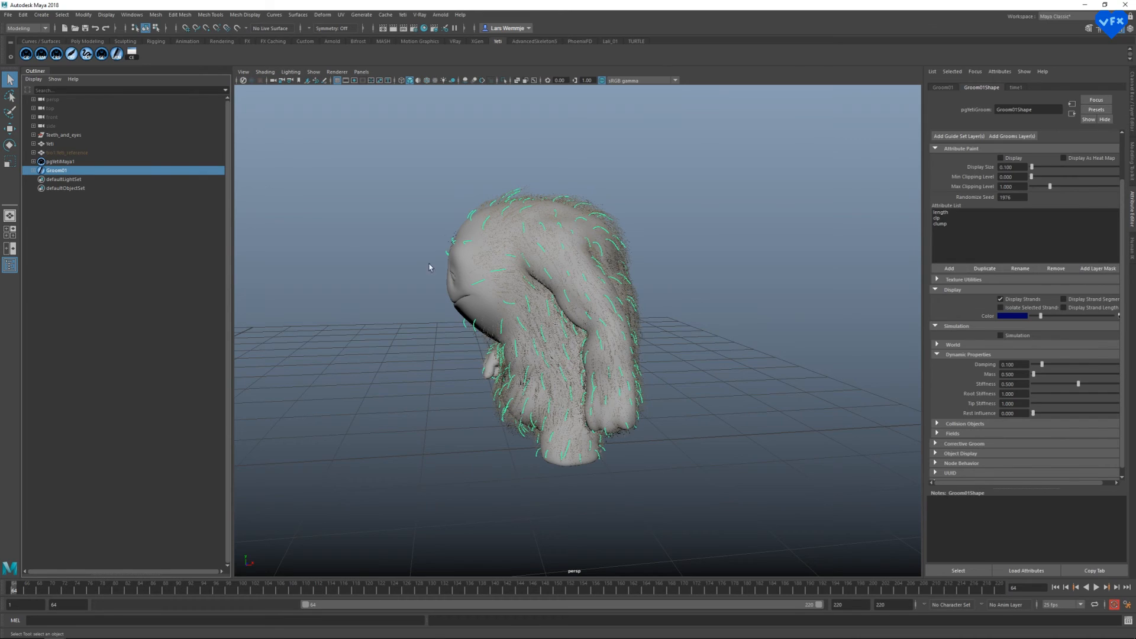
left_click(62, 161)
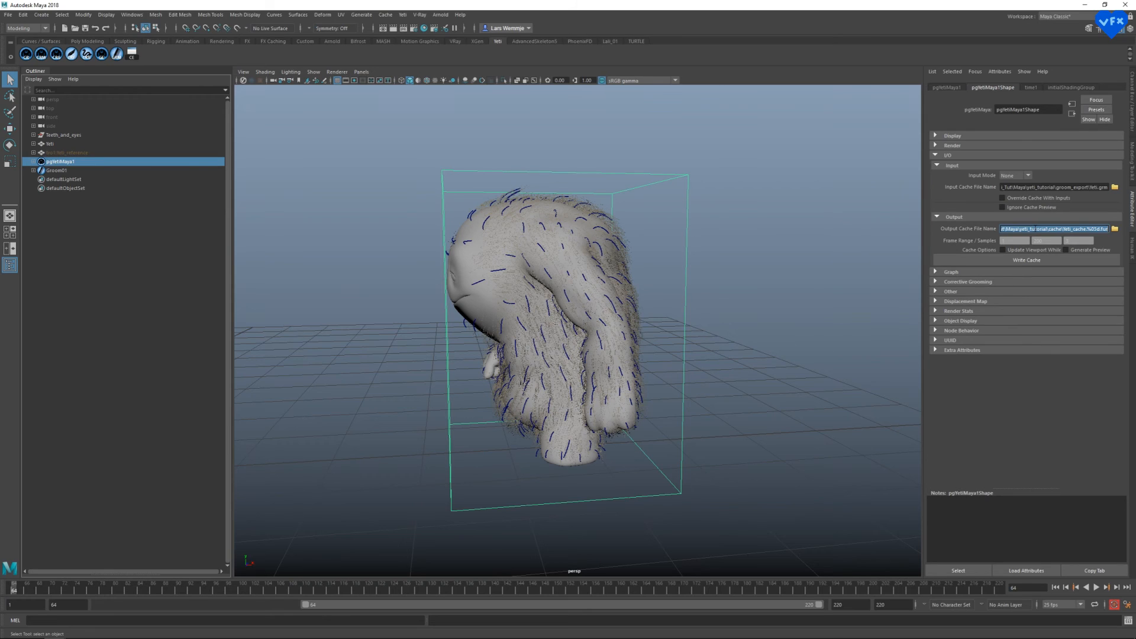
left_click(1054, 228)
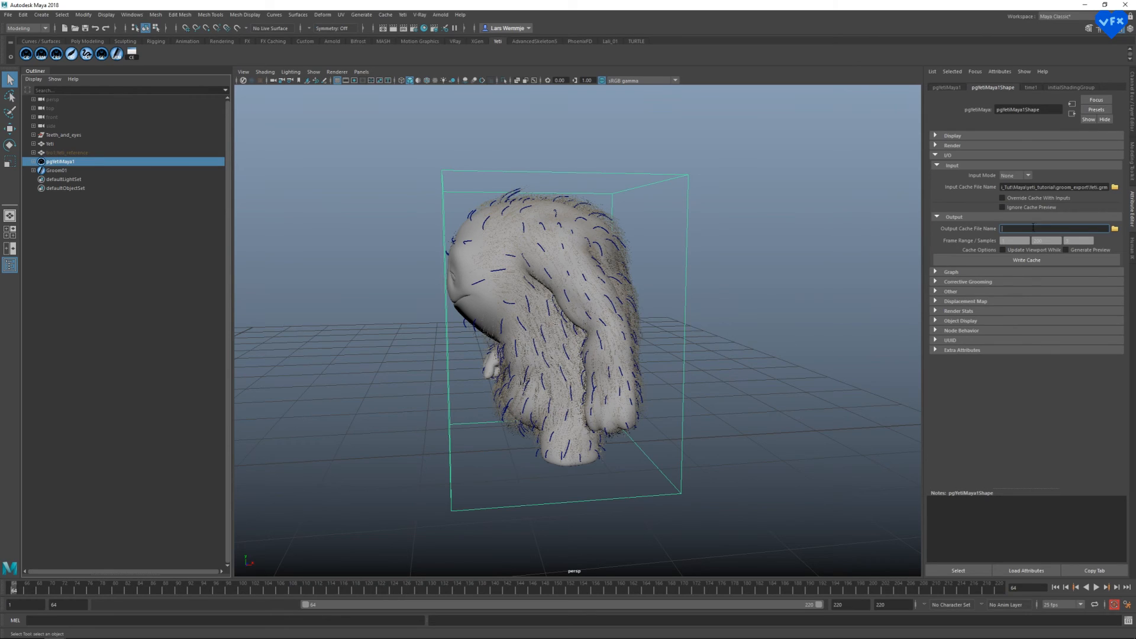
left_click(1055, 187)
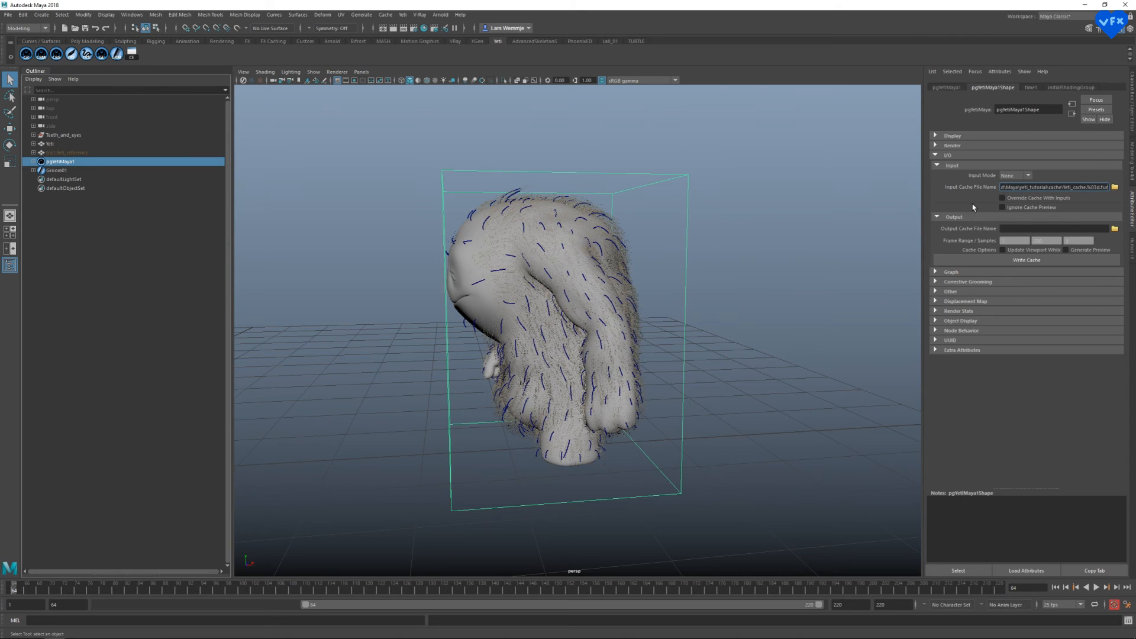
left_click(1016, 175)
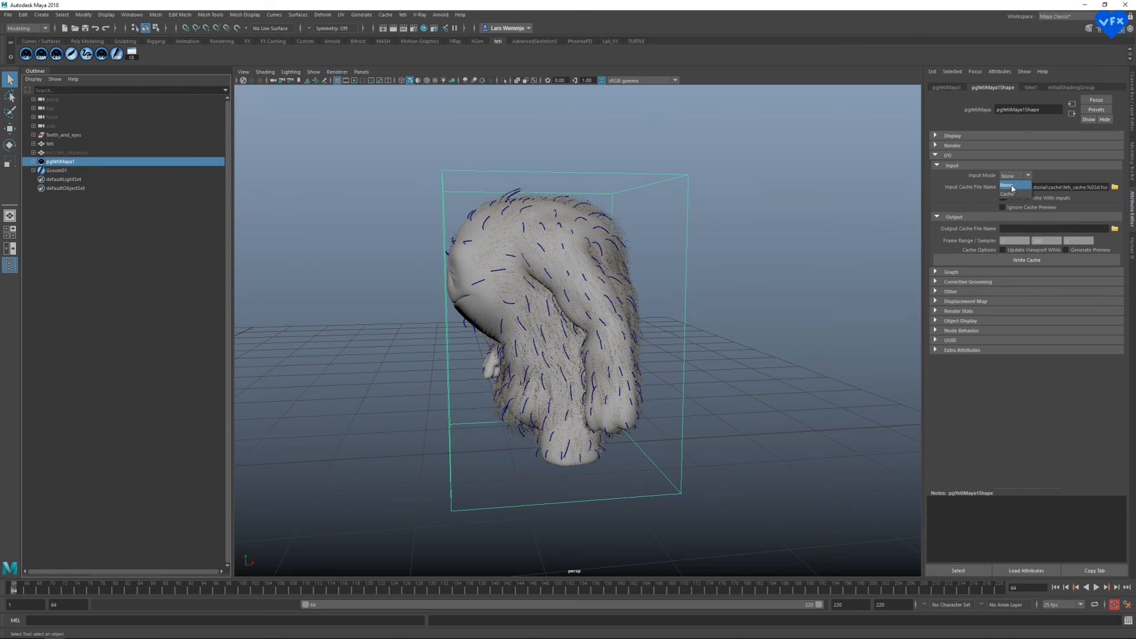
left_click(1008, 193)
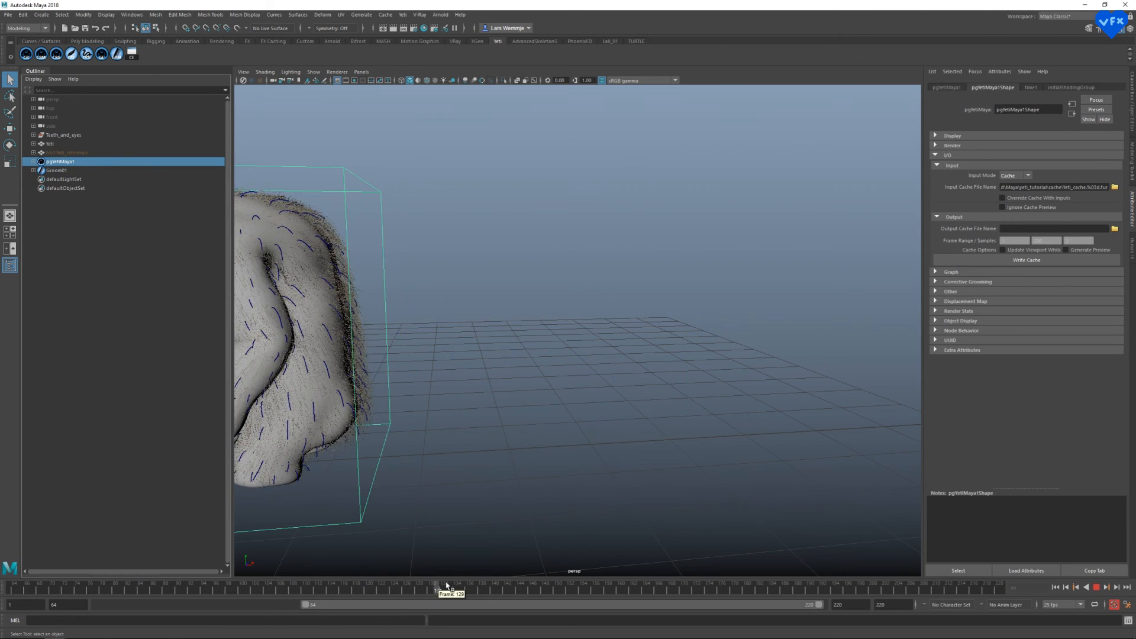
- Scrub the Time Slider through the animation to check the cached fur on the face
left_click_drag(448, 593, 513, 603)
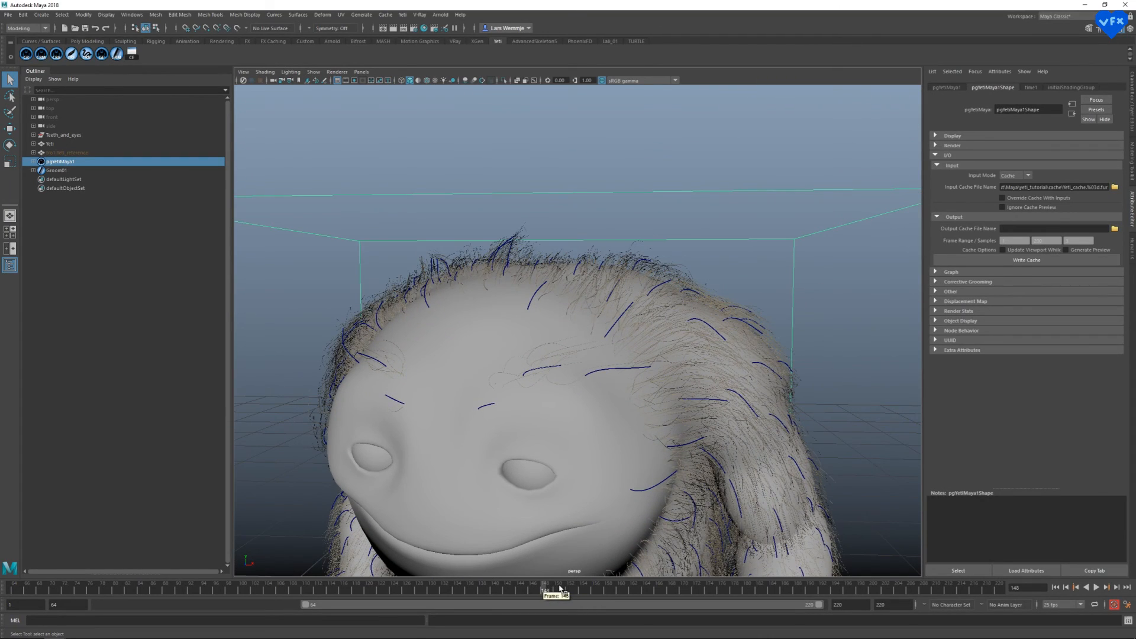
left_click_drag(558, 588, 638, 588)
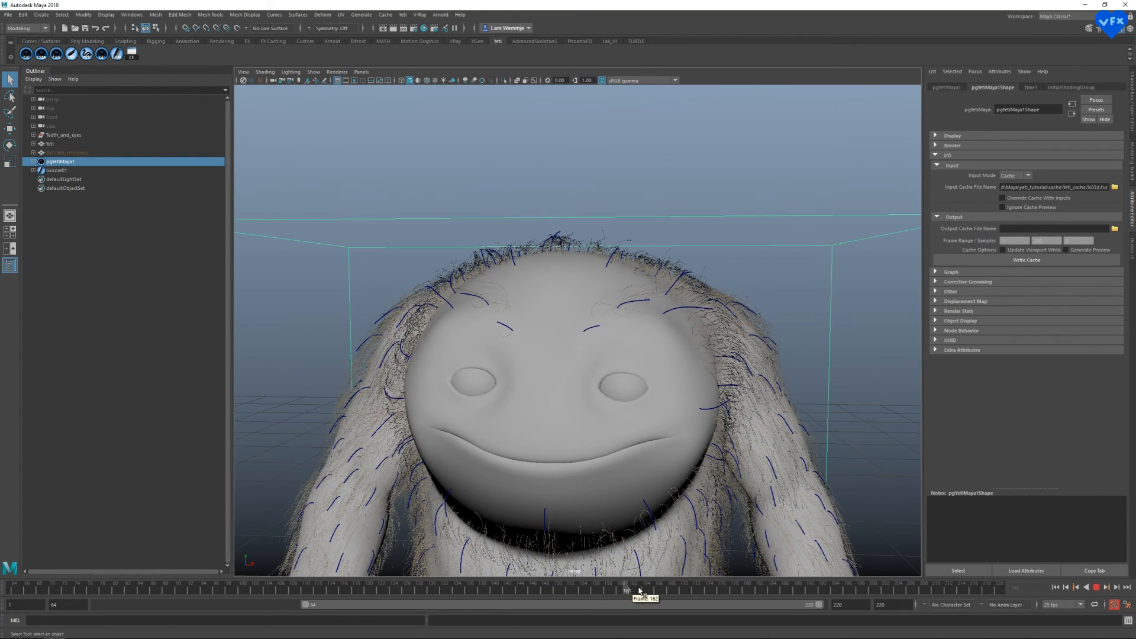
left_click_drag(638, 593, 721, 593)
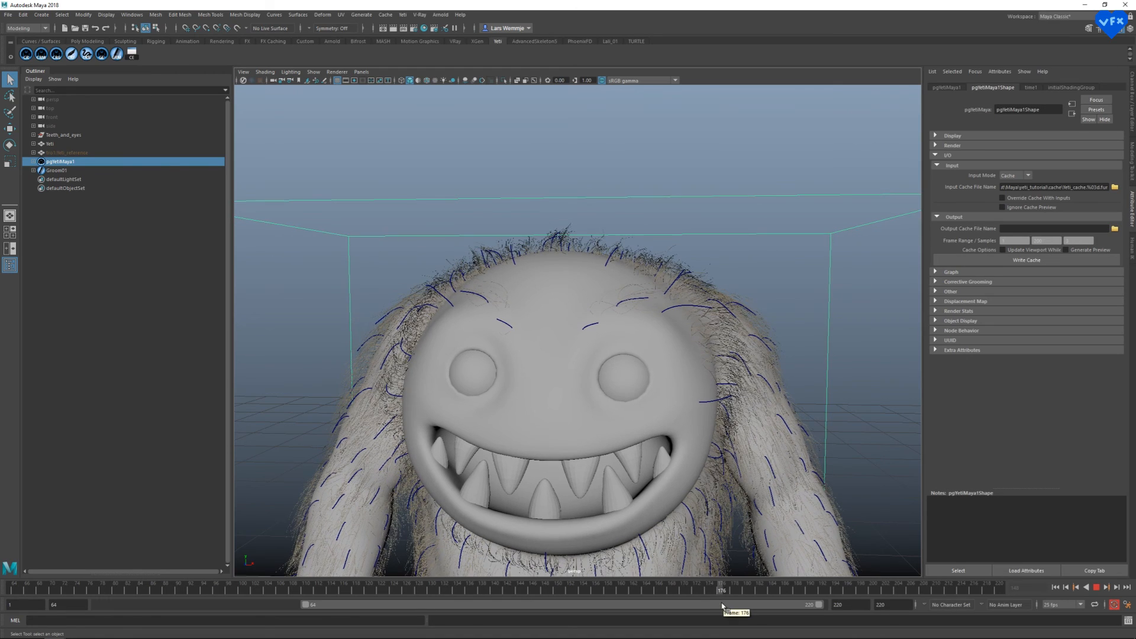
left_click_drag(721, 595, 812, 595)
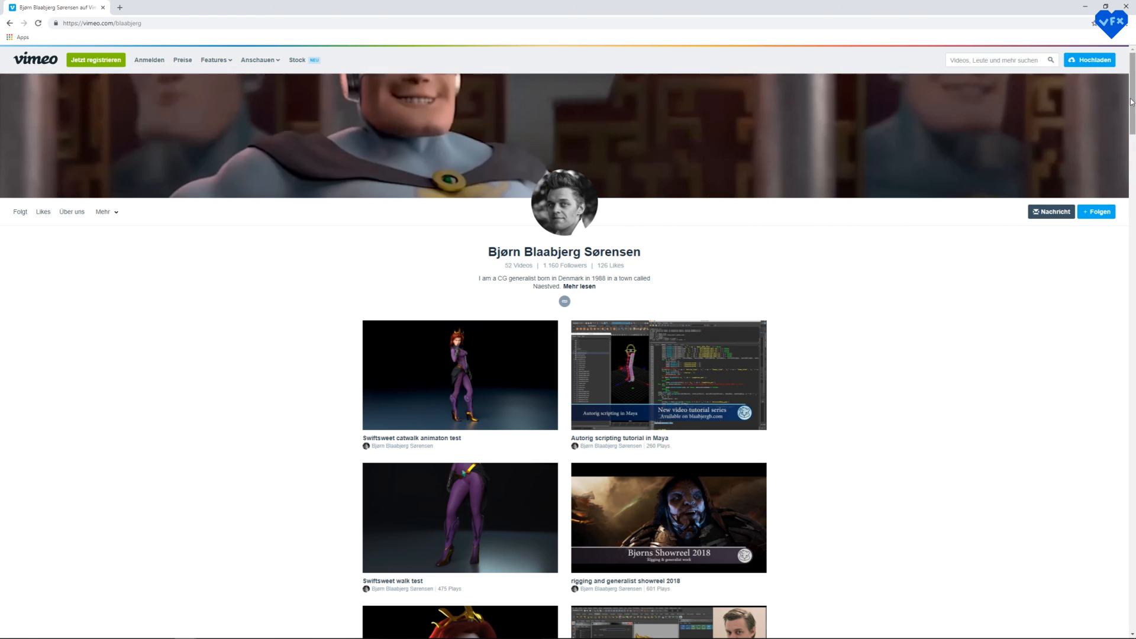
- Scroll down the Vimeo channel page through its Yeti tutorial video list
scroll("down", 3)
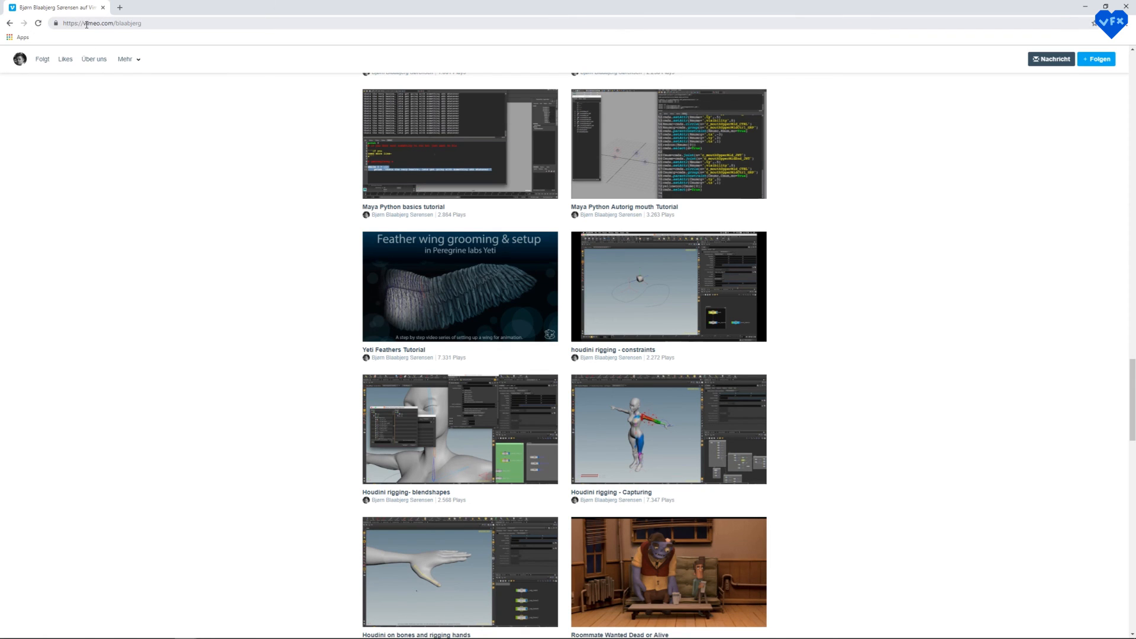
mouse_move(882, 258)
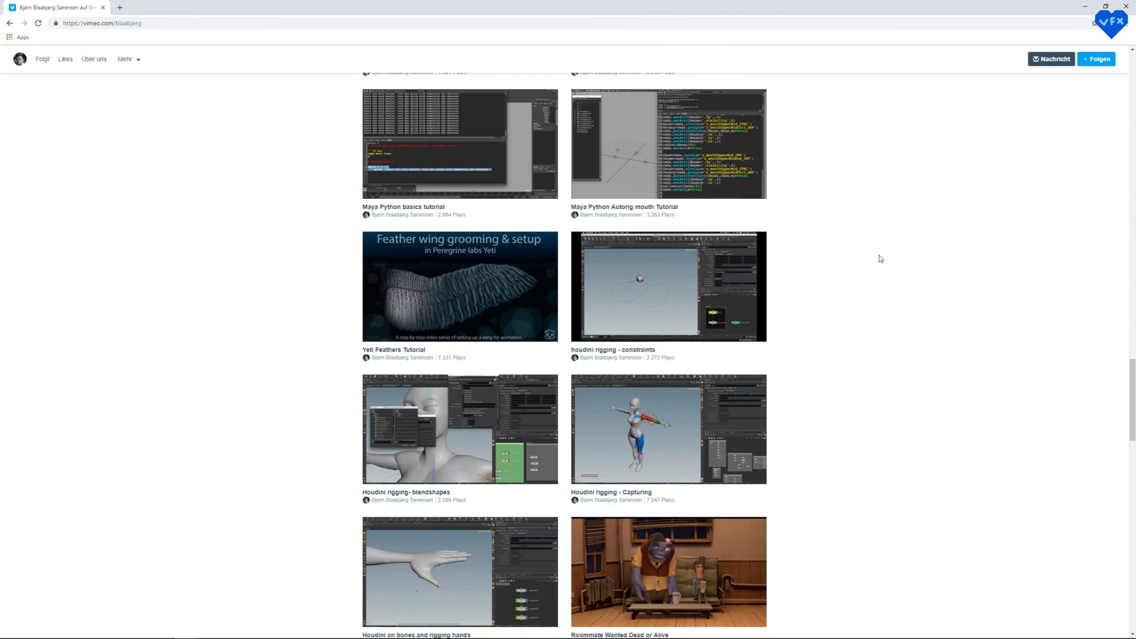
scroll("down", 3)
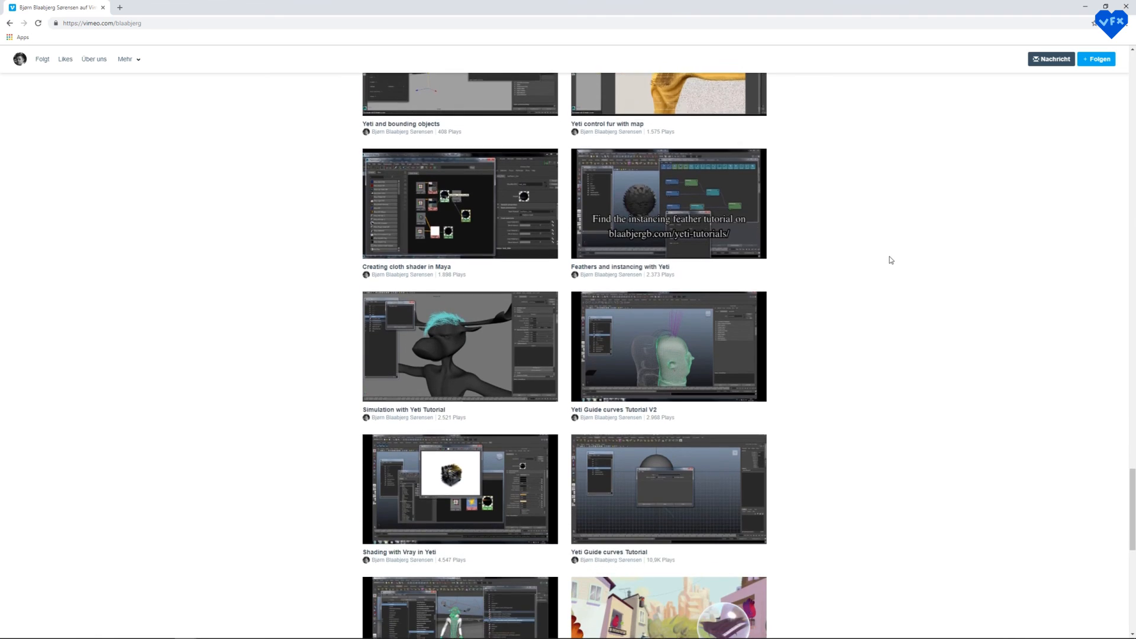
scroll("down", 3)
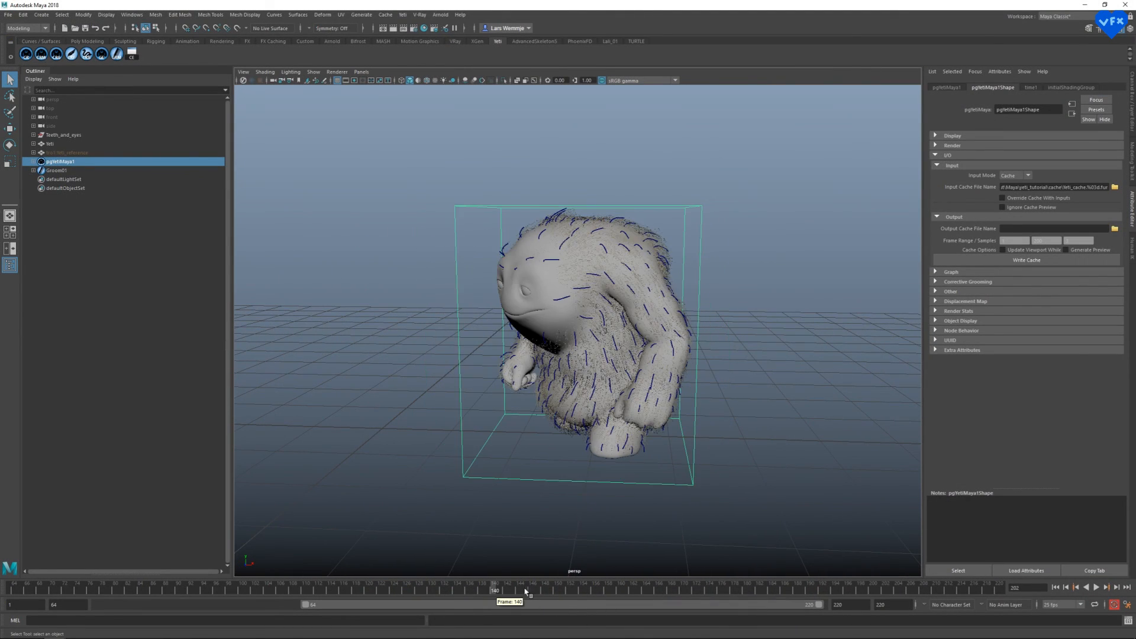
- Scrub the Time Slider forward and back to watch the cached fur follow the turning monster
left_click_drag(525, 588, 728, 604)
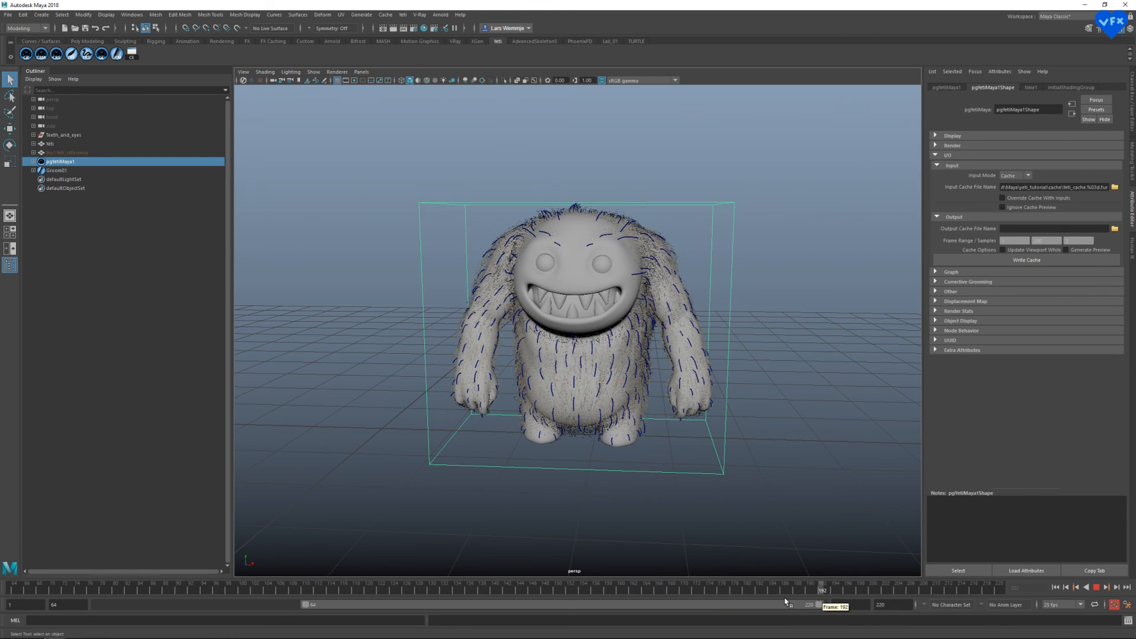
left_click_drag(784, 591, 467, 590)
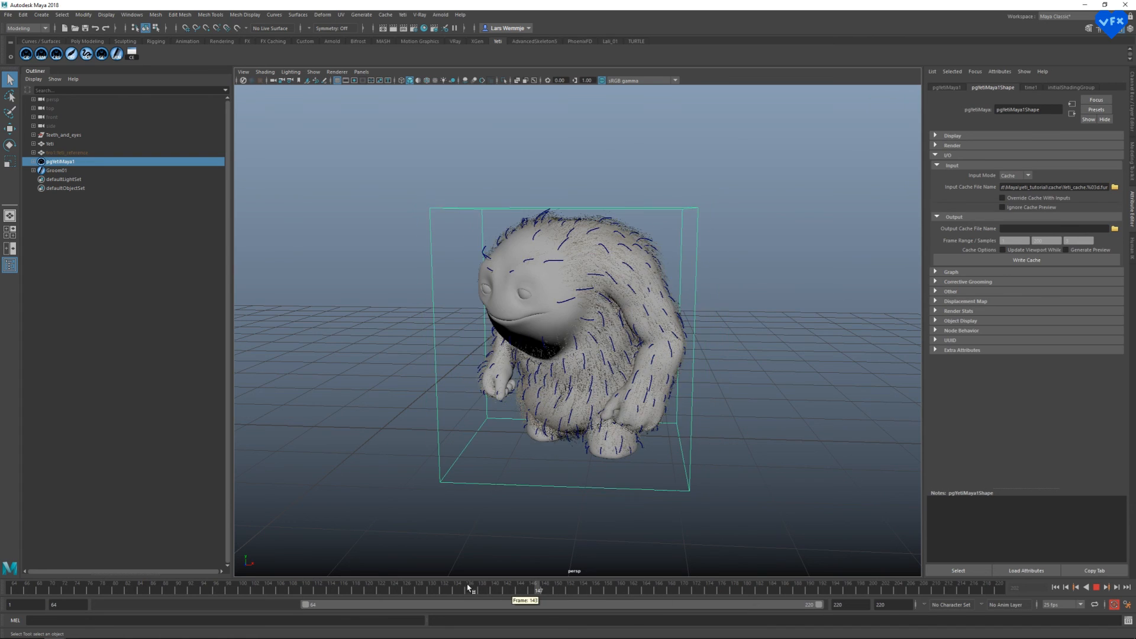